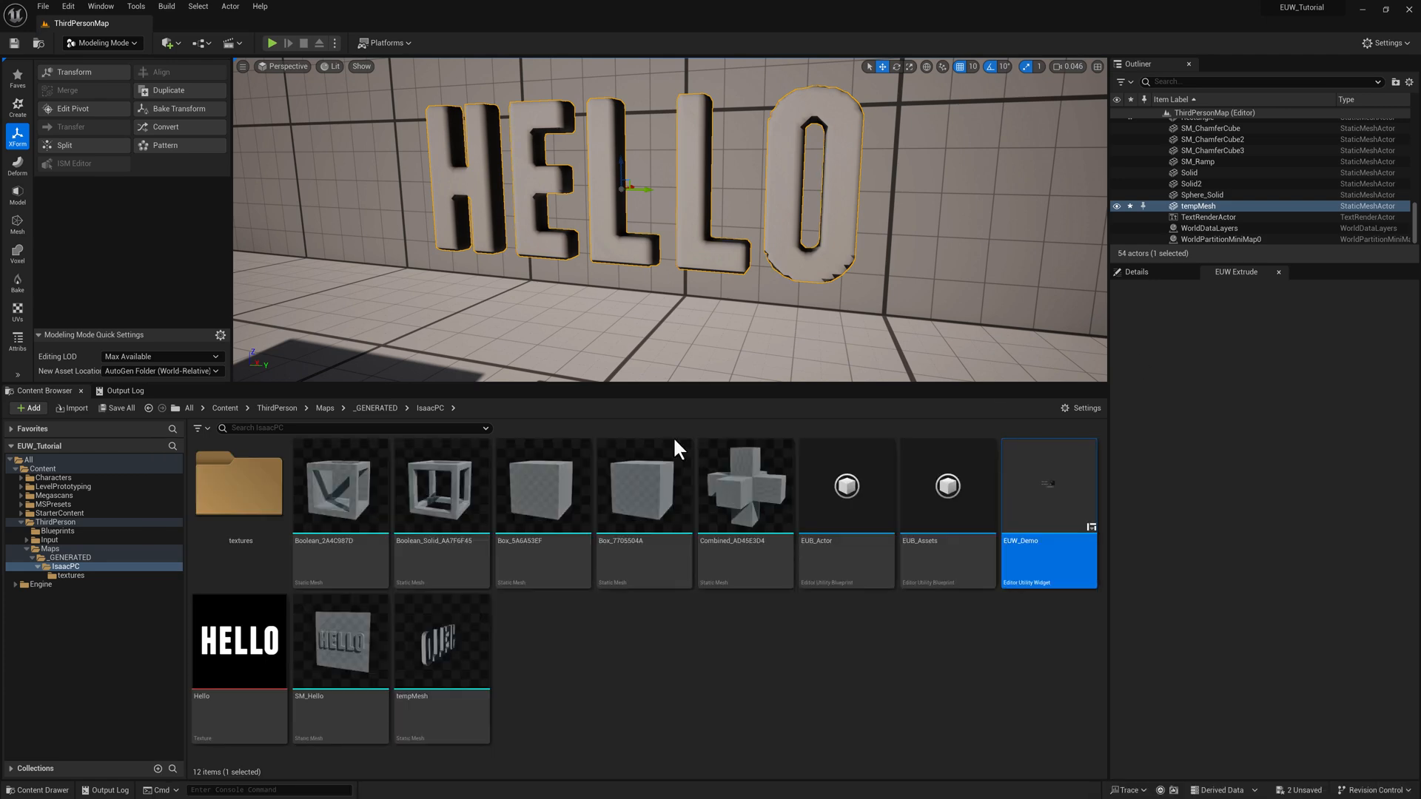
# Duplicate EUW_Demo as EUW_Extrude in IsaacPC and run it to show remesh settings
pyautogui.doubleClick(239, 485)
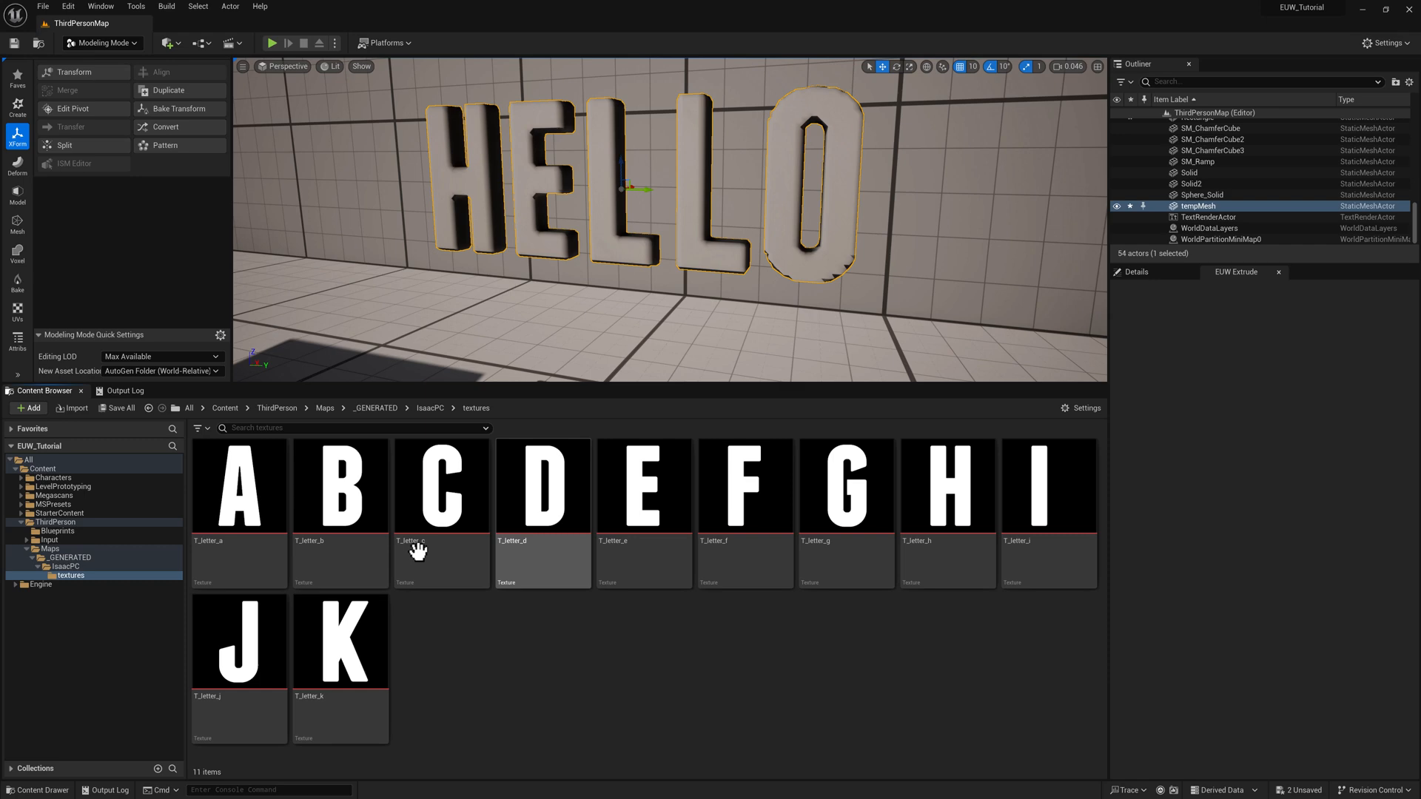
pyautogui.press('Ctrl+A')
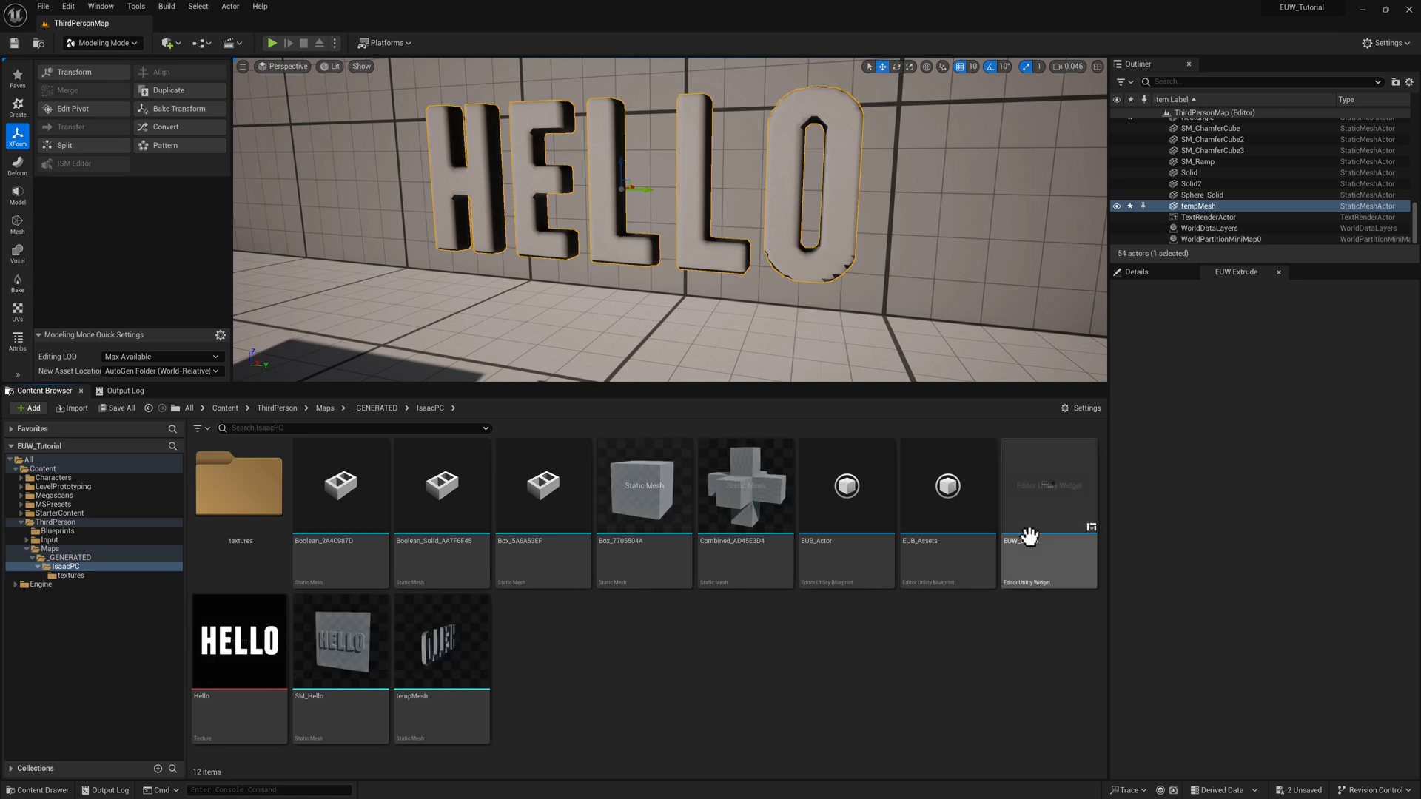
pyautogui.click(1049, 485)
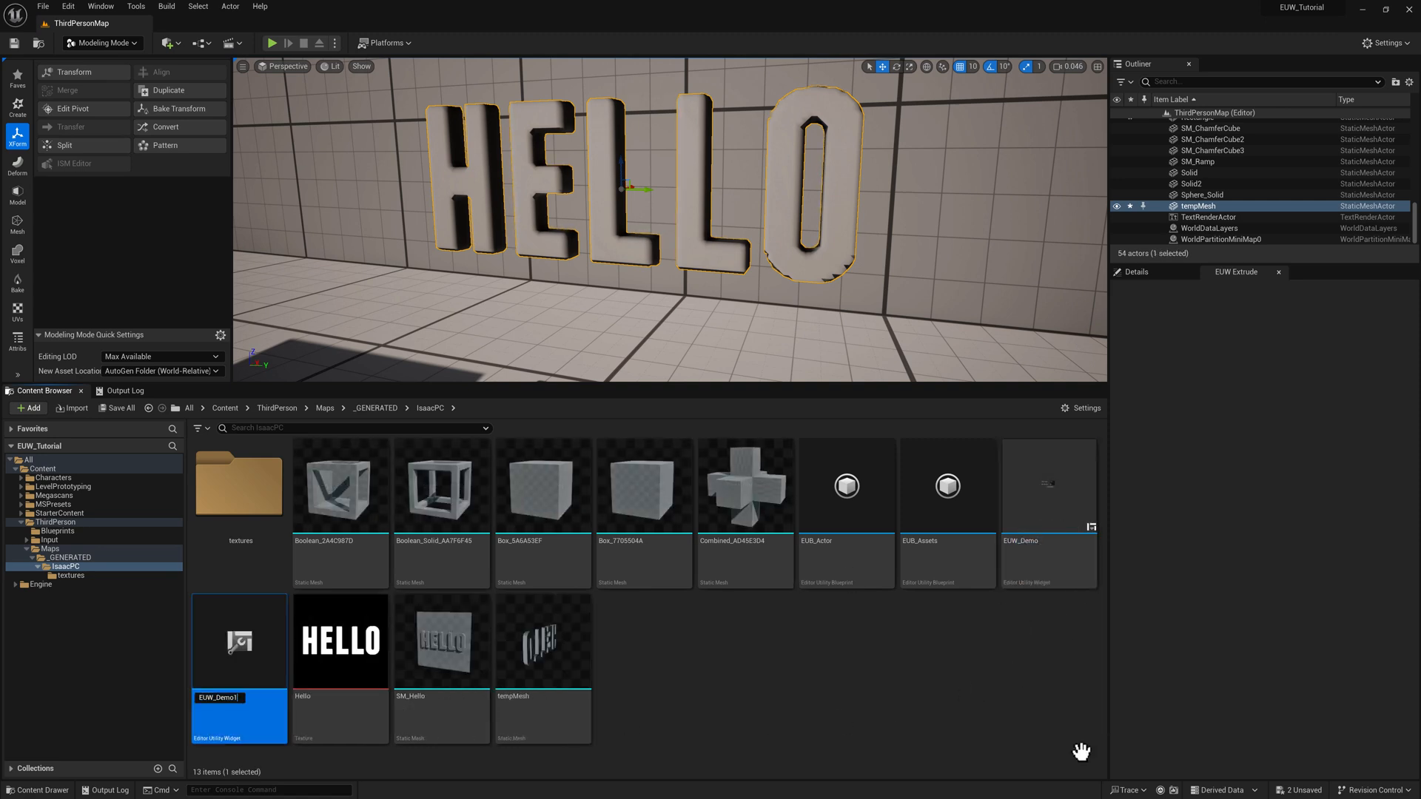
pyautogui.write('EUW_Extrud')
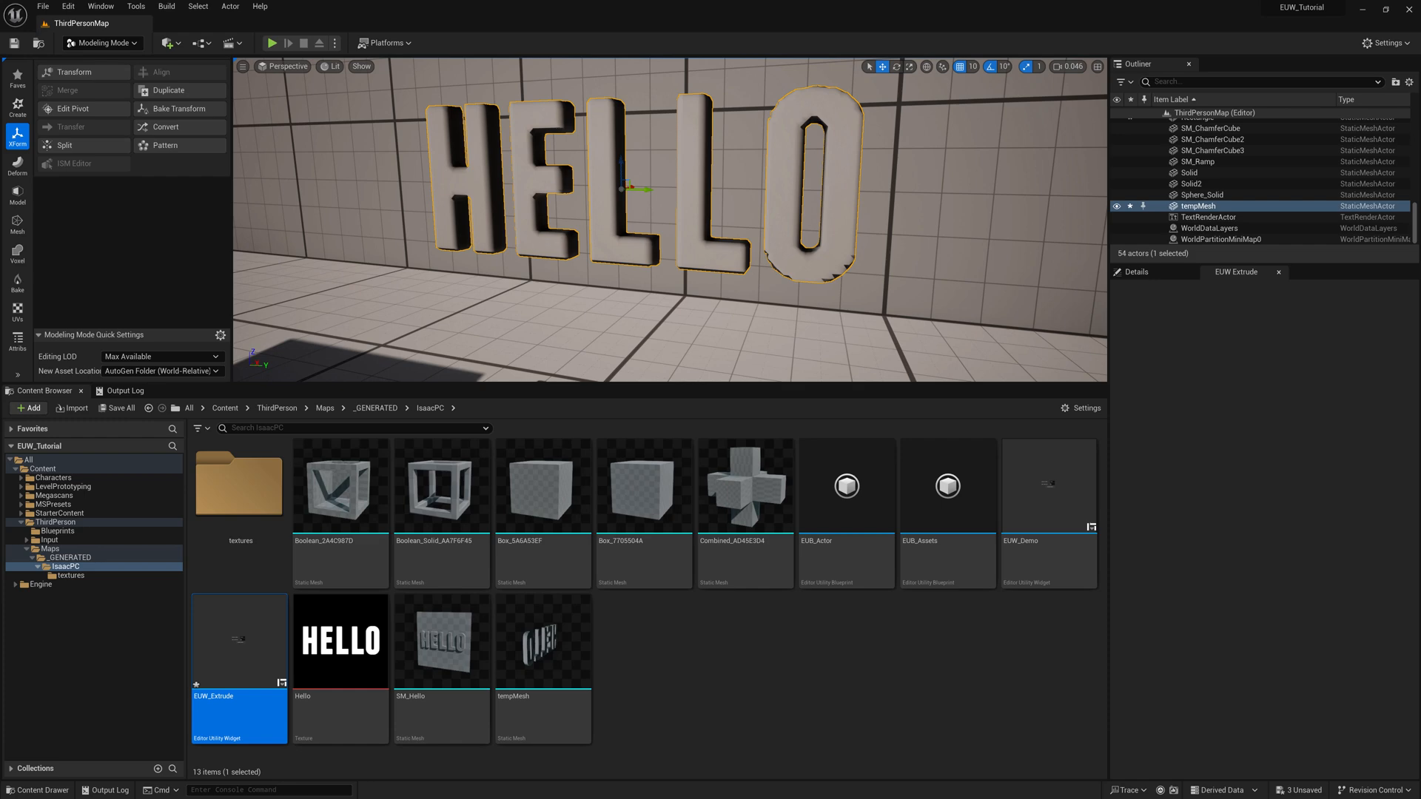
pyautogui.doubleClick(238, 640)
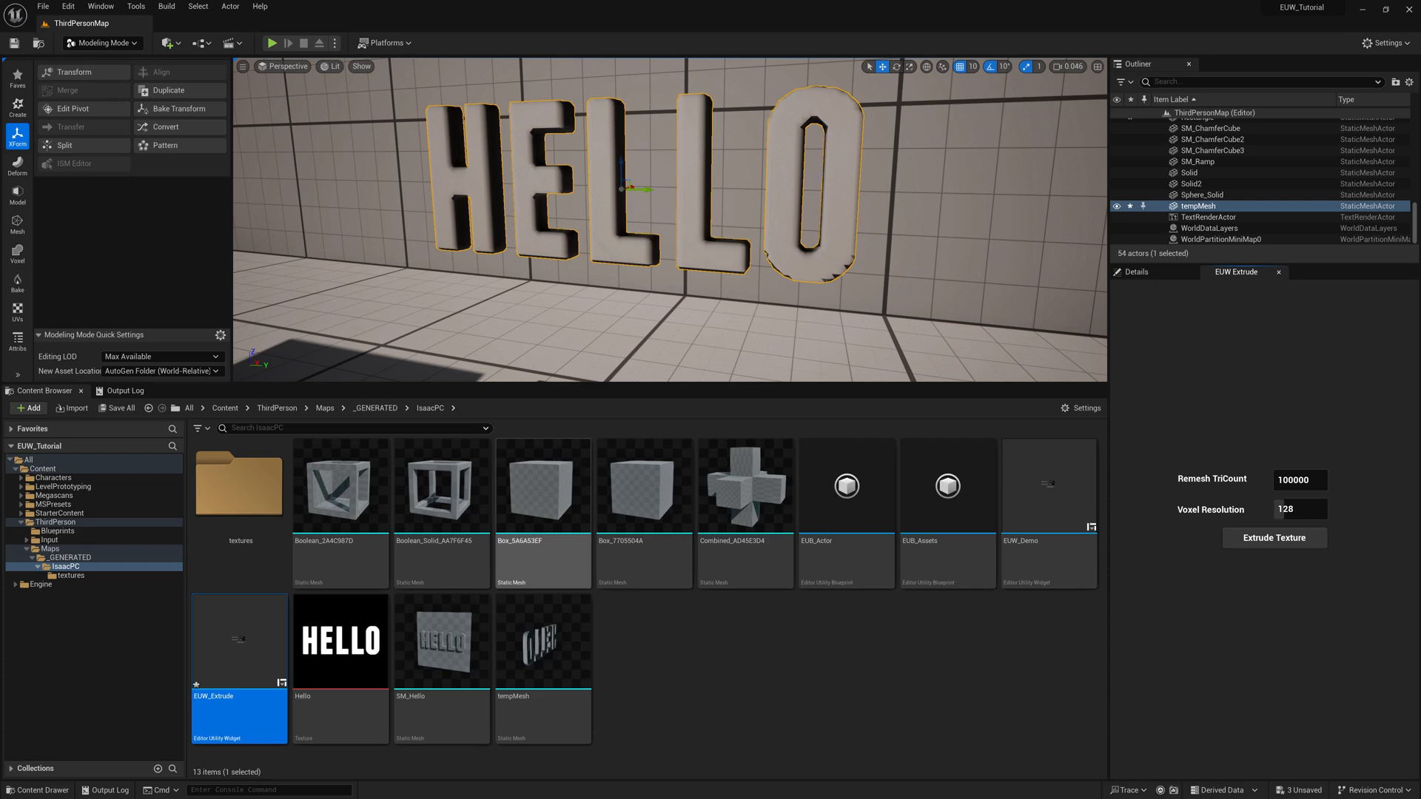
# Open EUW_Extrude's graph and add a function named Extrude Mesh
pyautogui.doubleClick(239, 641)
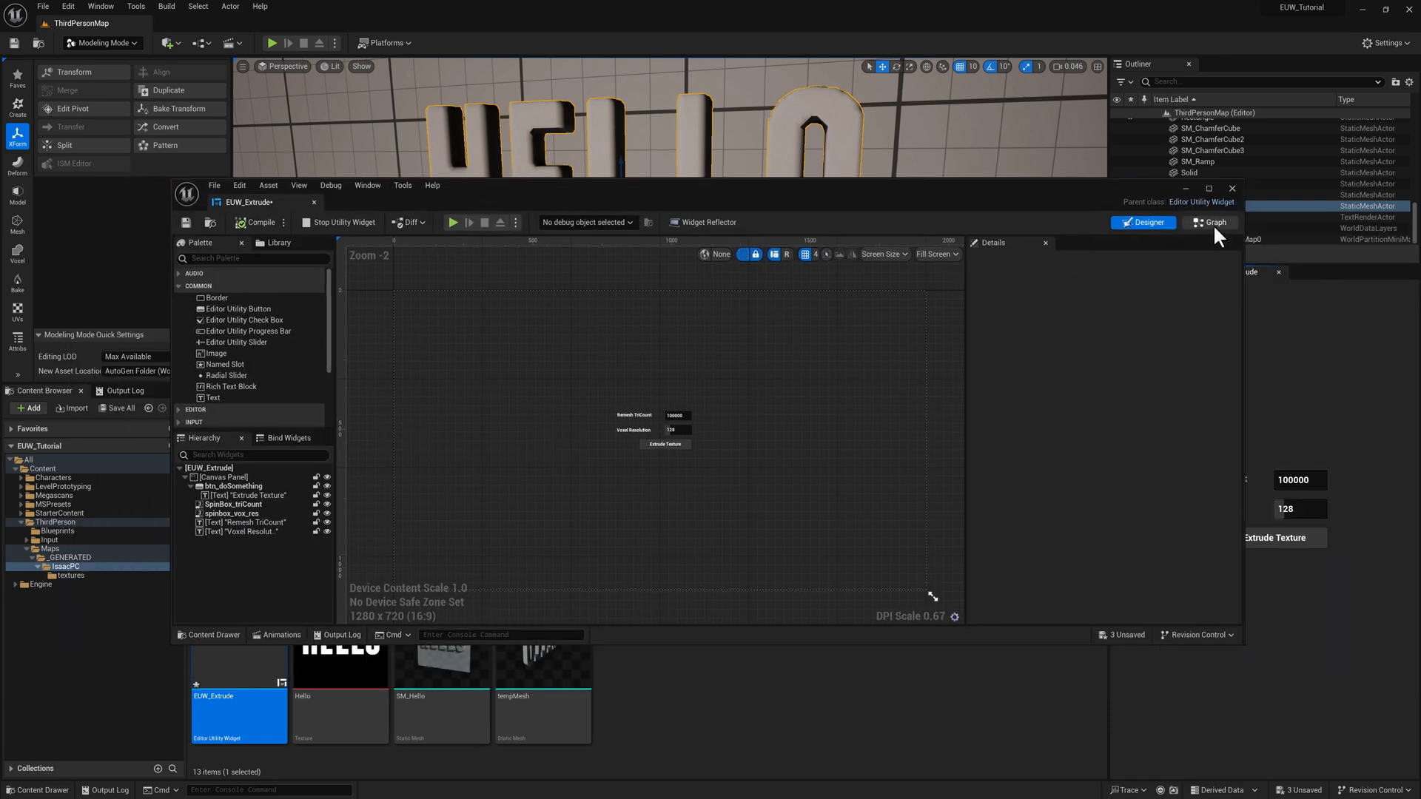
pyautogui.click(1210, 222)
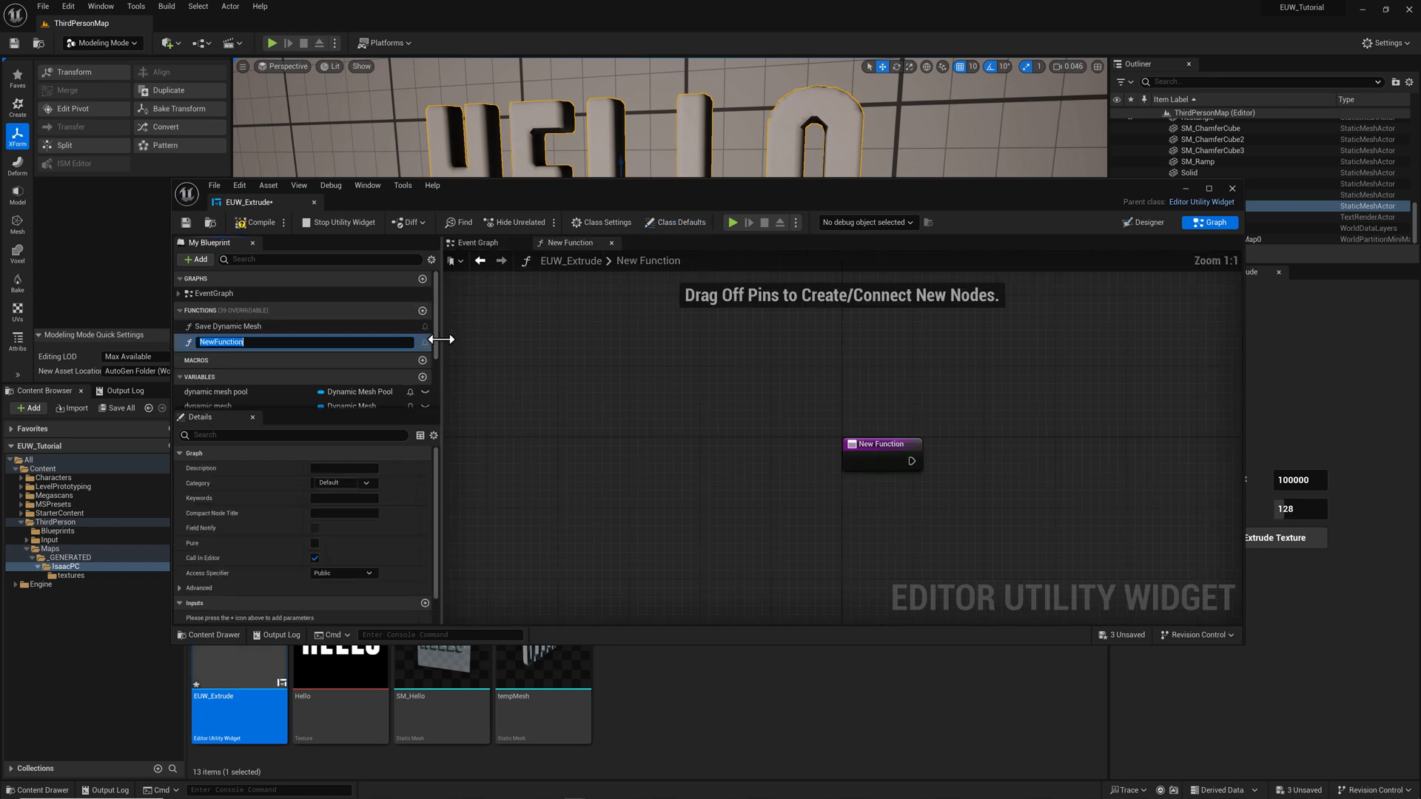
pyautogui.write('Extrude Mesh')
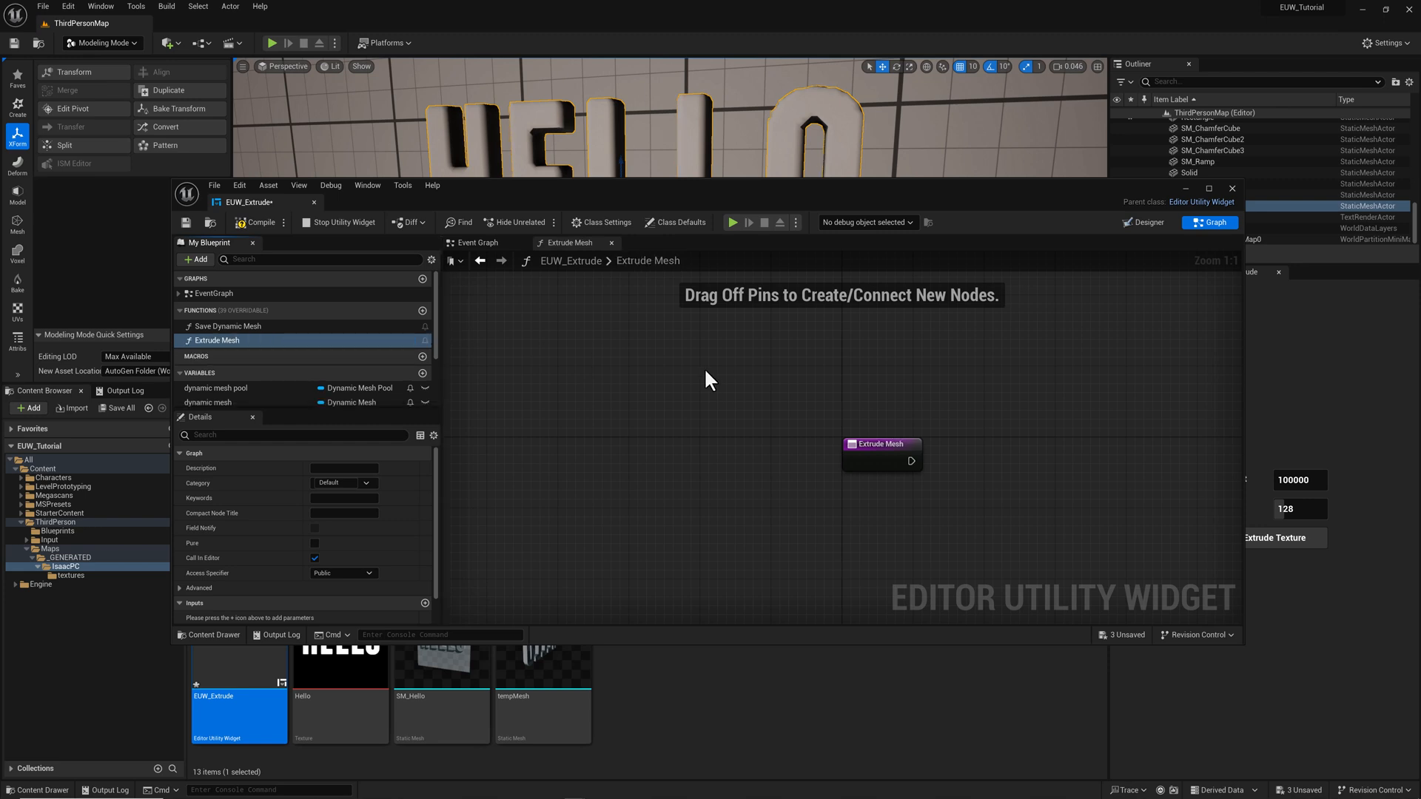
pyautogui.click(477, 242)
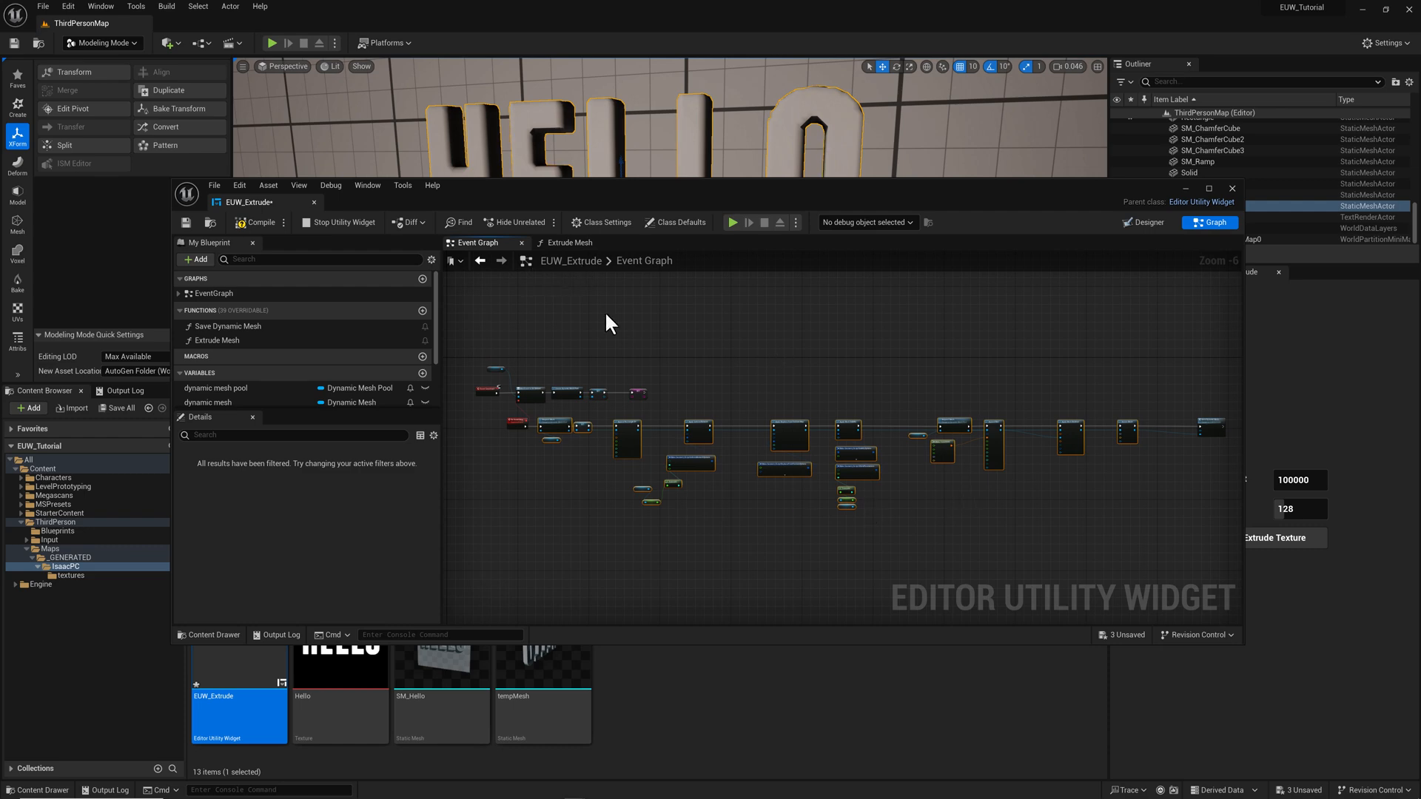
# Paste Request Mesh, Set Dynamic Mesh and Append Rectangle XY nodes into Extrude Mesh
pyautogui.click(566, 242)
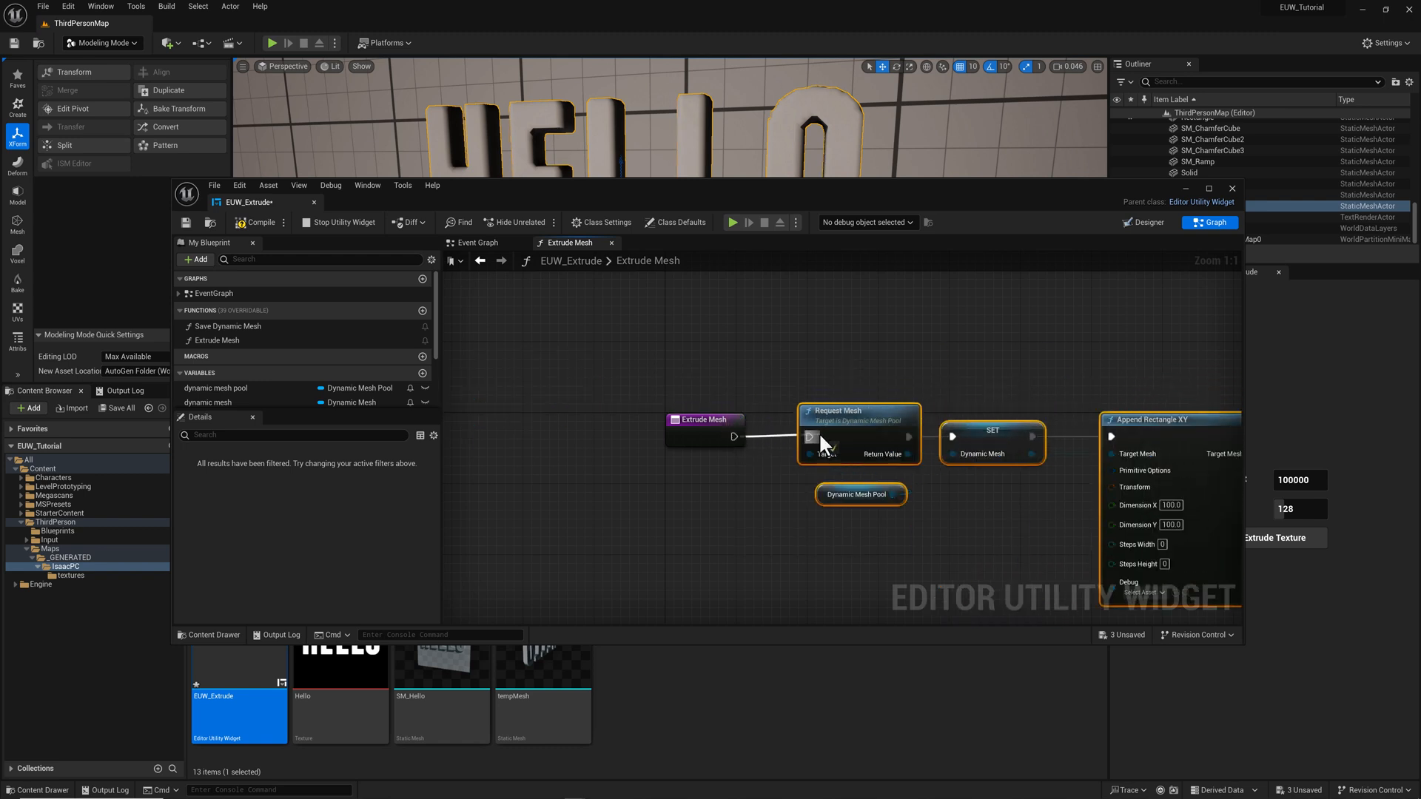
pyautogui.moveTo(718, 419)
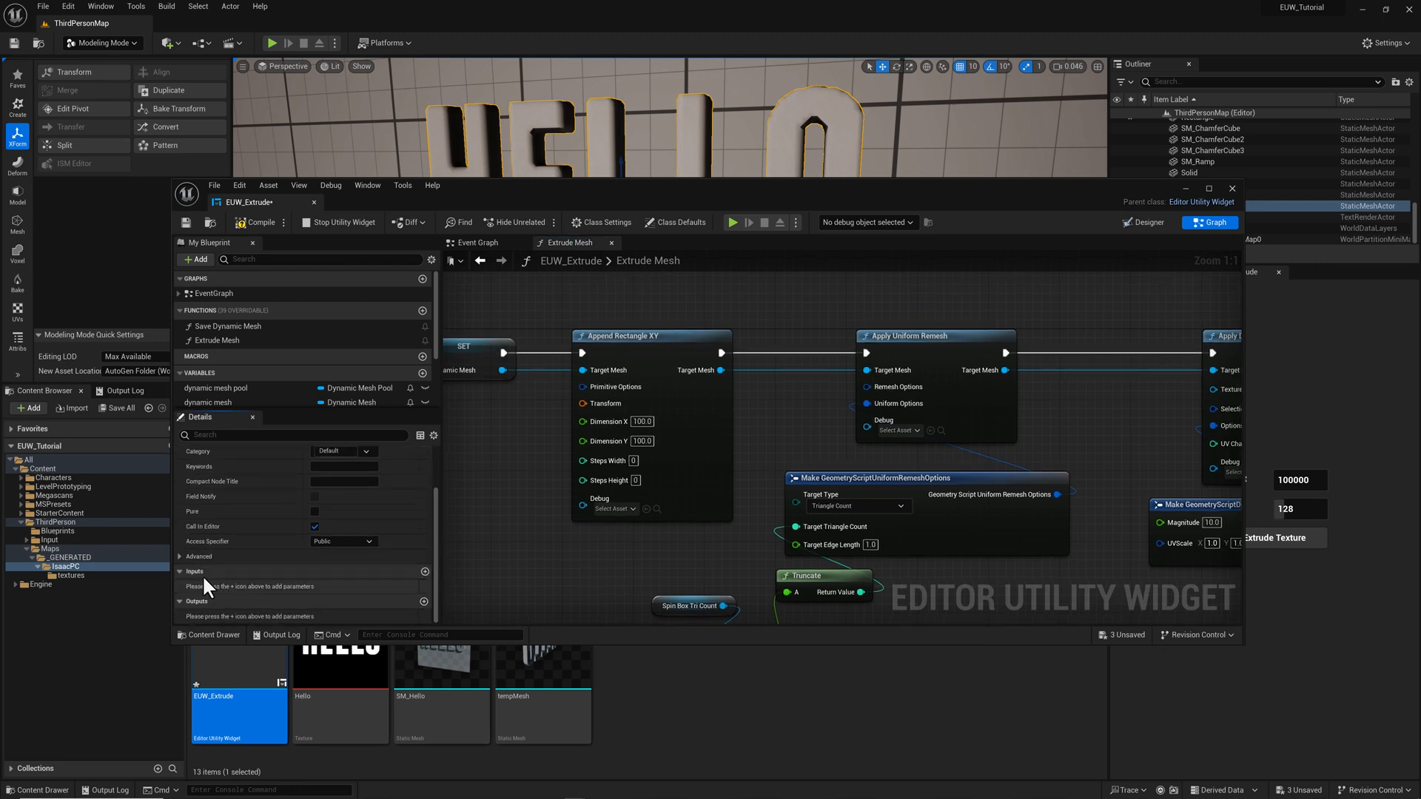
pyautogui.moveTo(428, 573)
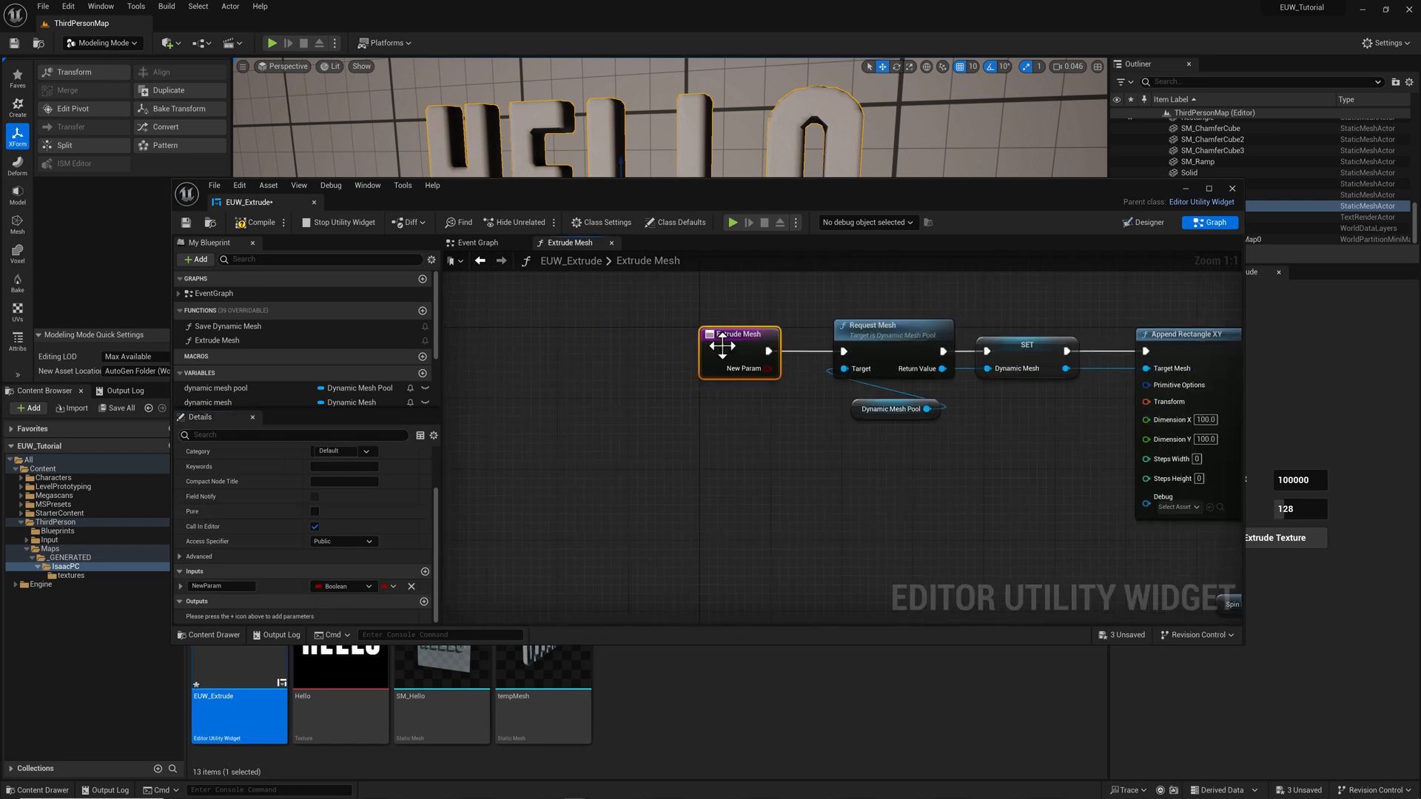
pyautogui.moveTo(211, 586)
pyautogui.write('texture')
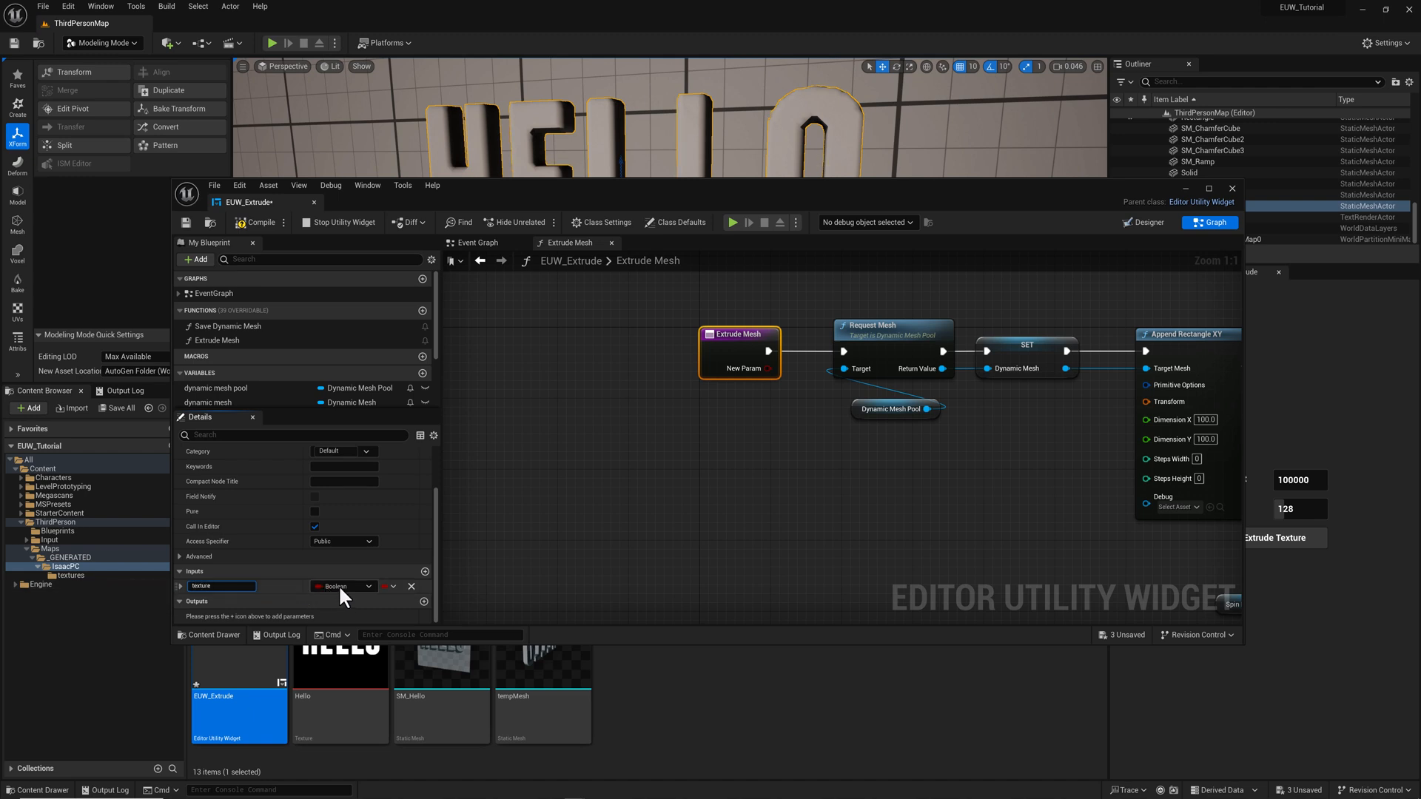
# Add an input named texture of type Texture 2D Object Reference to Extrude Mesh
pyautogui.click(342, 586)
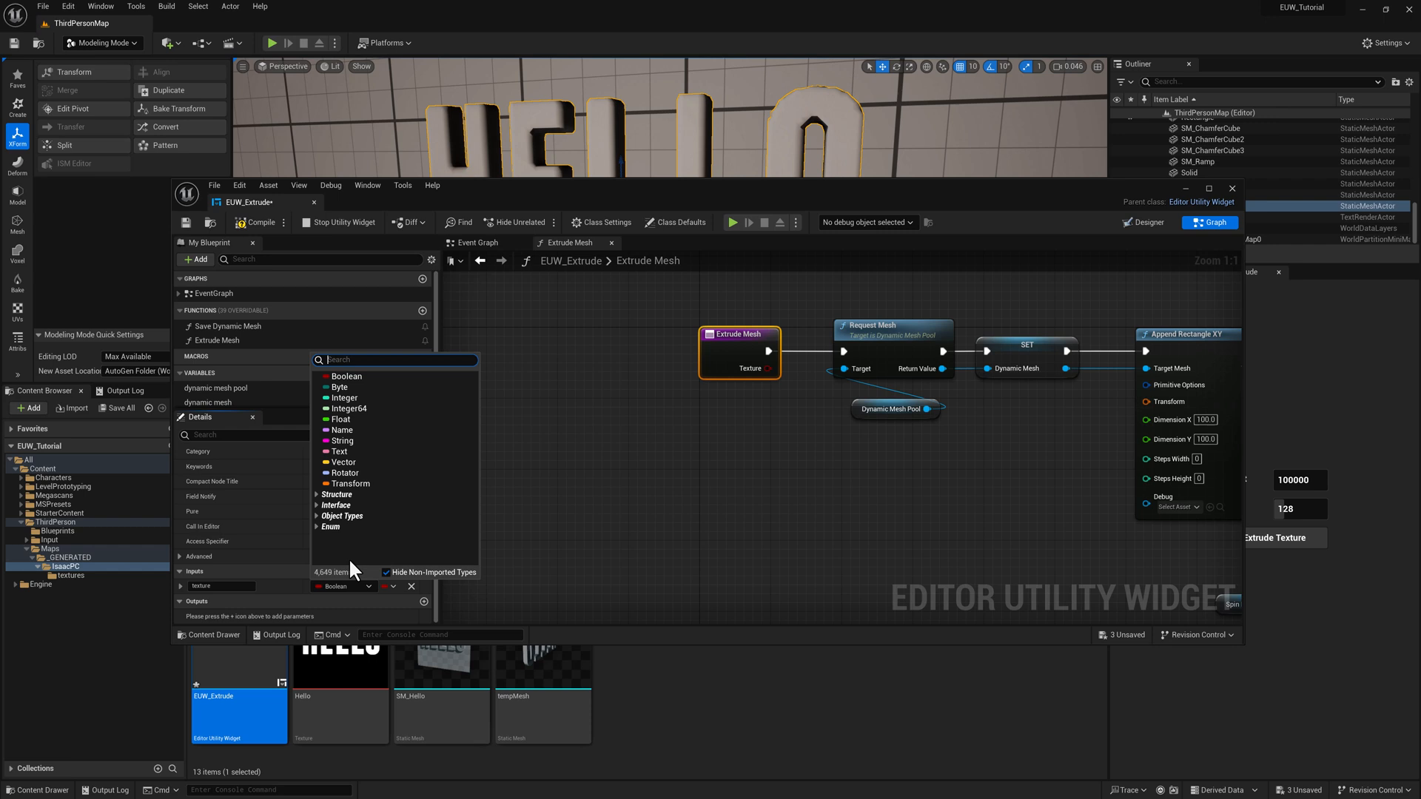
pyautogui.write('texture')
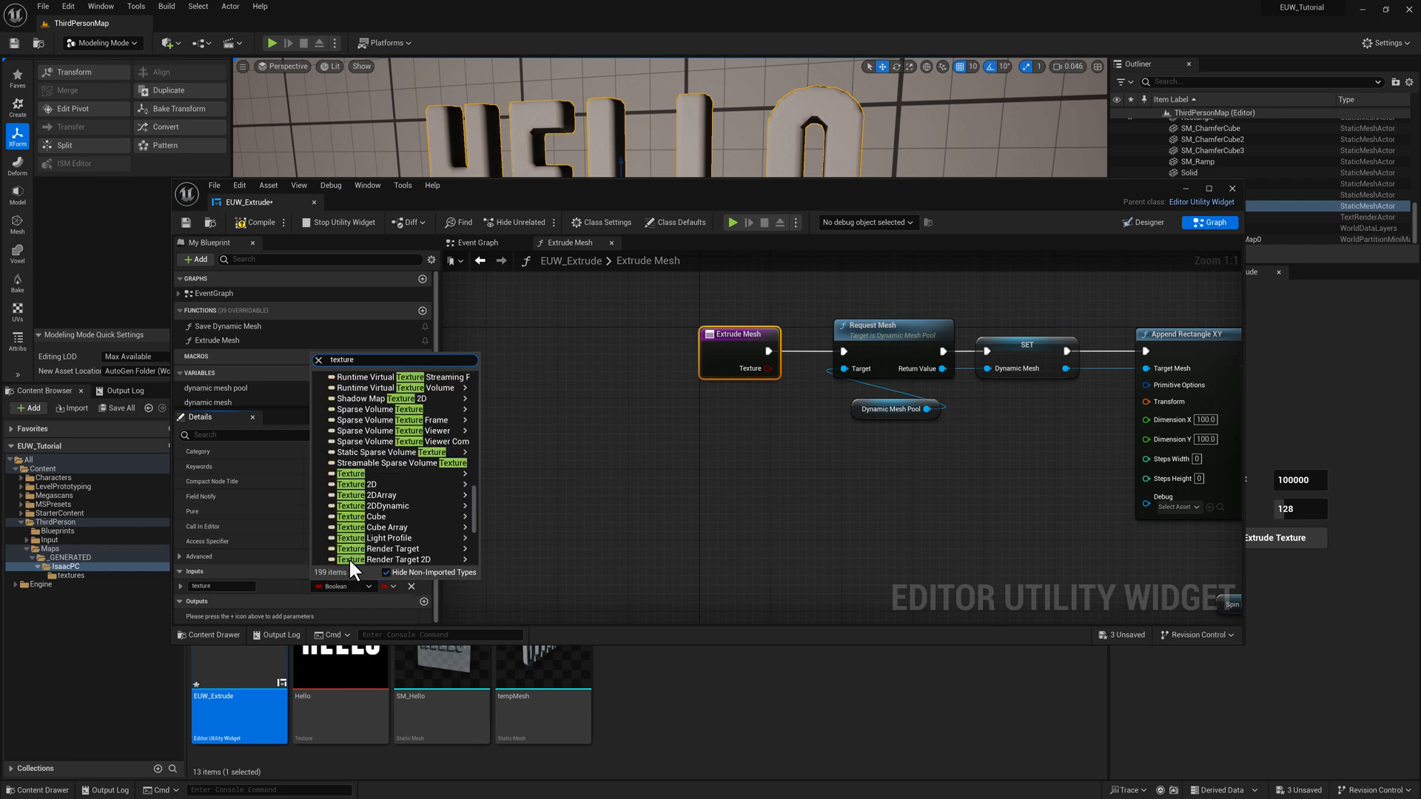
pyautogui.moveTo(366, 484)
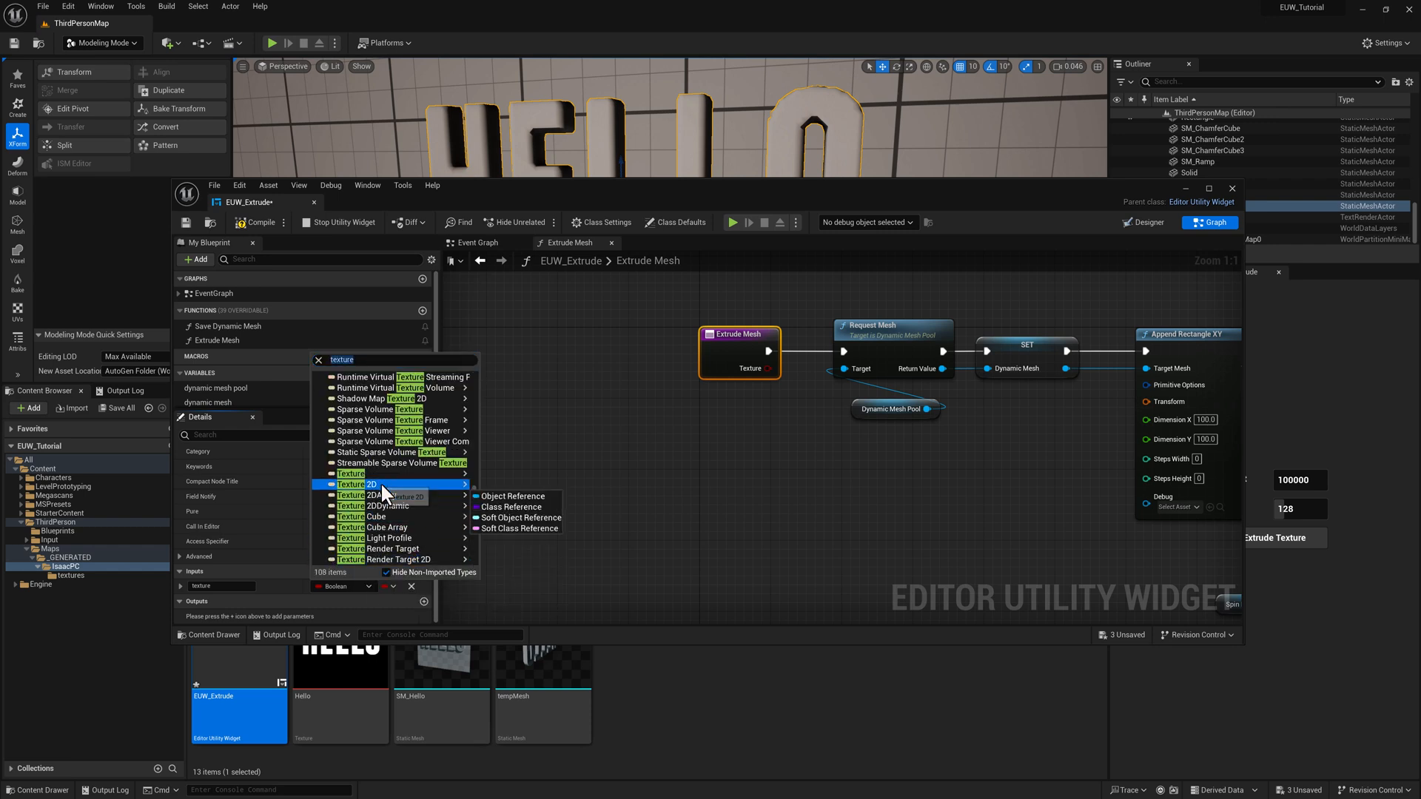
pyautogui.click(371, 484)
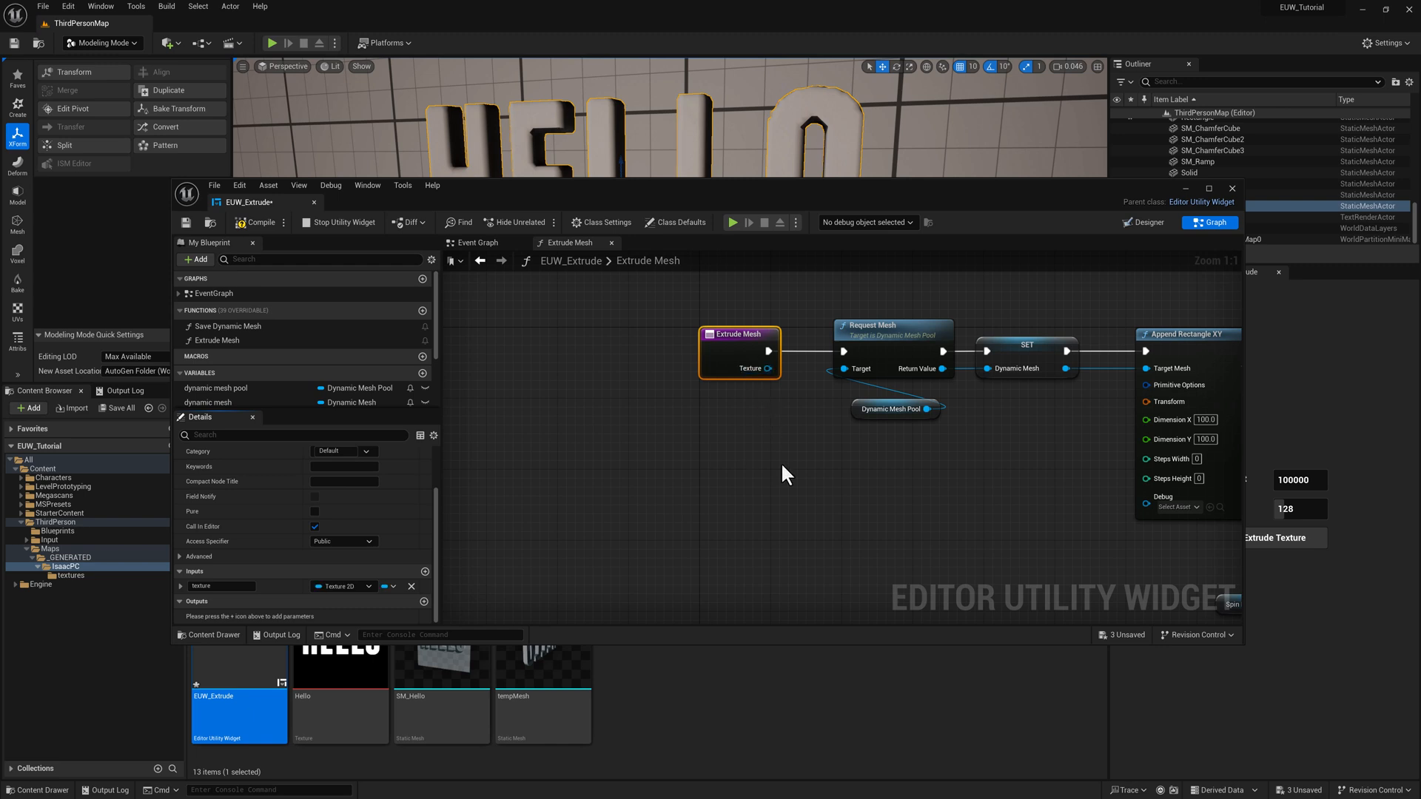
pyautogui.scroll(-3)
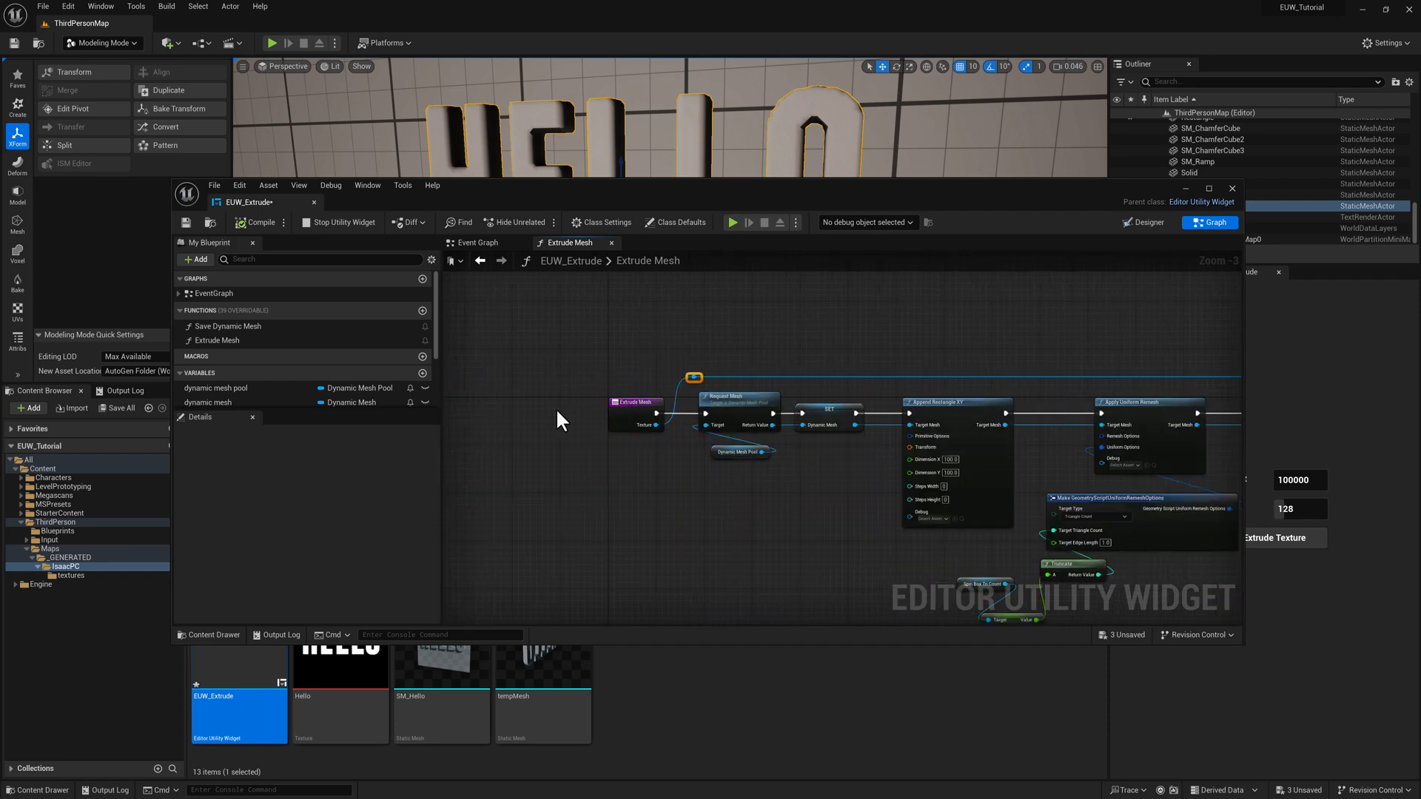
# Add a Dynamic Mesh output named output mesh to the Extrude Mesh function
pyautogui.click(635, 403)
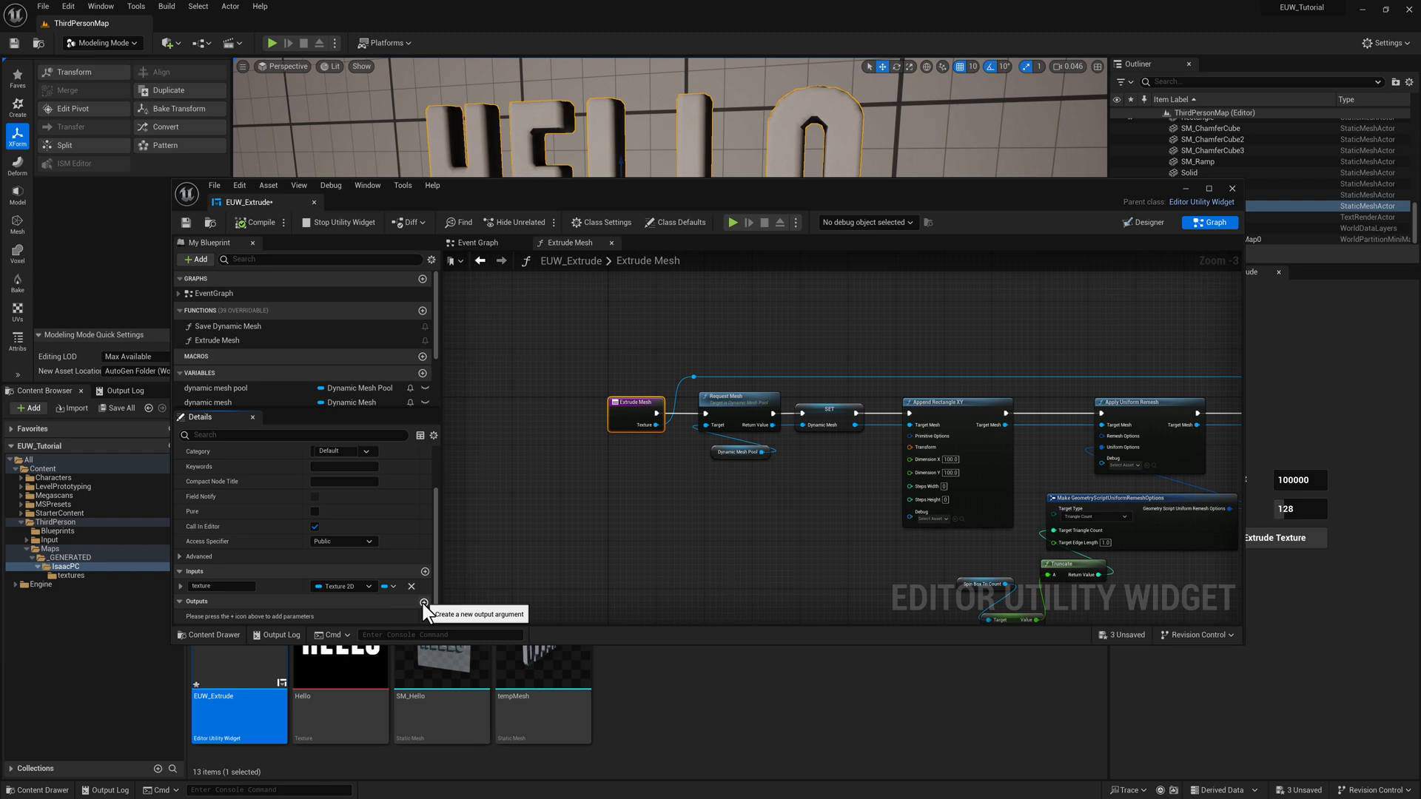
pyautogui.click(425, 601)
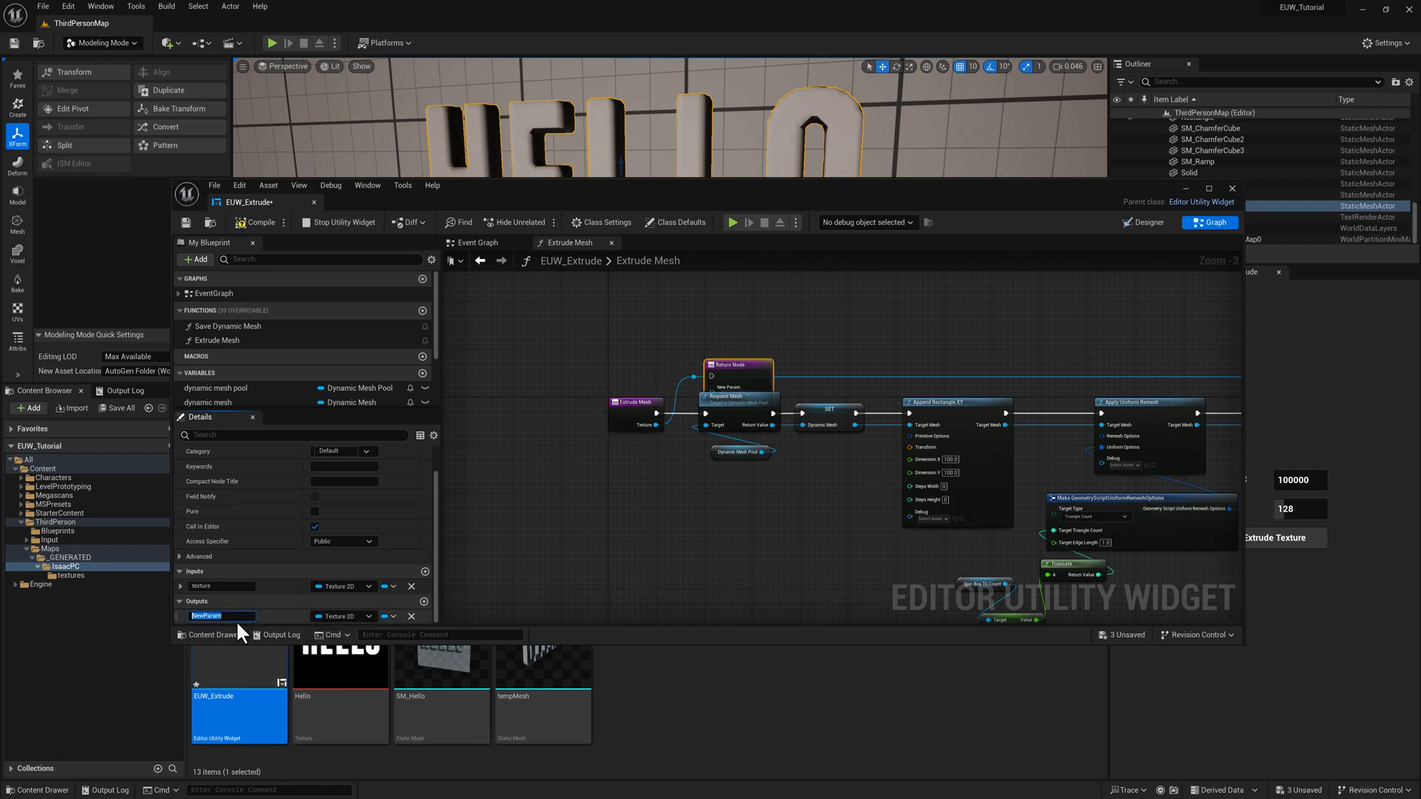
pyautogui.write('output mesh')
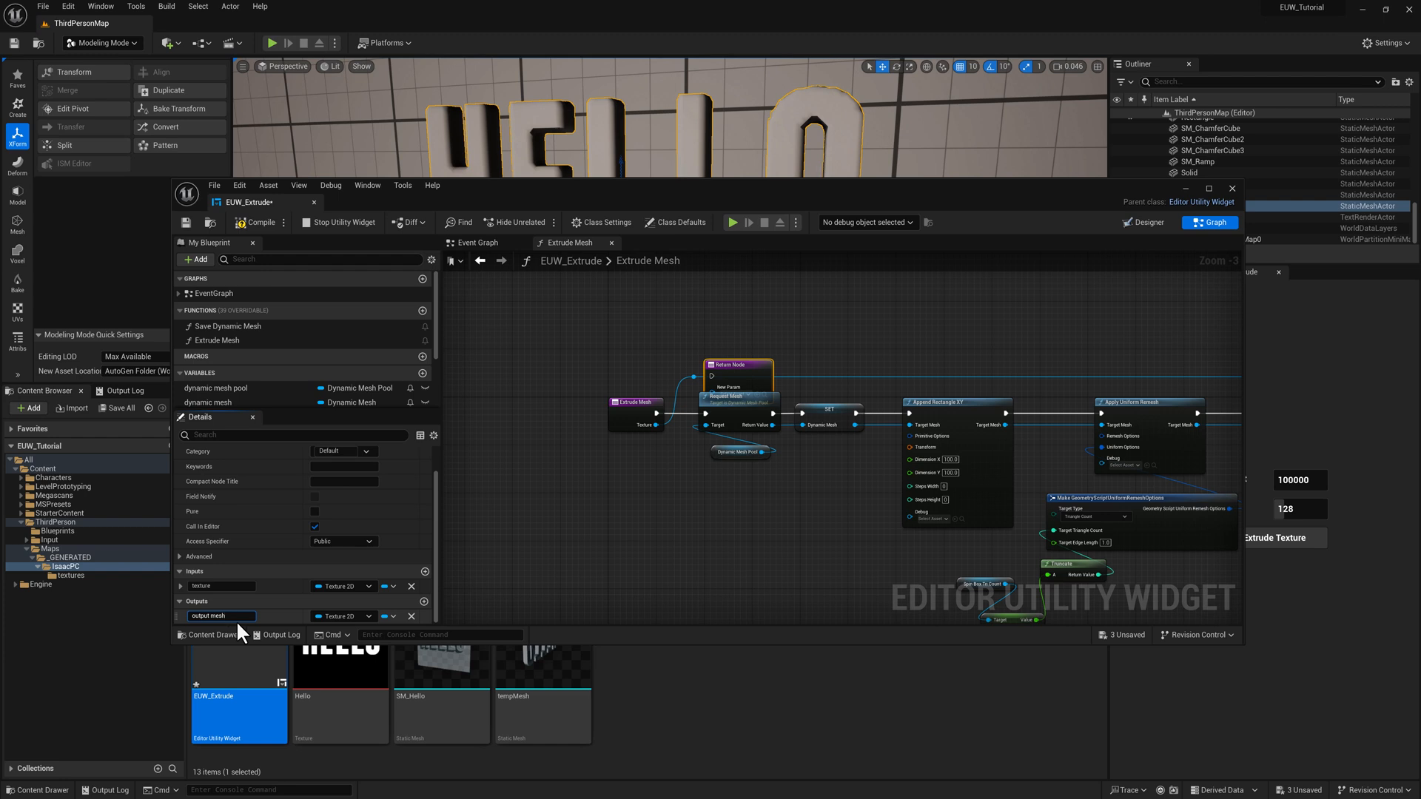
pyautogui.moveTo(342, 616)
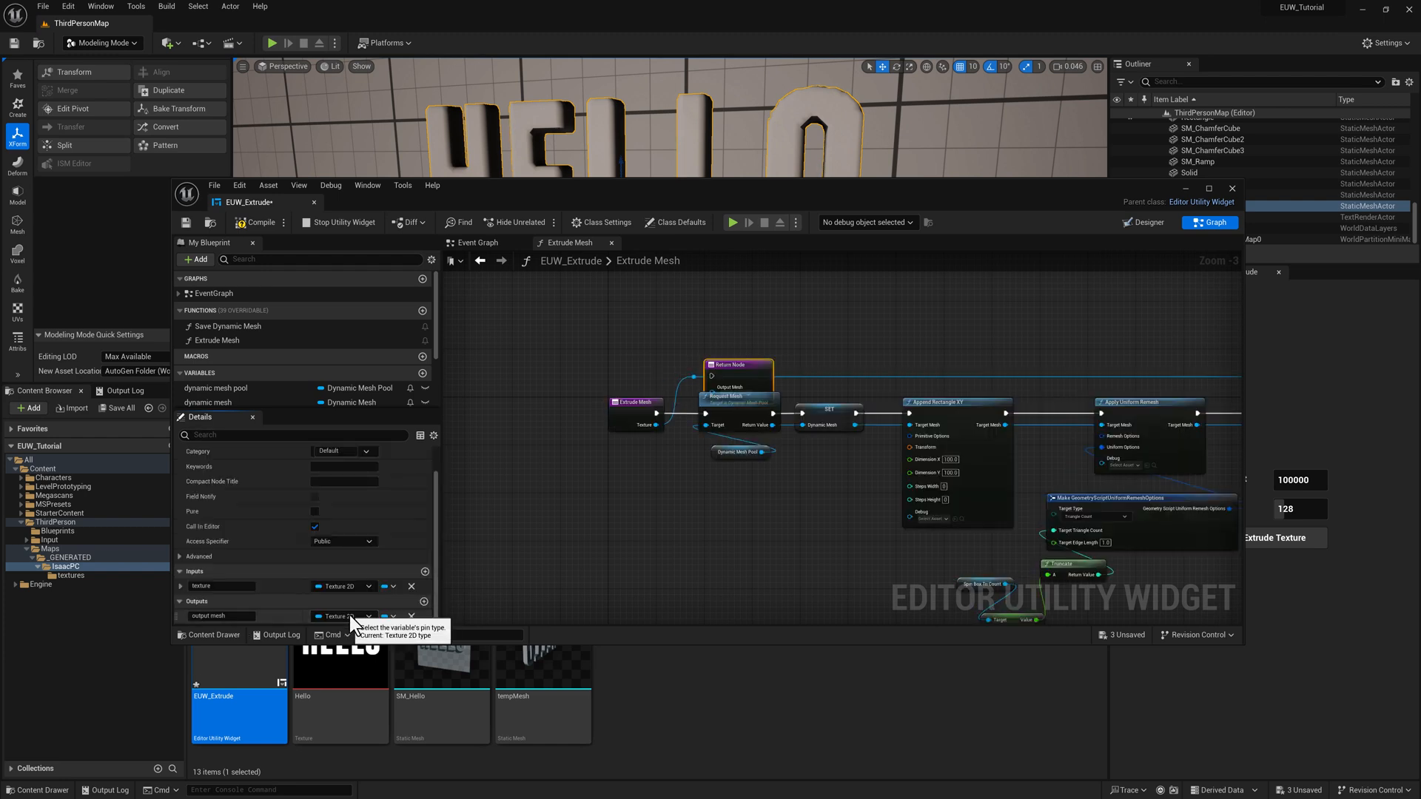
pyautogui.click(338, 616)
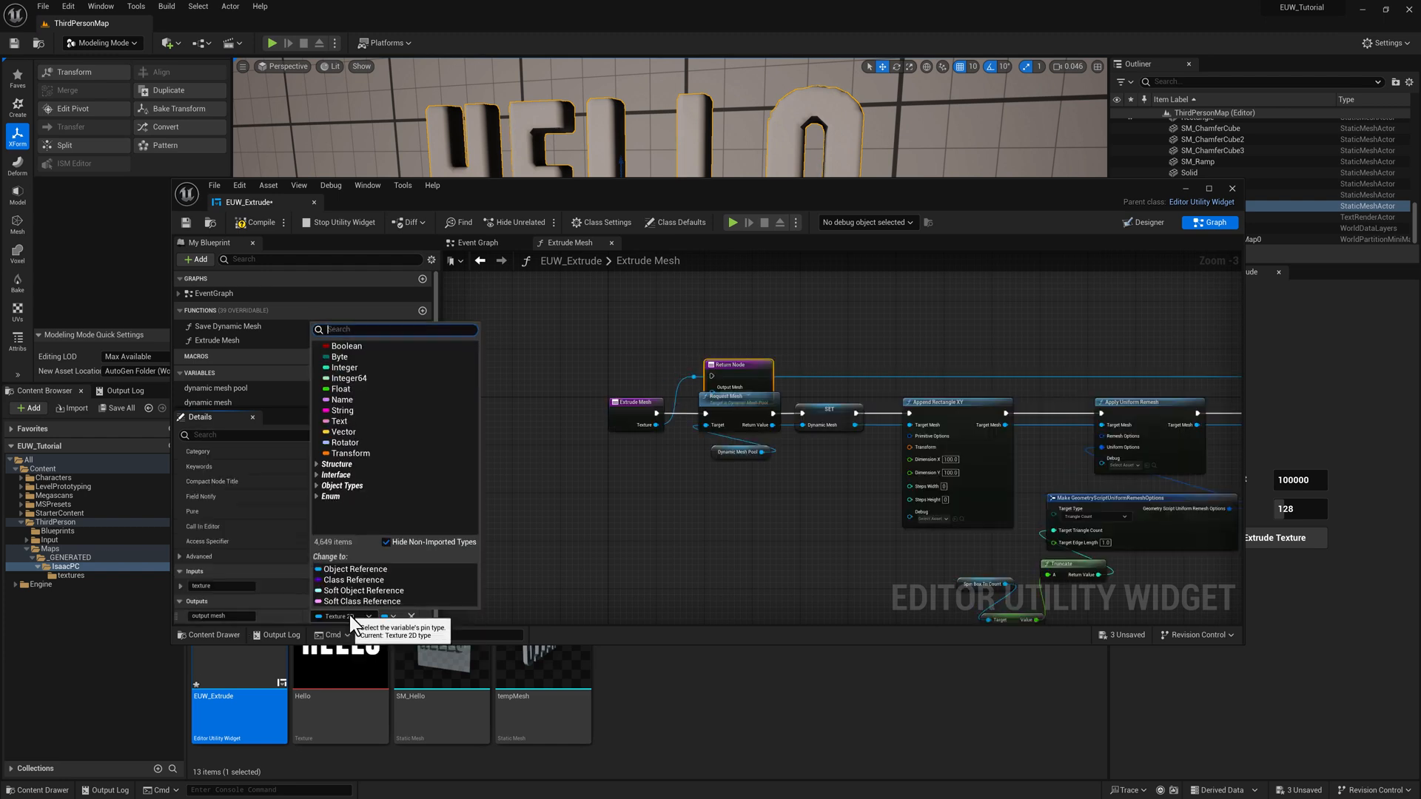
pyautogui.write('dynam')
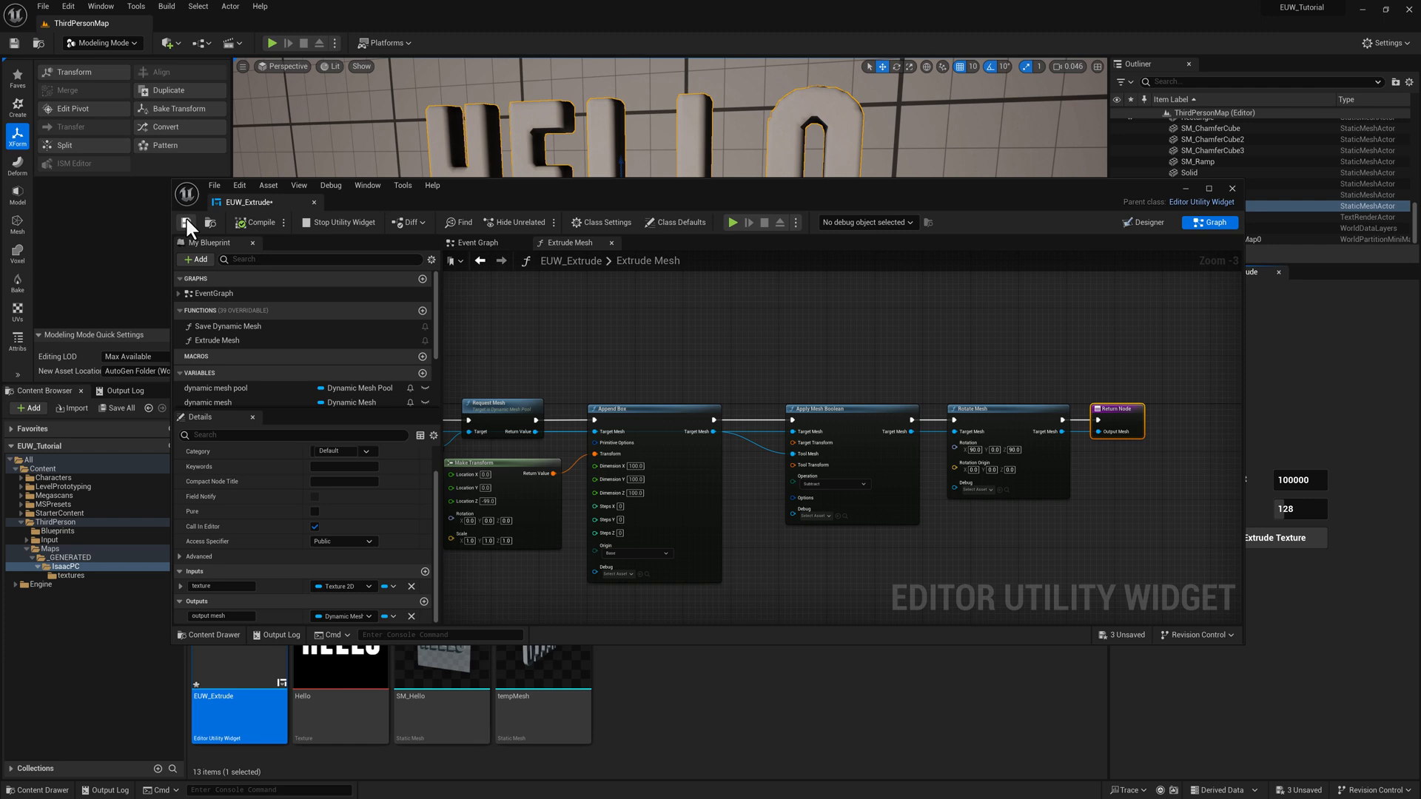
# Save the blueprint and place Save Dynamic Mesh and Extrude Mesh nodes in the event graph
pyautogui.click(477, 242)
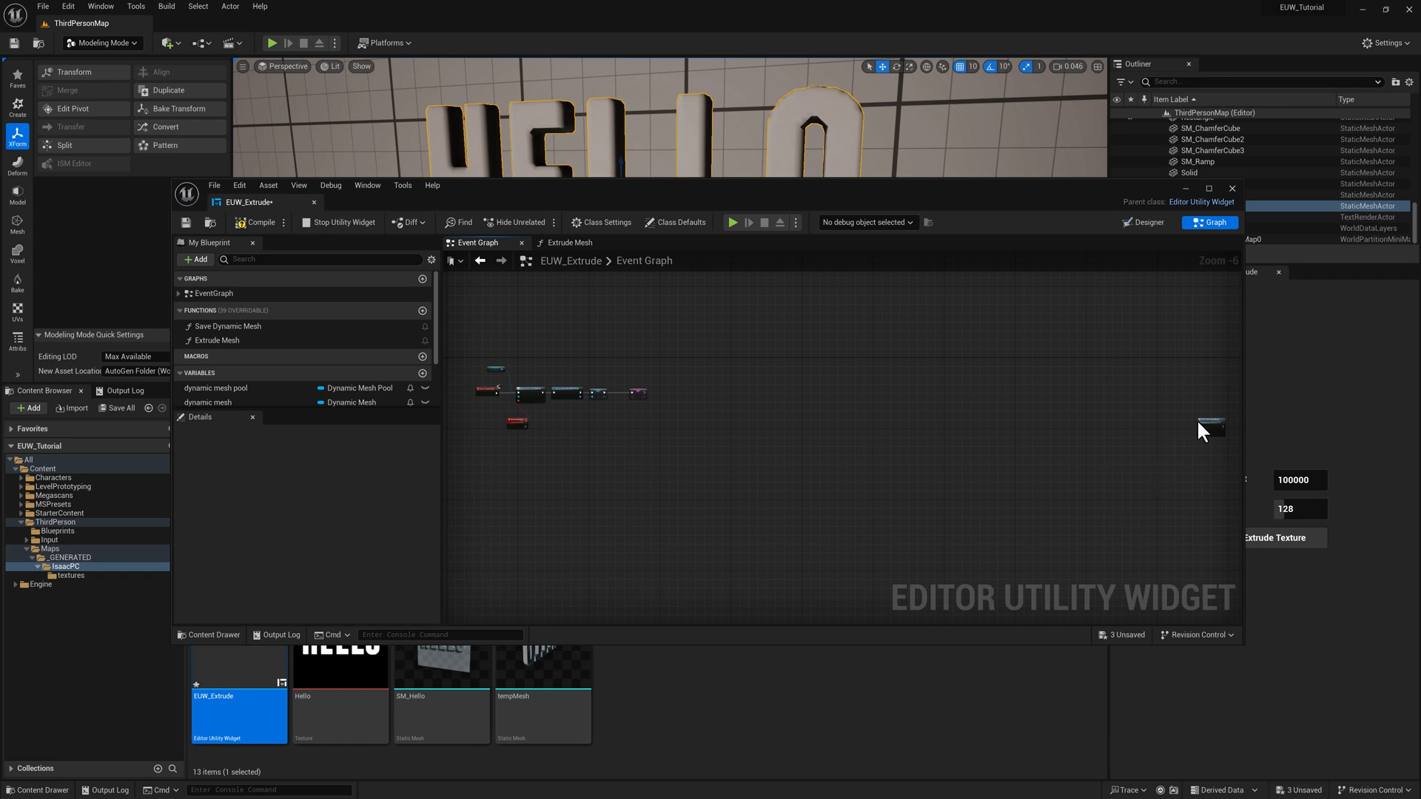
pyautogui.click(562, 428)
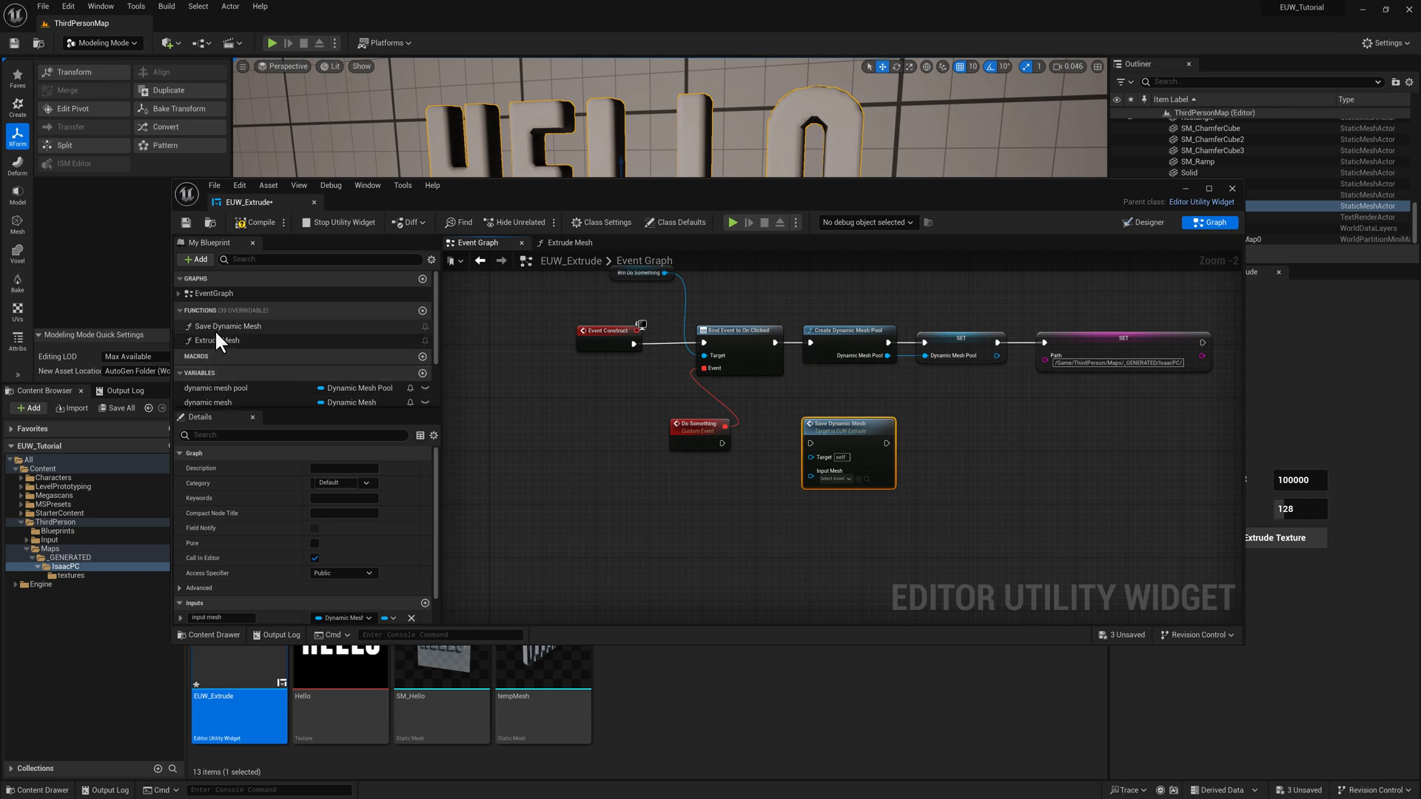
pyautogui.click(217, 340)
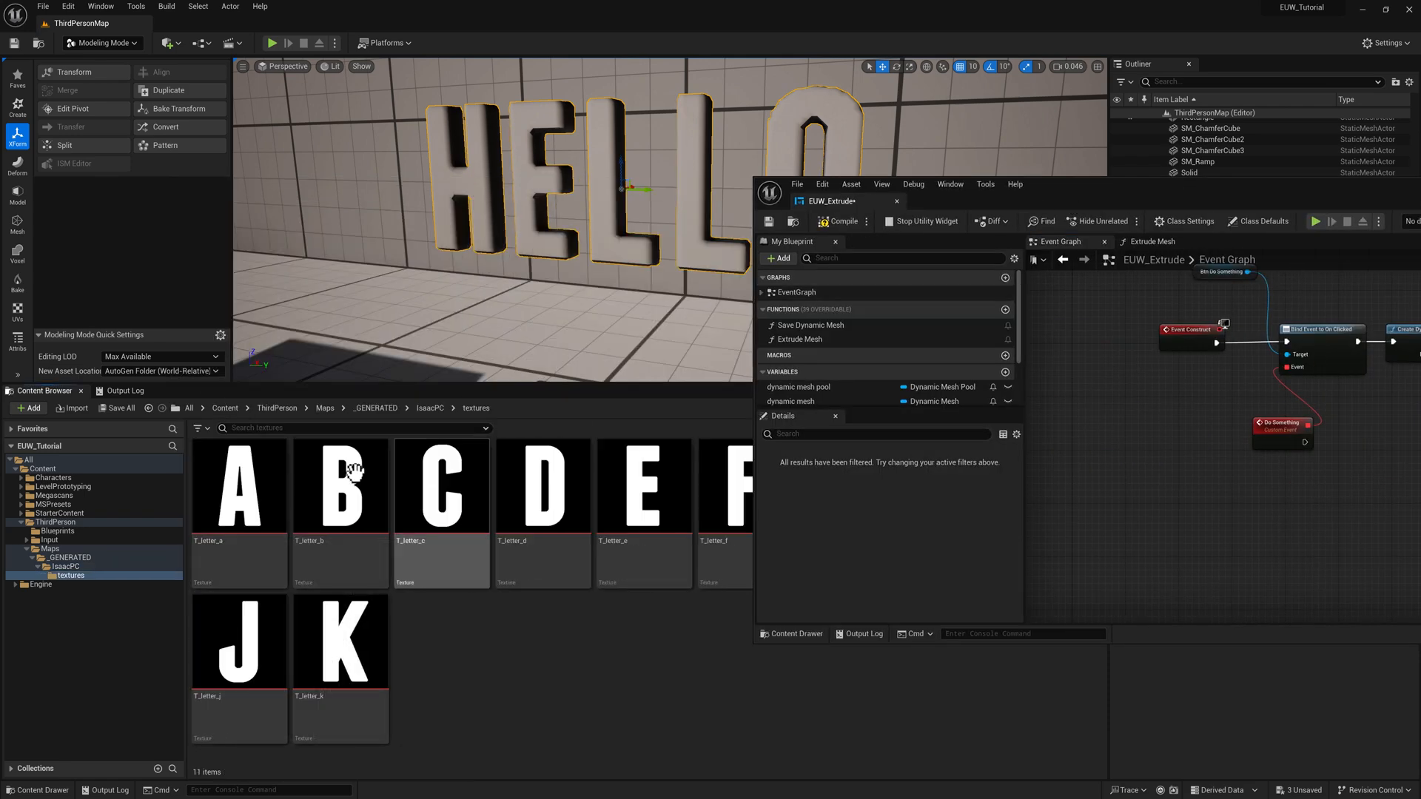
# Connect Do Something to a new Get Selected Assets Of Class node
pyautogui.click(239, 487)
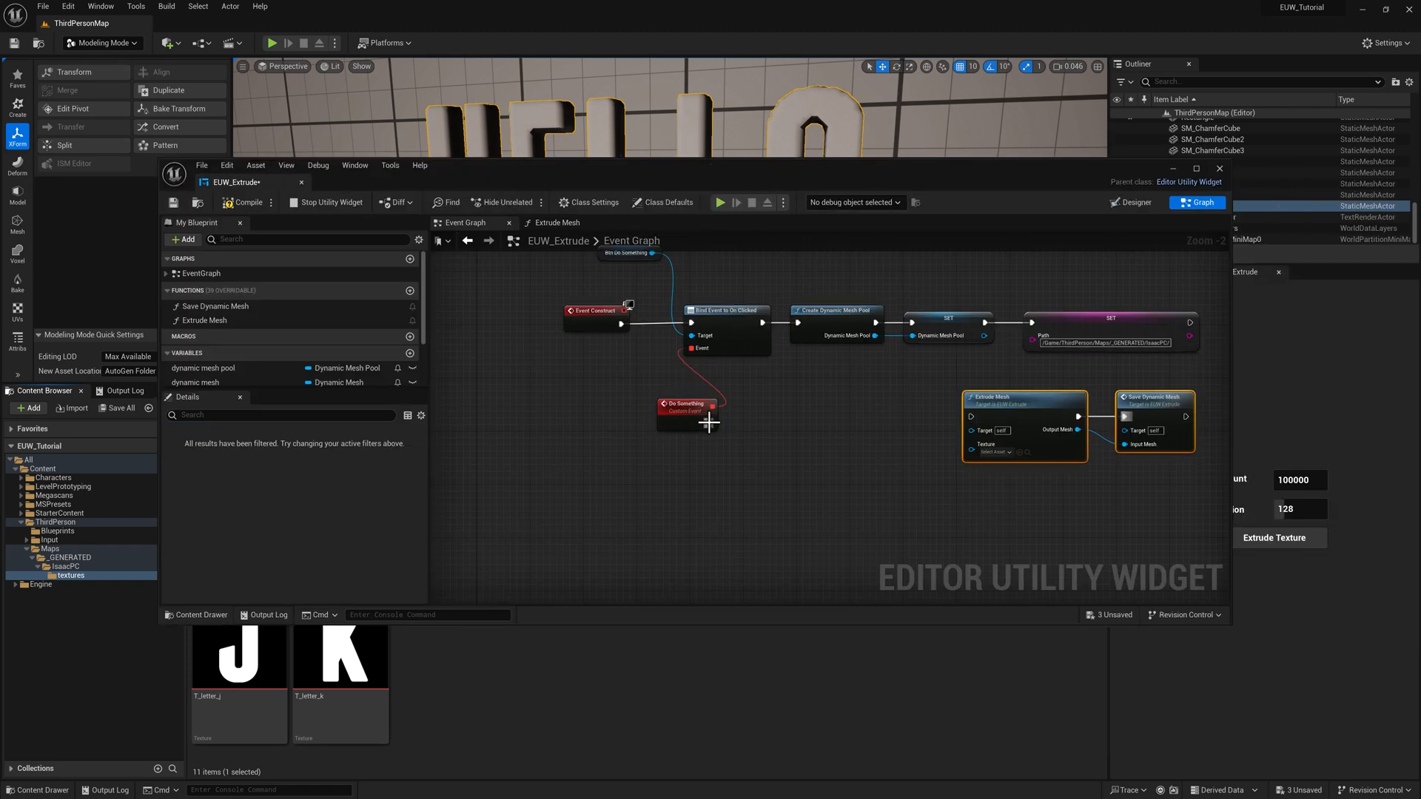
pyautogui.moveTo(702, 417); pyautogui.dragTo(766, 458)
pyautogui.write('get selected as')
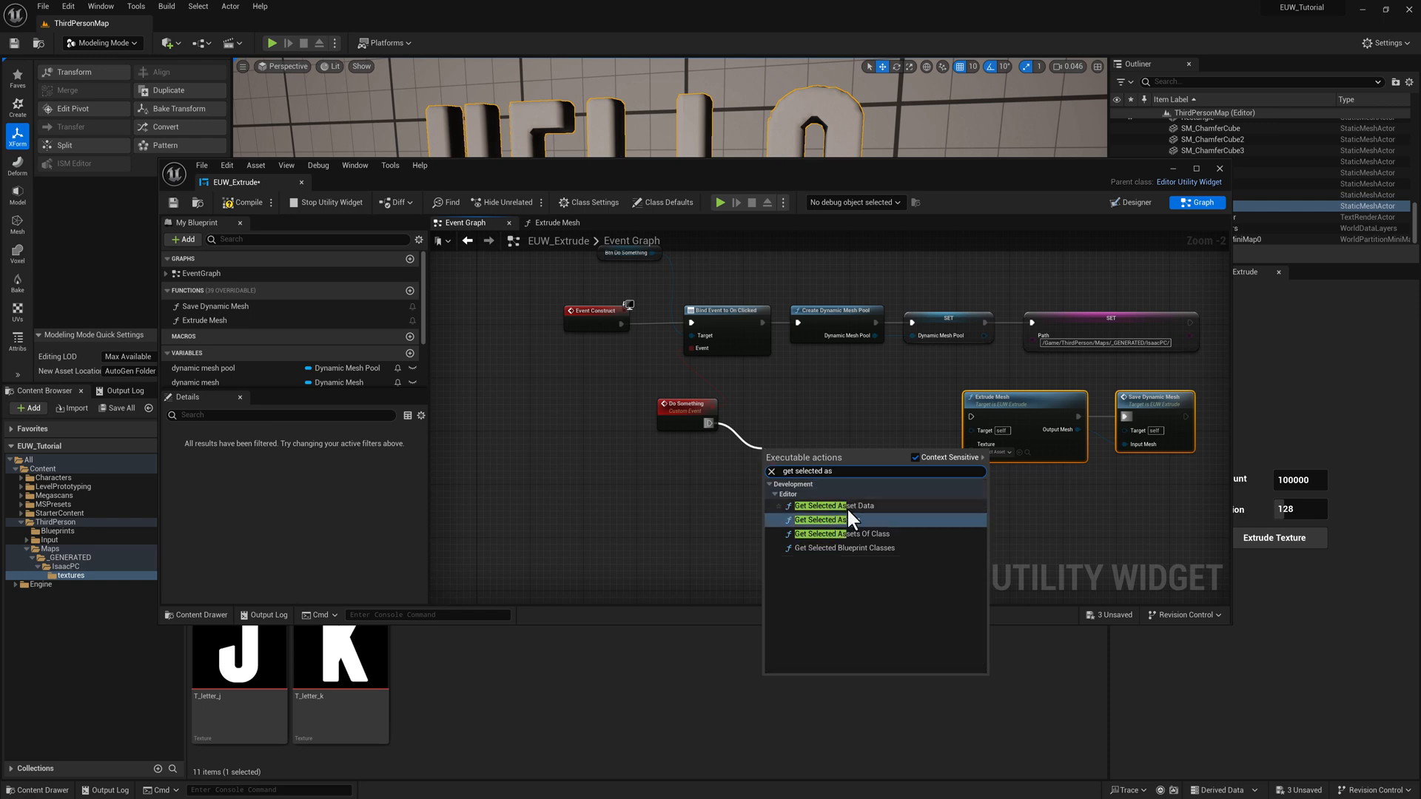
pyautogui.click(820, 520)
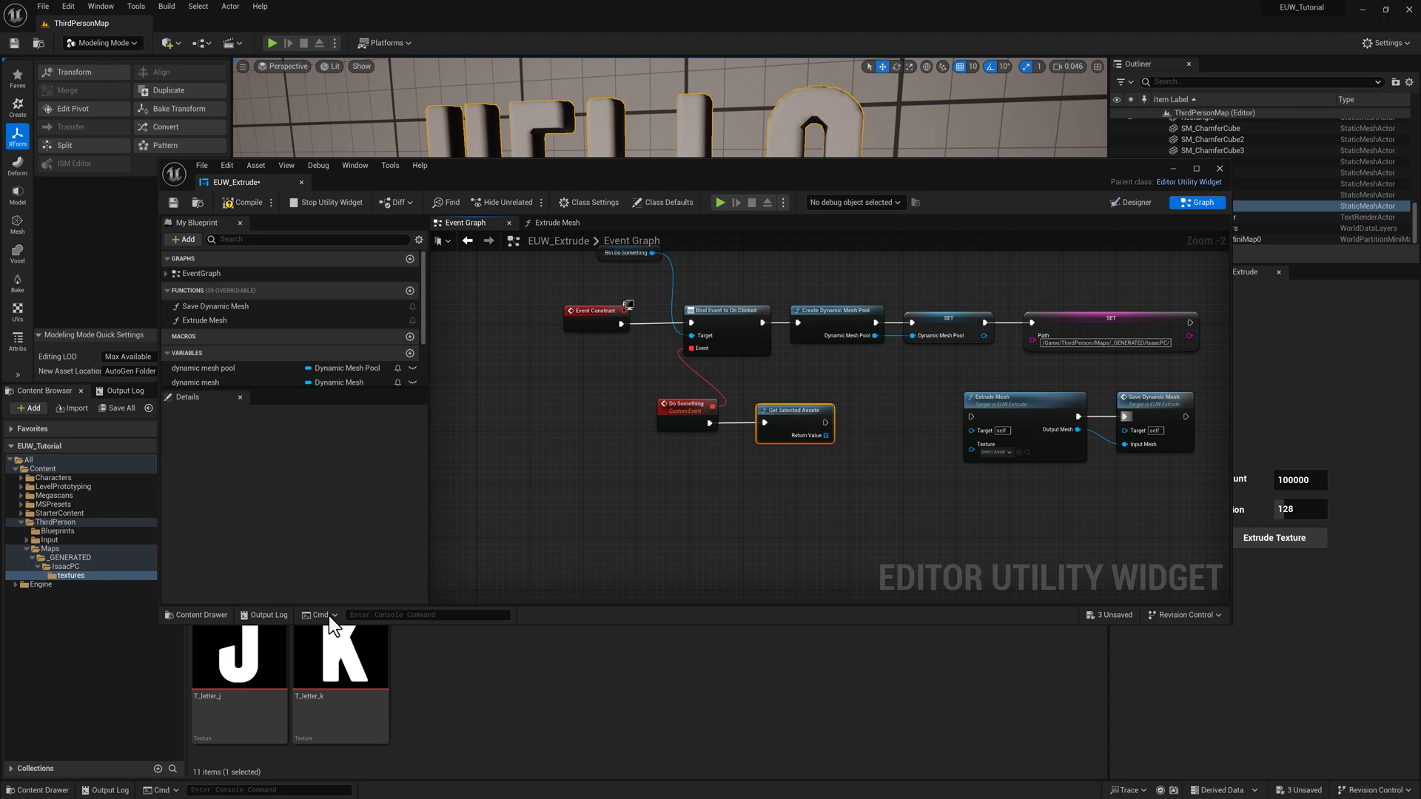
pyautogui.moveTo(669, 498)
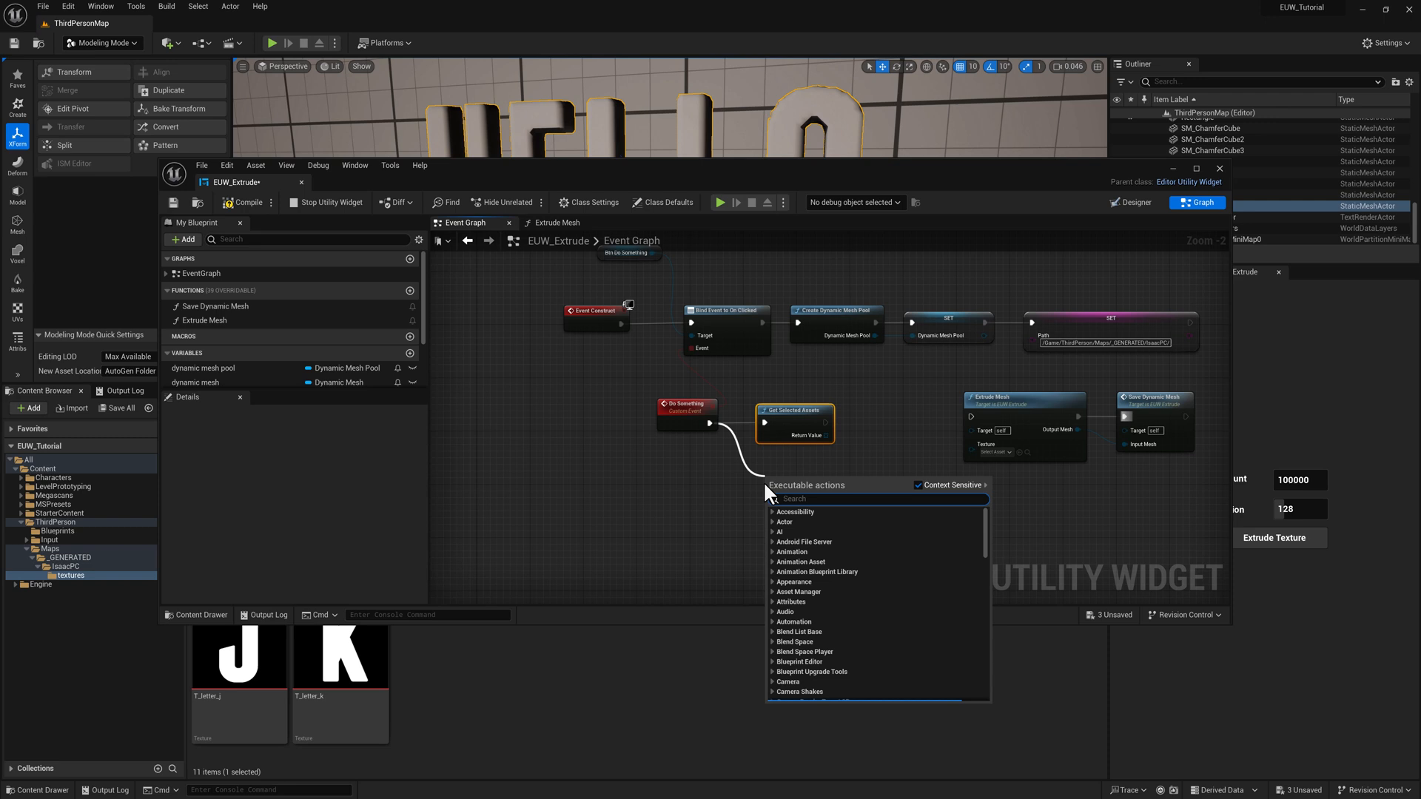
pyautogui.write('get selected asse')
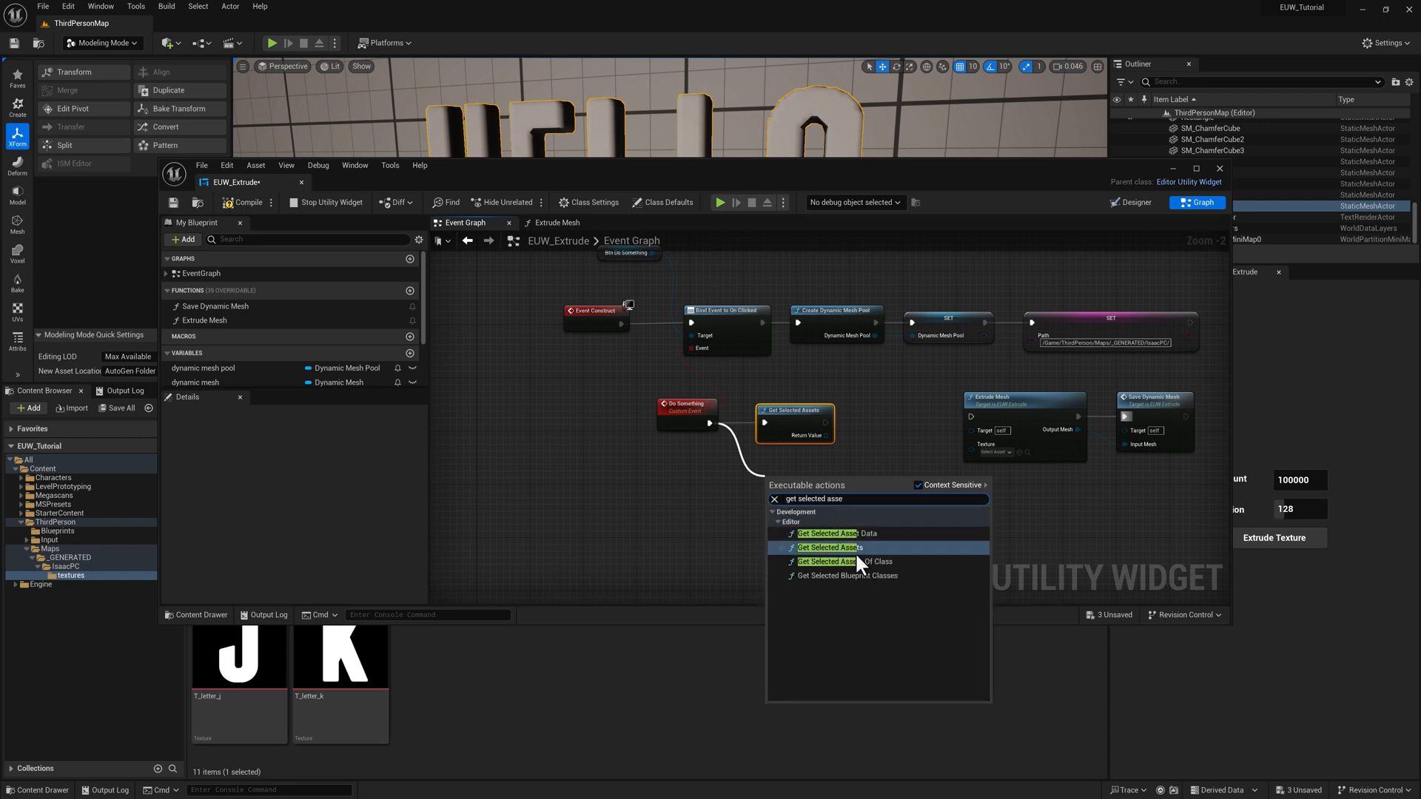
pyautogui.click(846, 561)
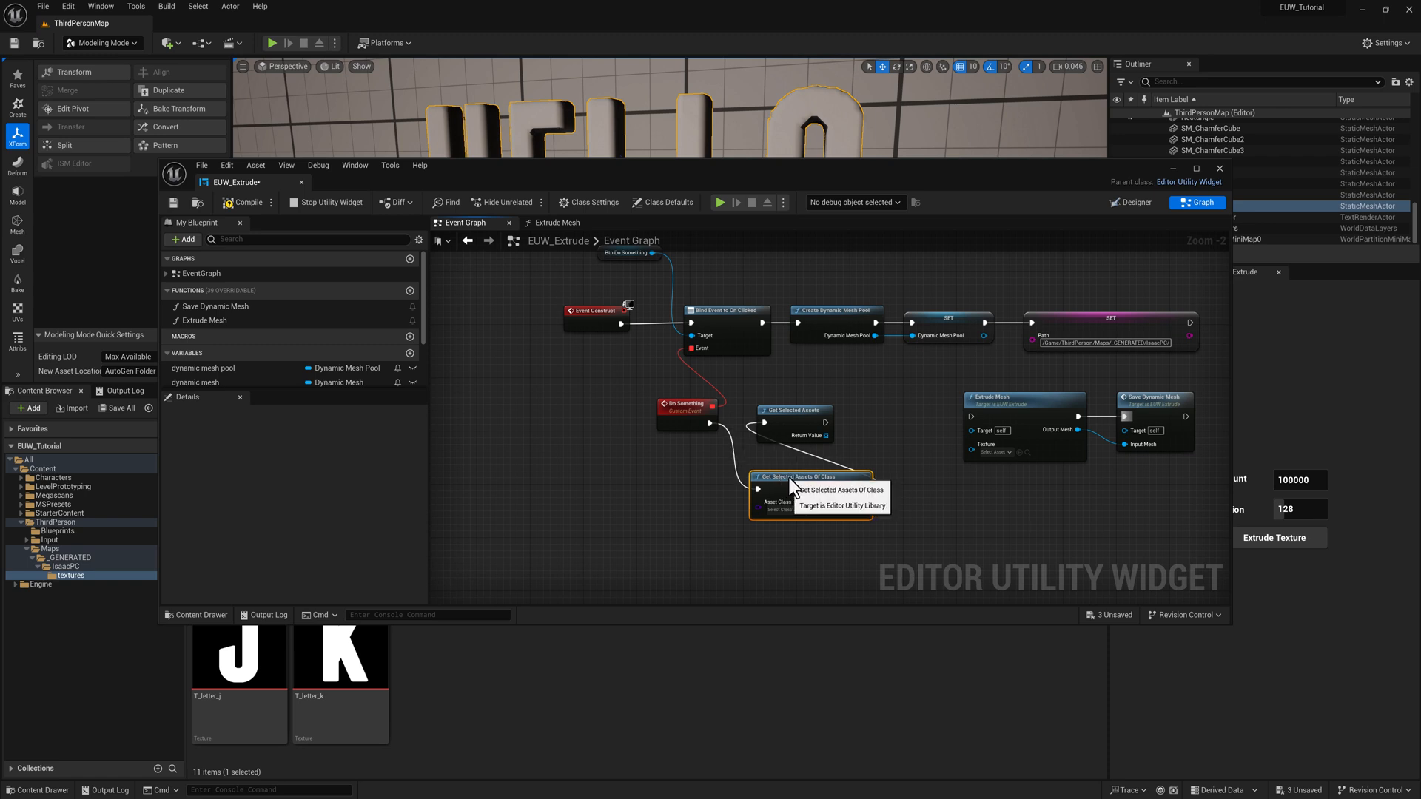
# Set the asset class to Texture2D and feed the results into a For Each Loop
pyautogui.click(782, 510)
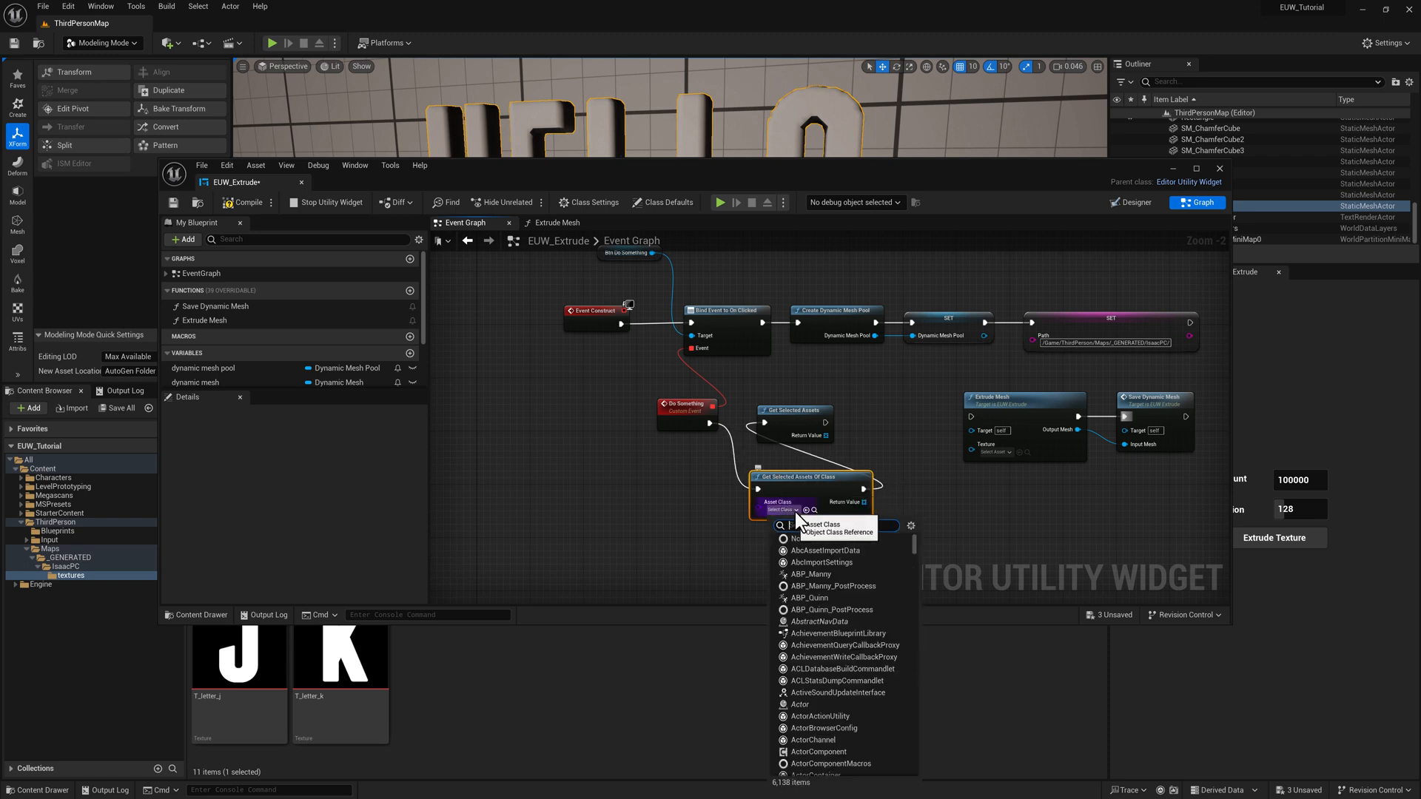
pyautogui.write('Texture')
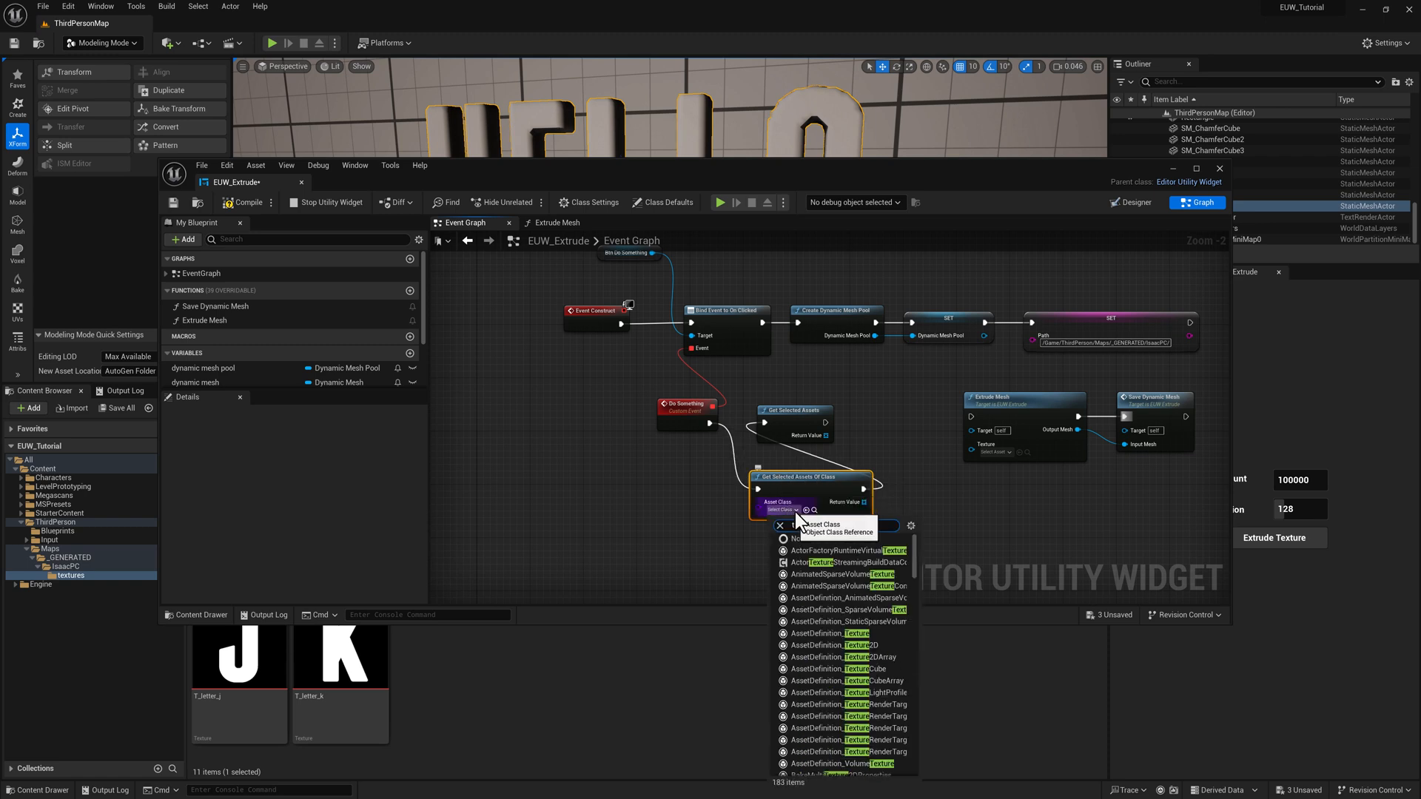
pyautogui.write('texture2d')
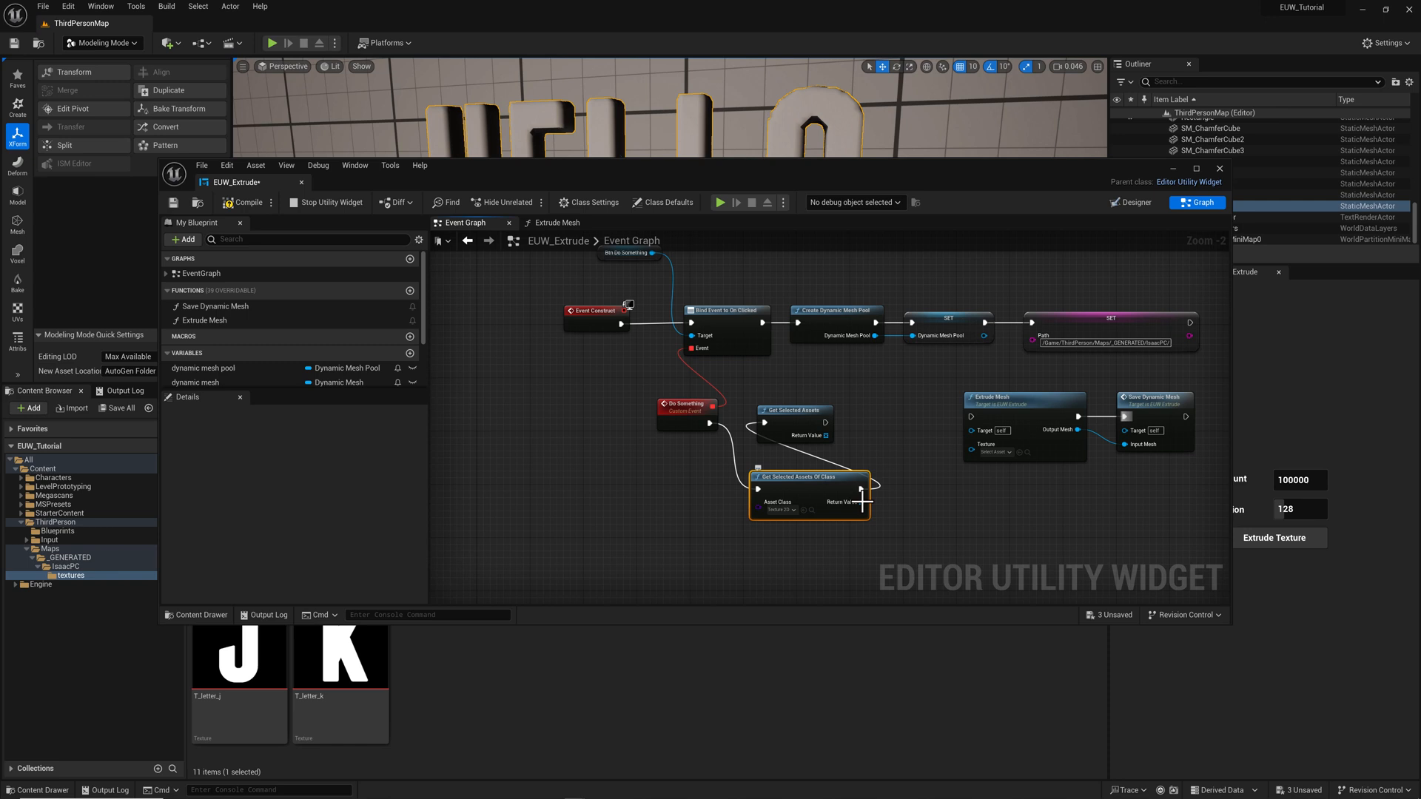
pyautogui.moveTo(865, 516)
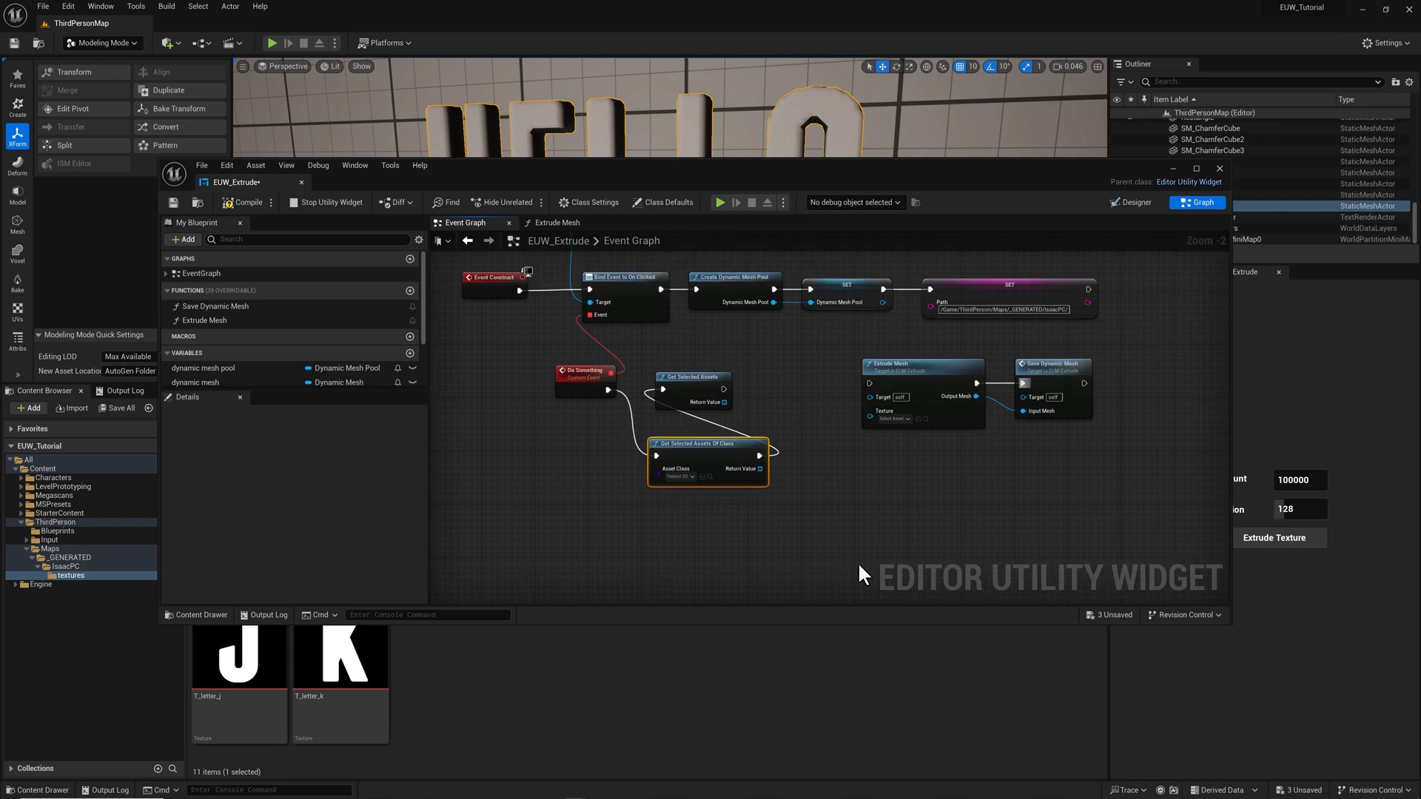
pyautogui.moveTo(1037, 391)
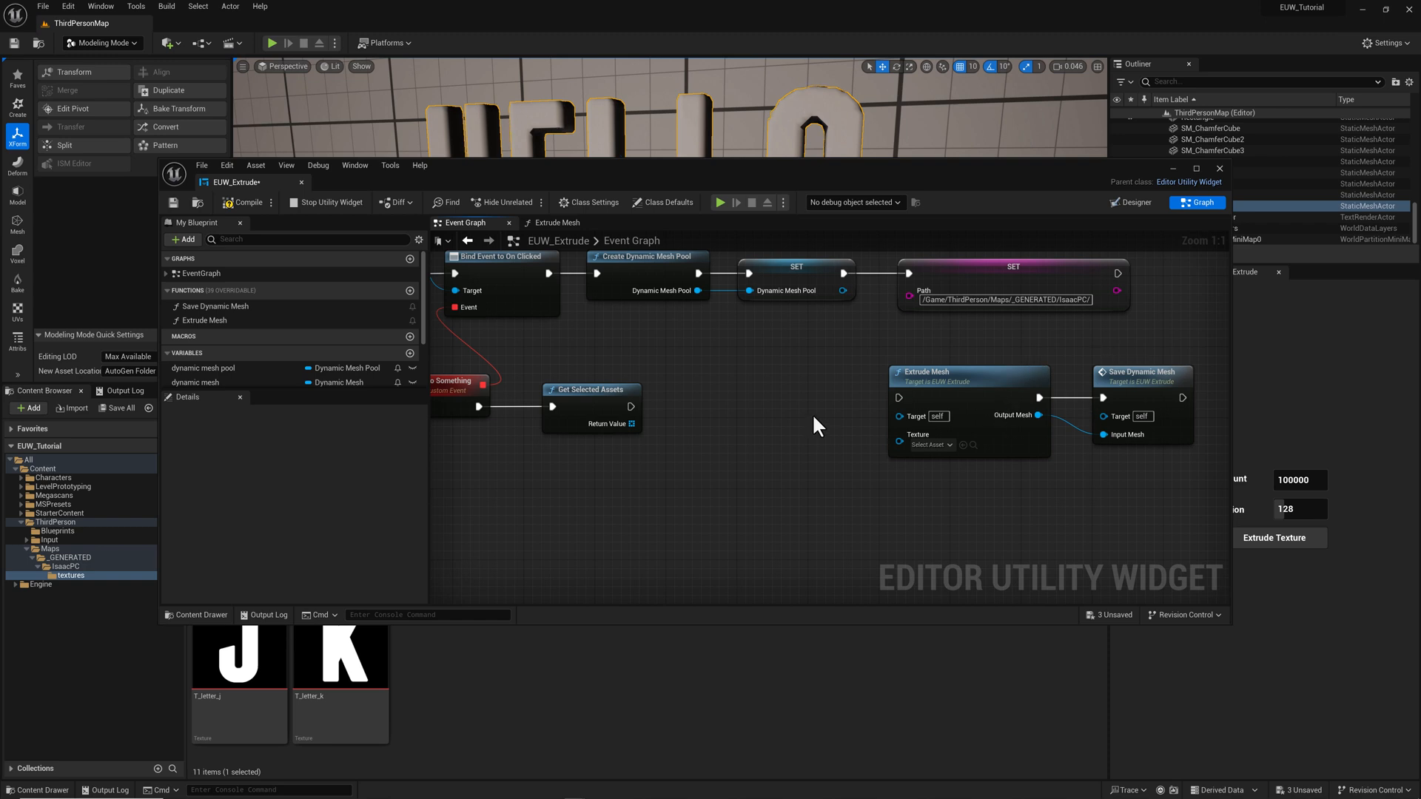
pyautogui.moveTo(631, 424); pyautogui.dragTo(695, 472)
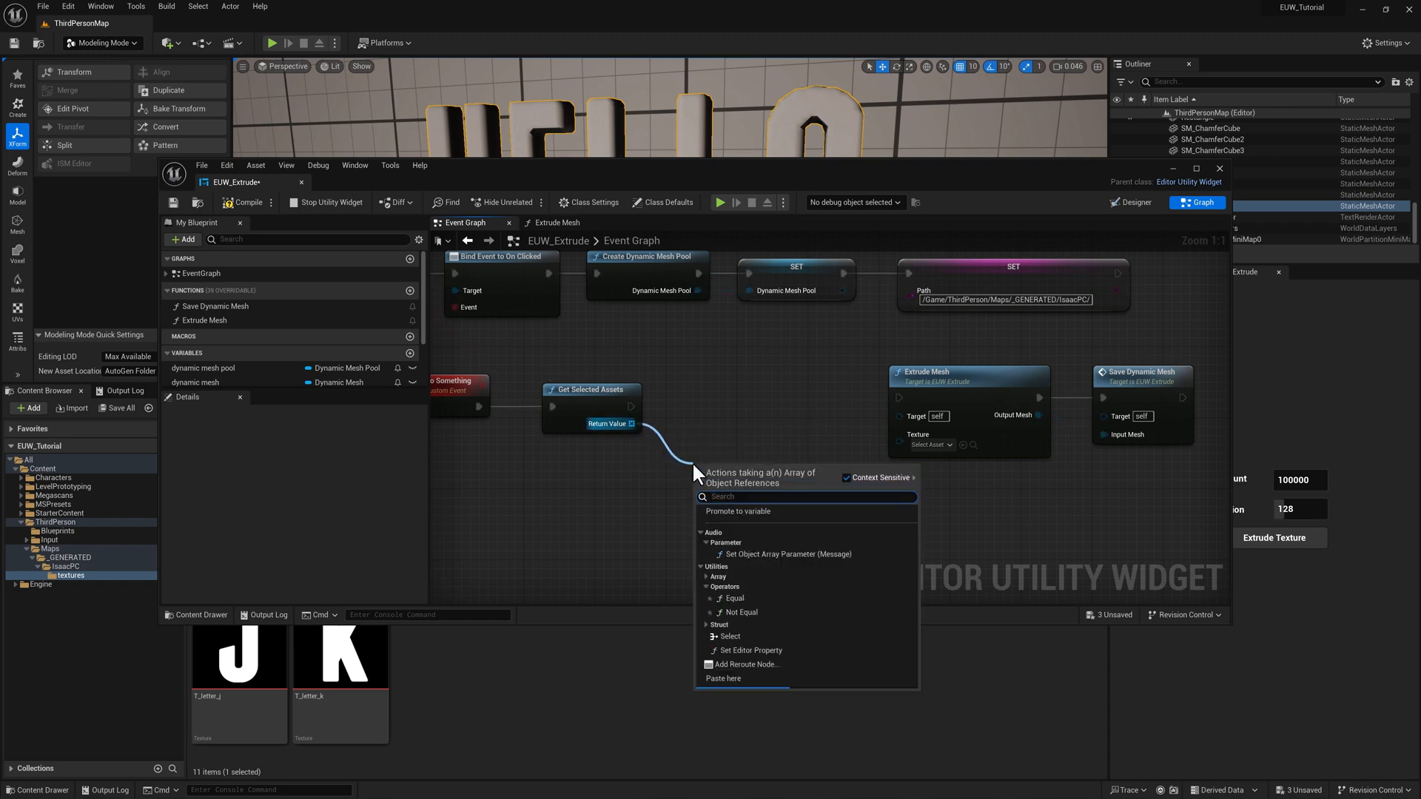
pyautogui.write('for')
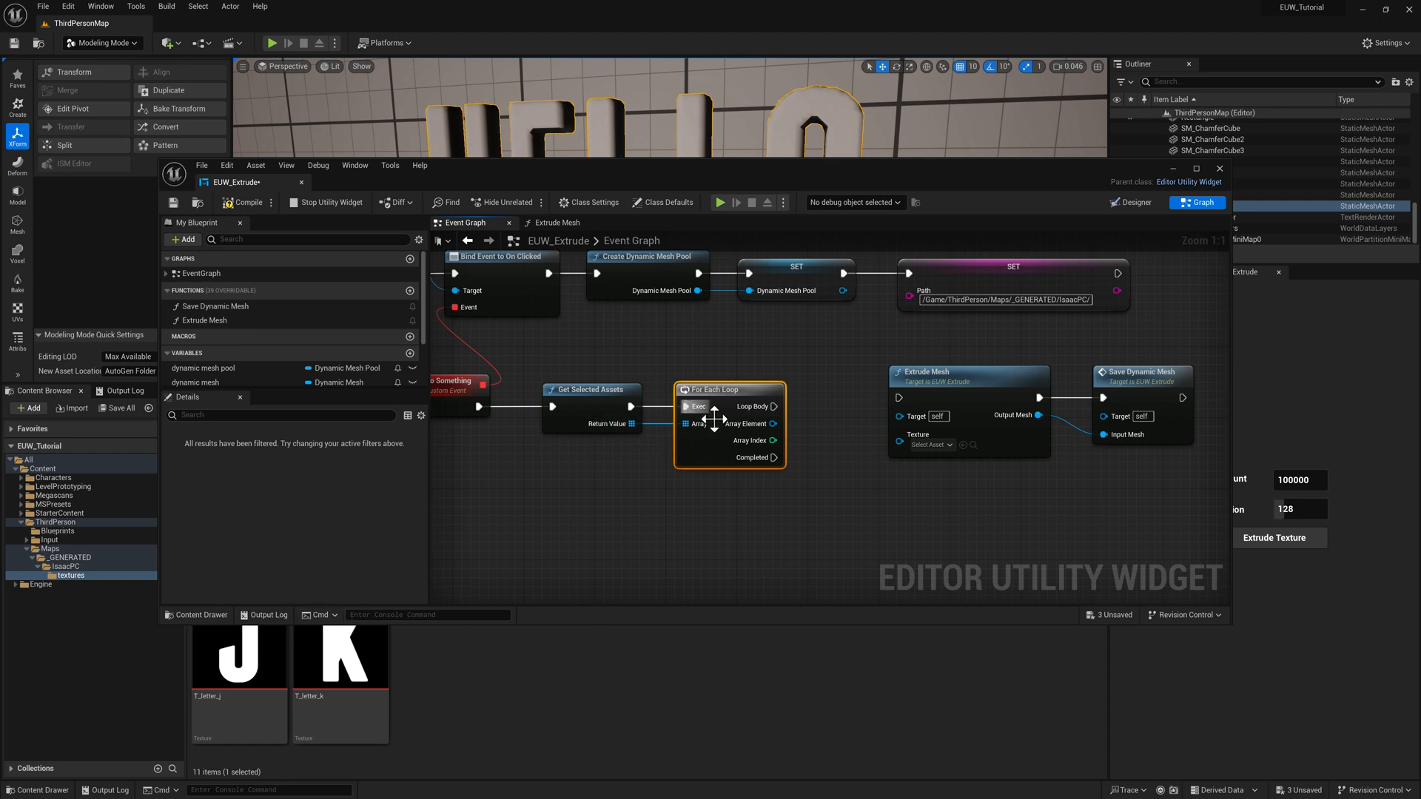
pyautogui.moveTo(778, 436)
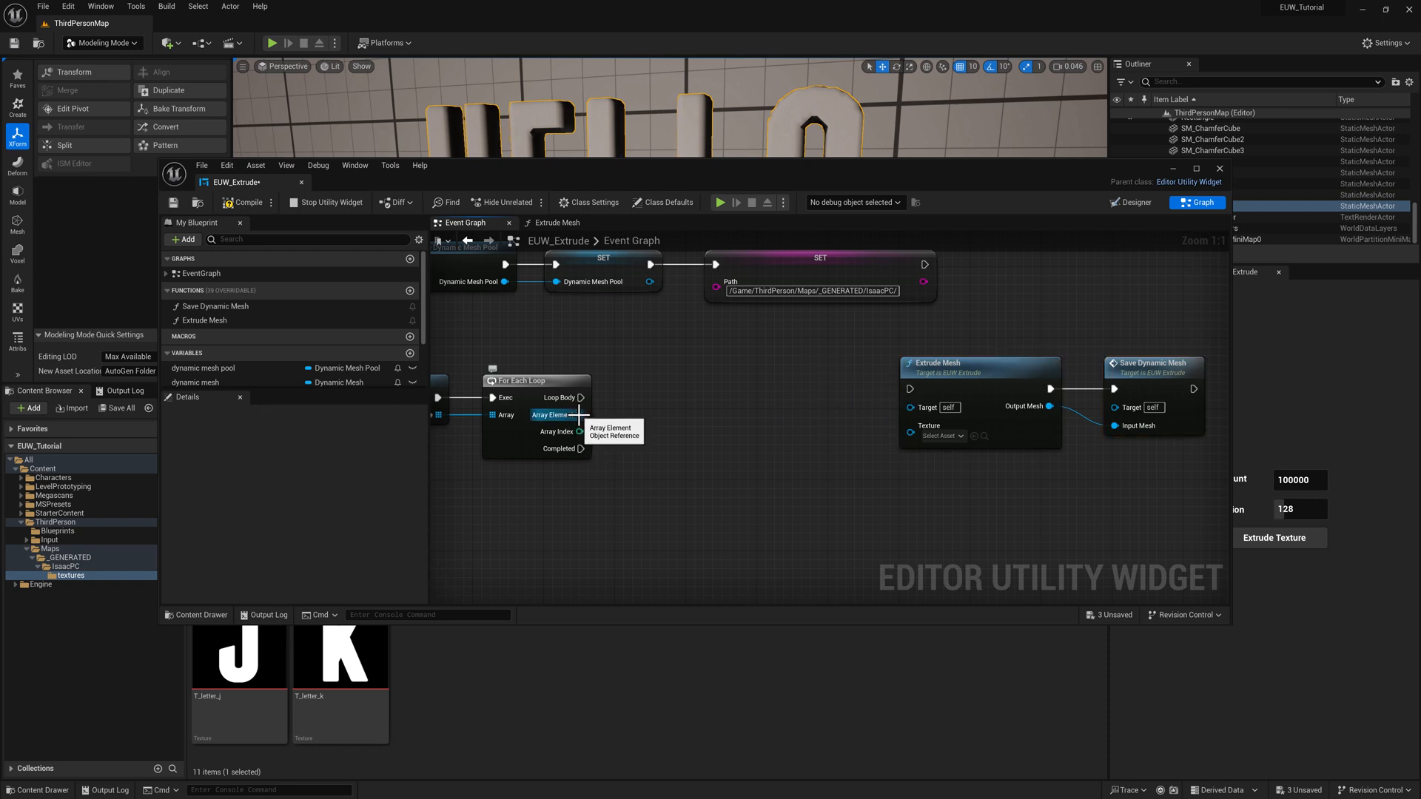
# Cast each loop Array Element to Texture2D, wired to Loop Body
pyautogui.moveTo(580, 432); pyautogui.dragTo(653, 467)
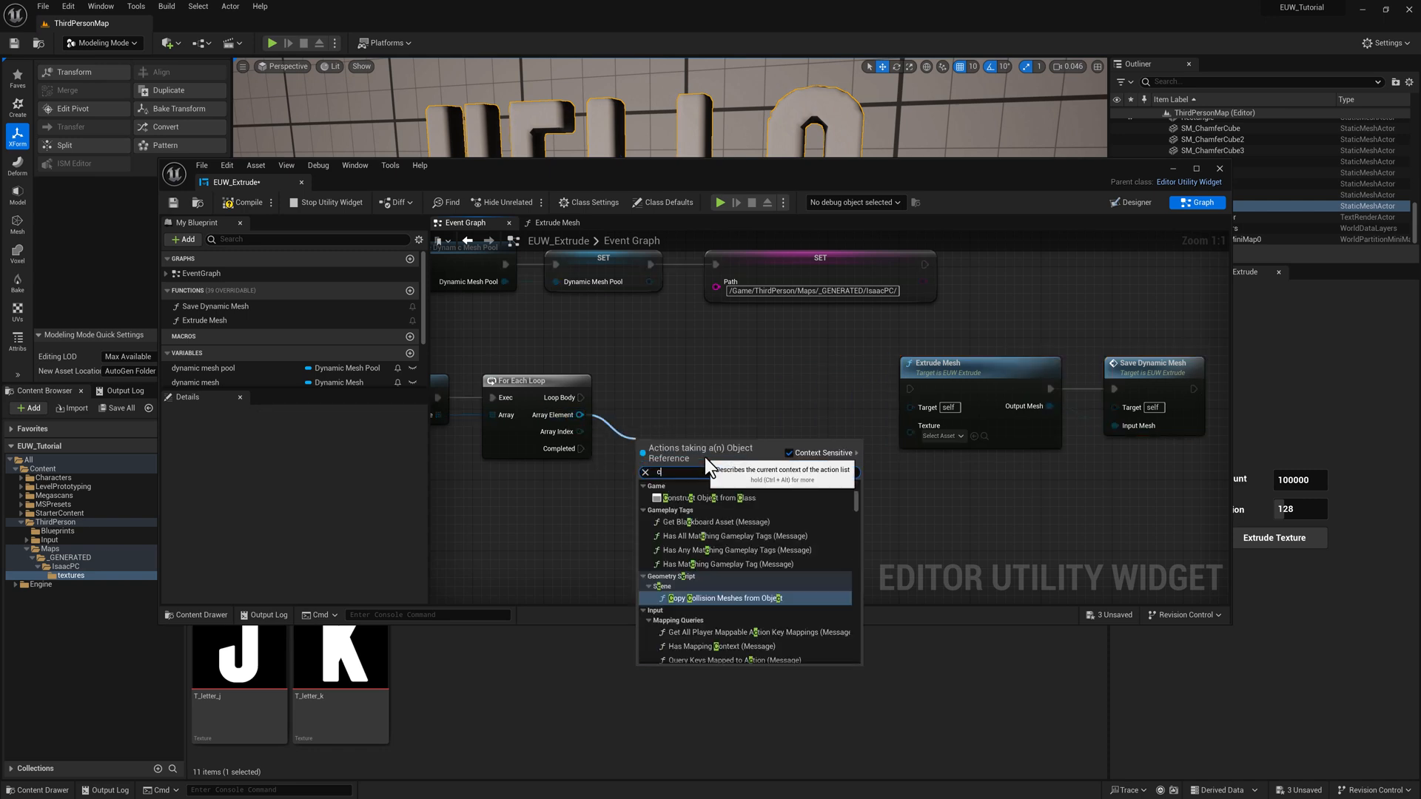
pyautogui.write('cast to texture')
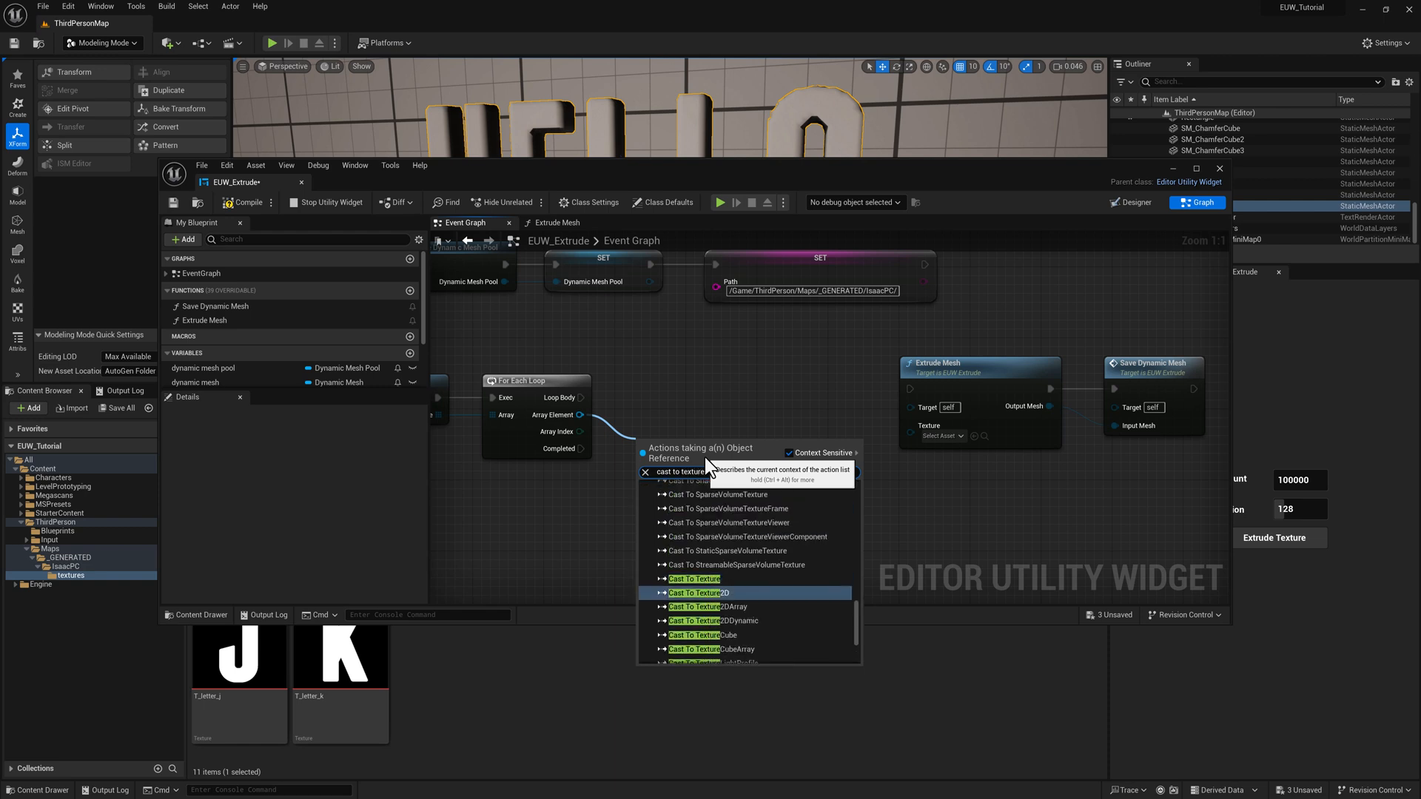
pyautogui.click(693, 593)
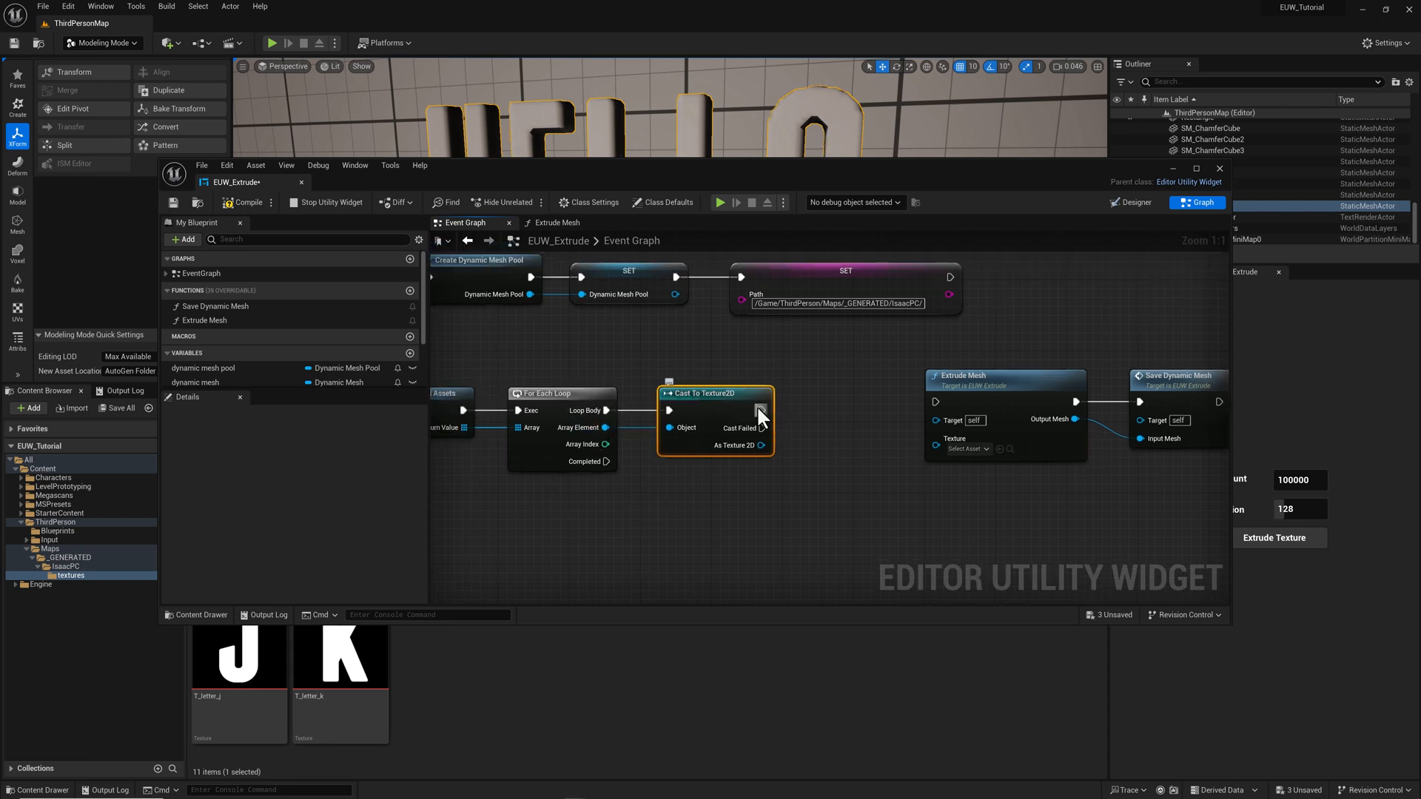
pyautogui.moveTo(763, 410); pyautogui.dragTo(839, 391)
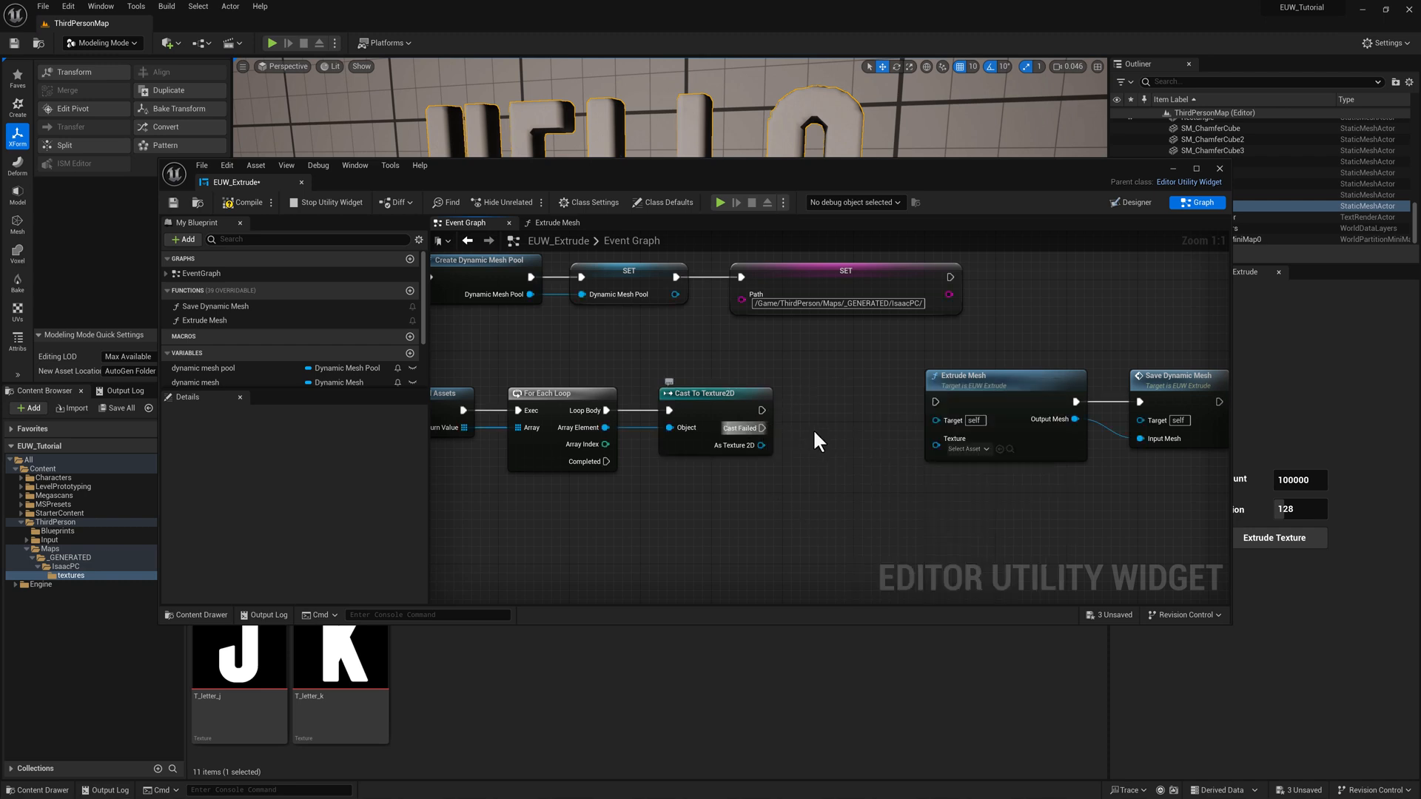
pyautogui.moveTo(758, 444); pyautogui.dragTo(769, 493)
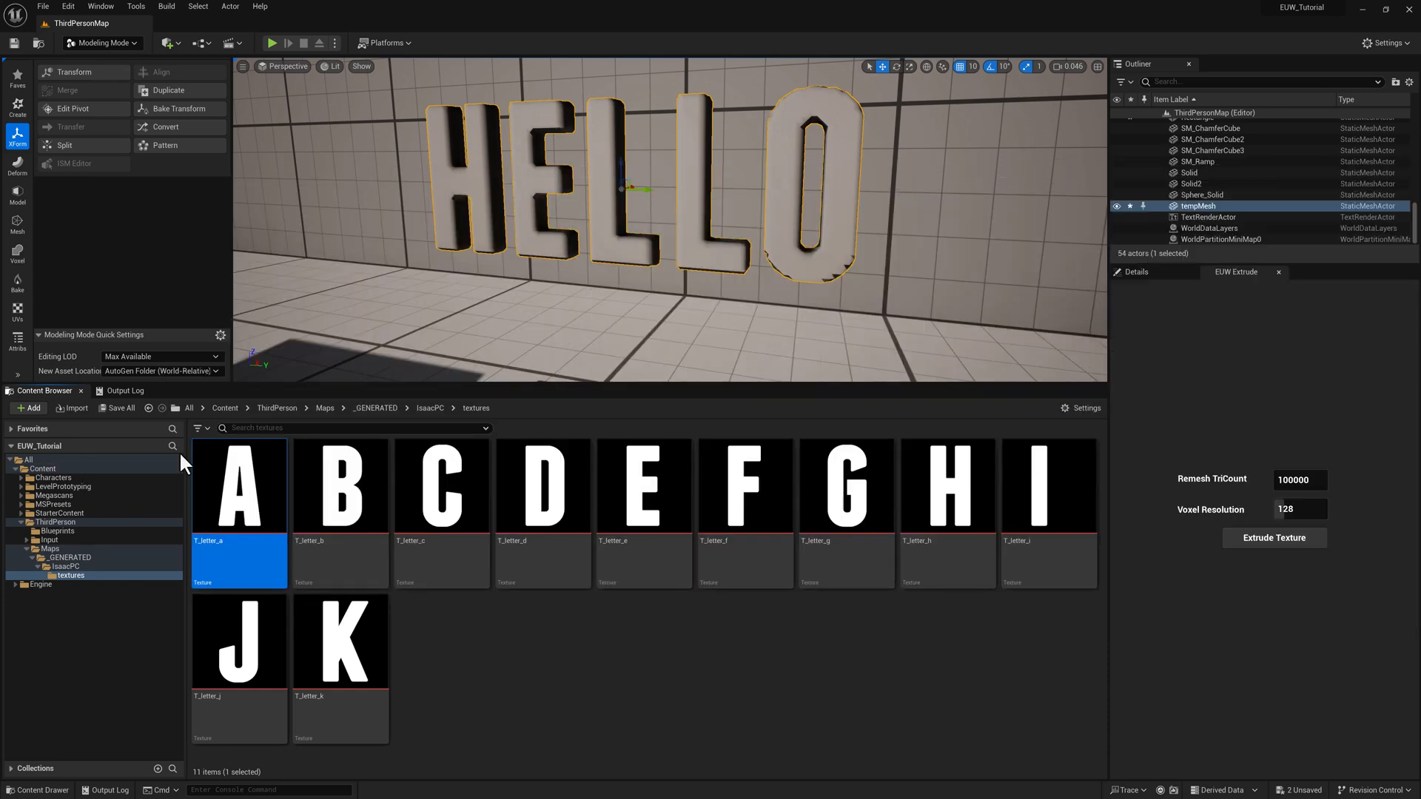
pyautogui.moveTo(1167, 556)
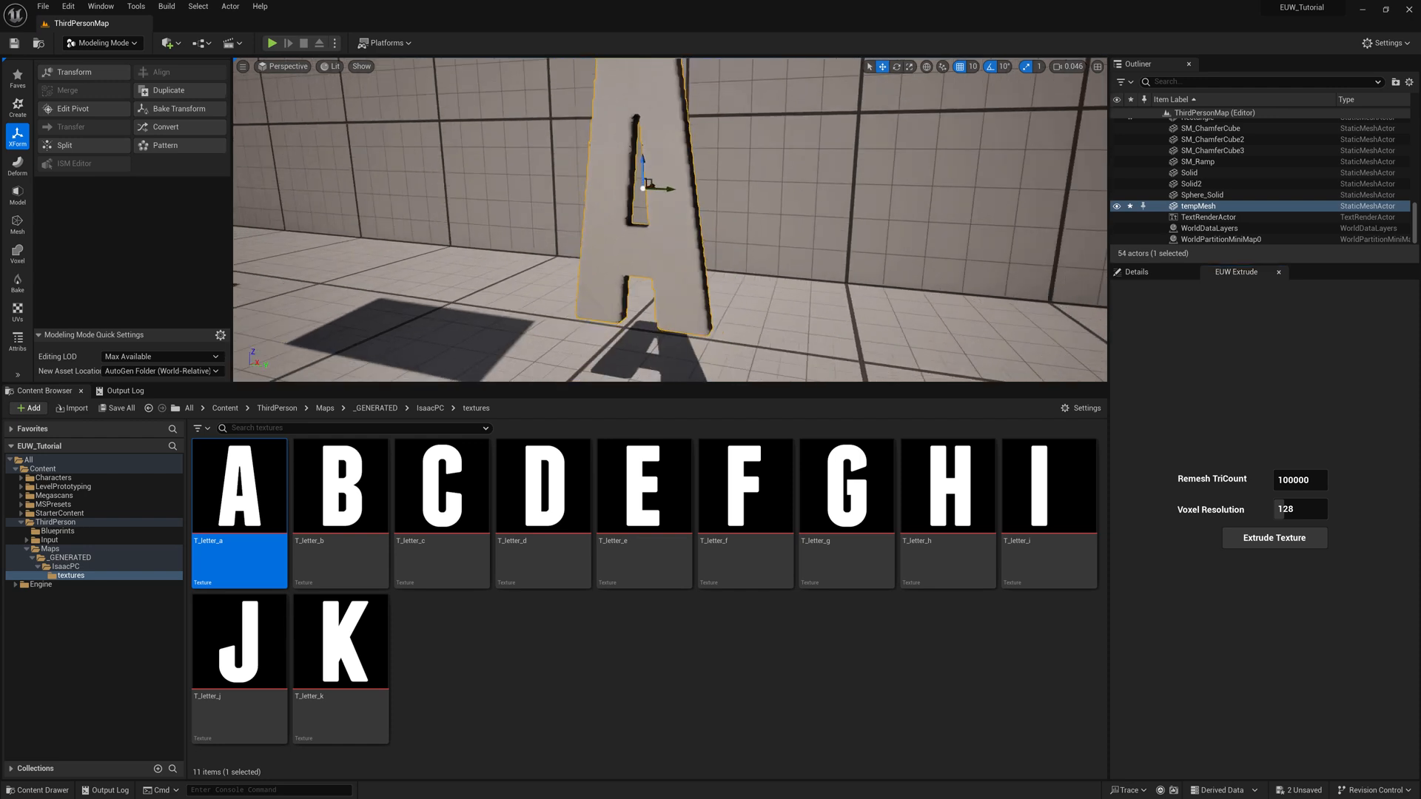
# Extrude the T_letter_b texture into a 3D letter mesh and add a new function
pyautogui.click(340, 487)
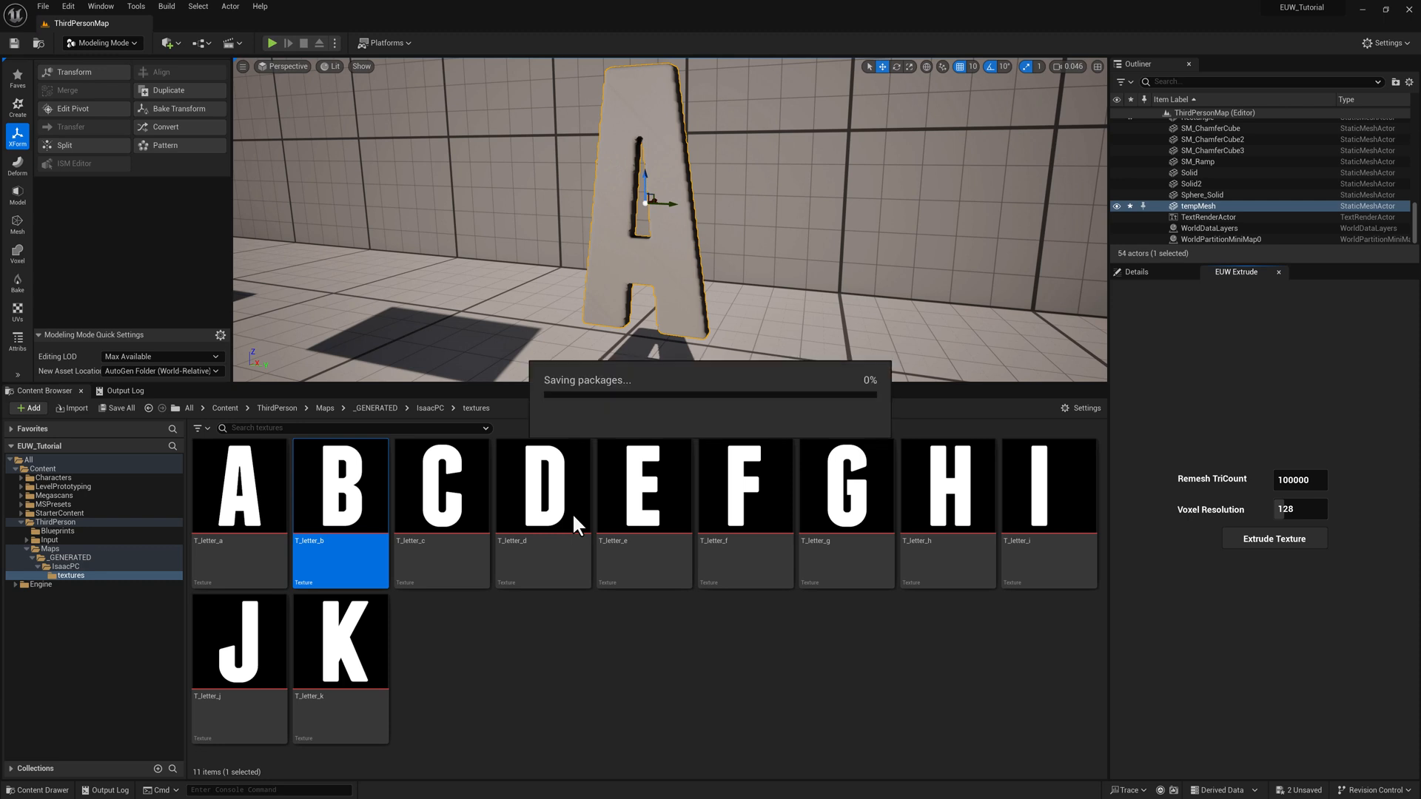
pyautogui.click(1274, 538)
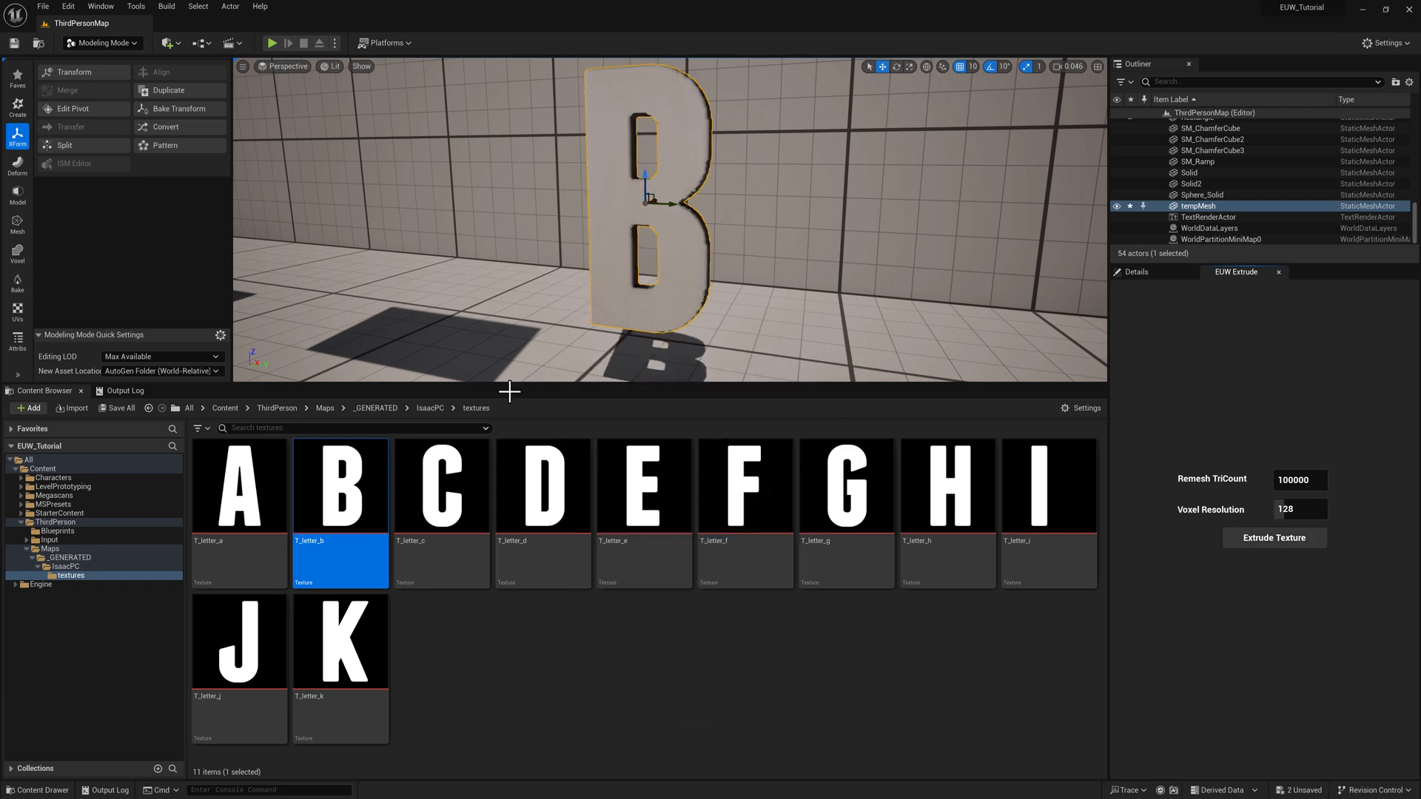
pyautogui.click(431, 407)
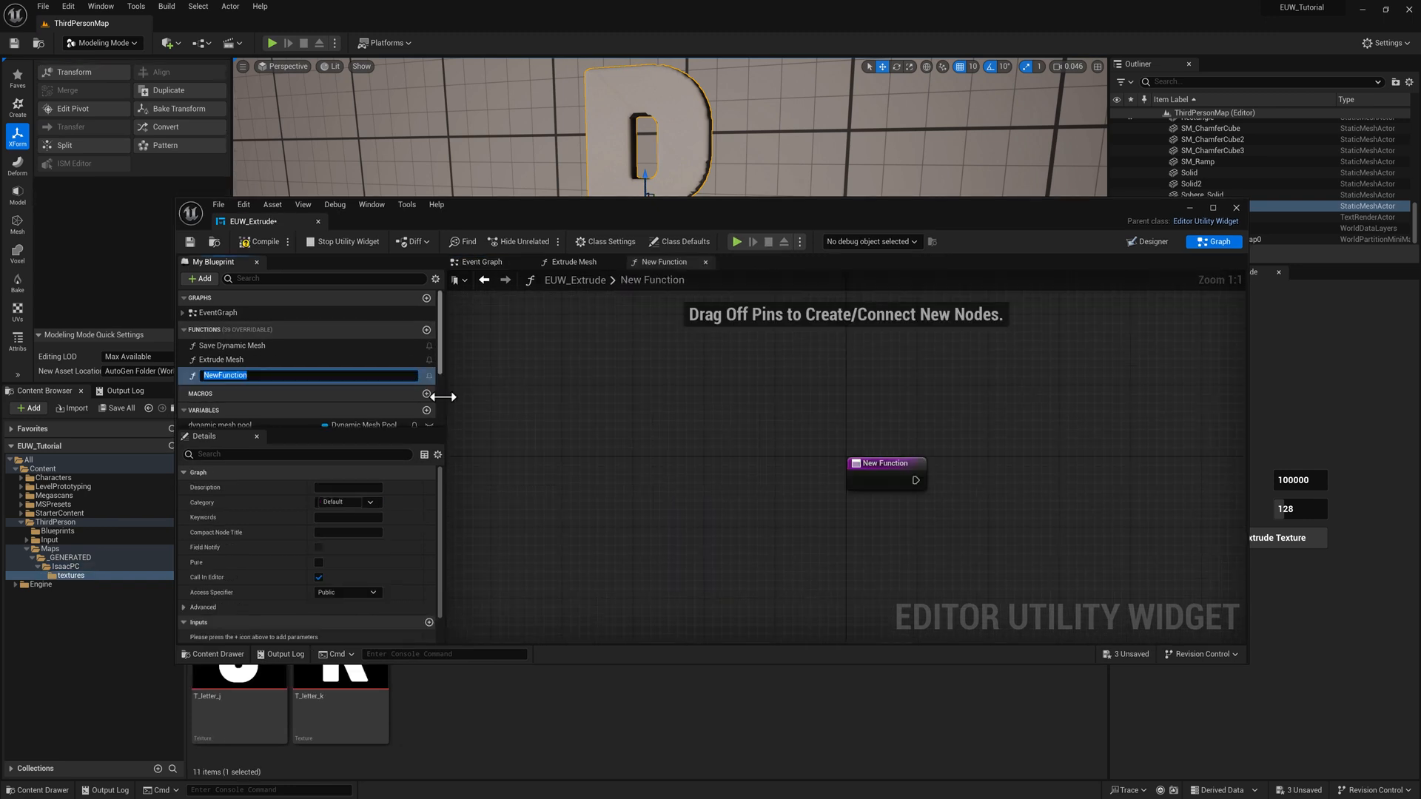
# Name the new function Generate Path and give it an Object input named object
pyautogui.write('Generate Path')
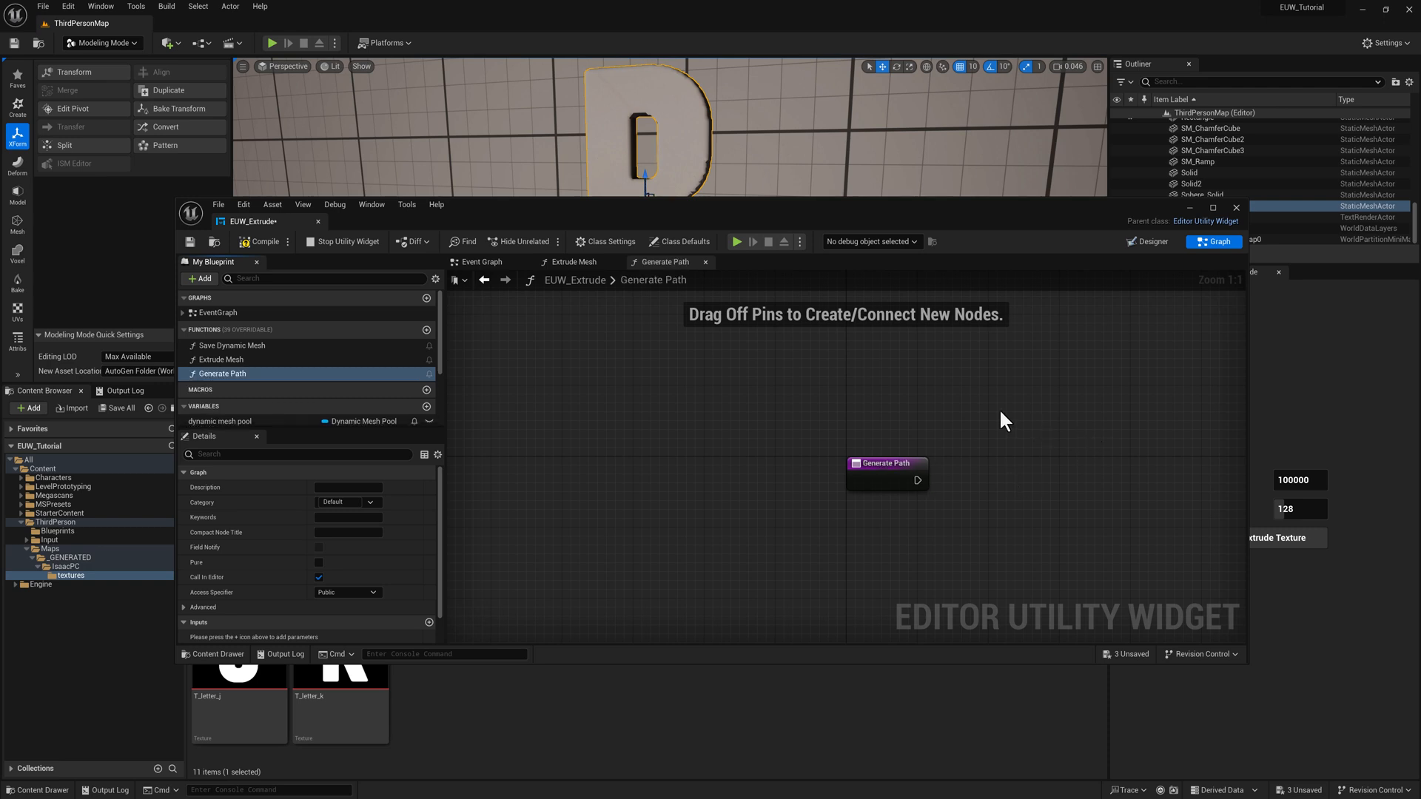
pyautogui.moveTo(887, 463); pyautogui.dragTo(735, 413)
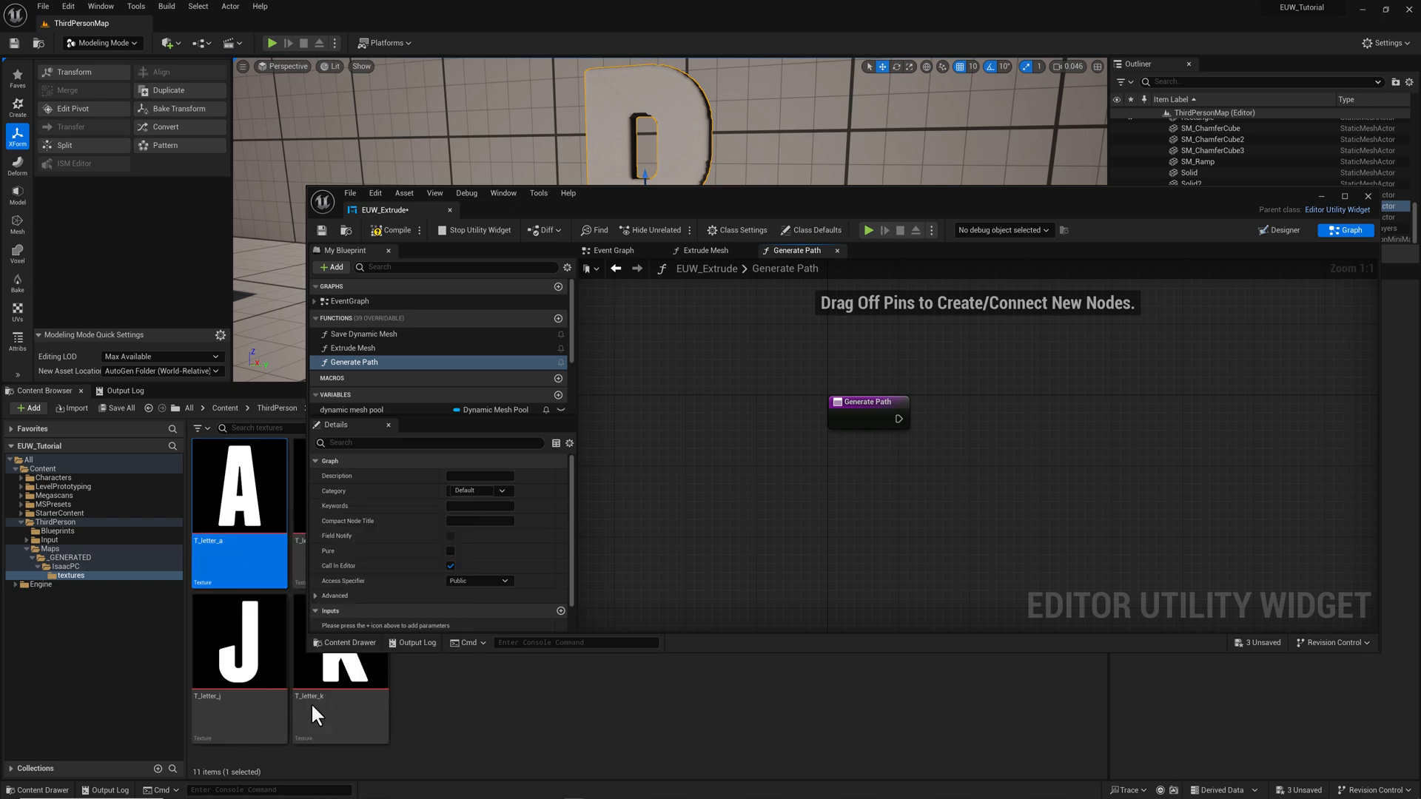
pyautogui.moveTo(239, 569)
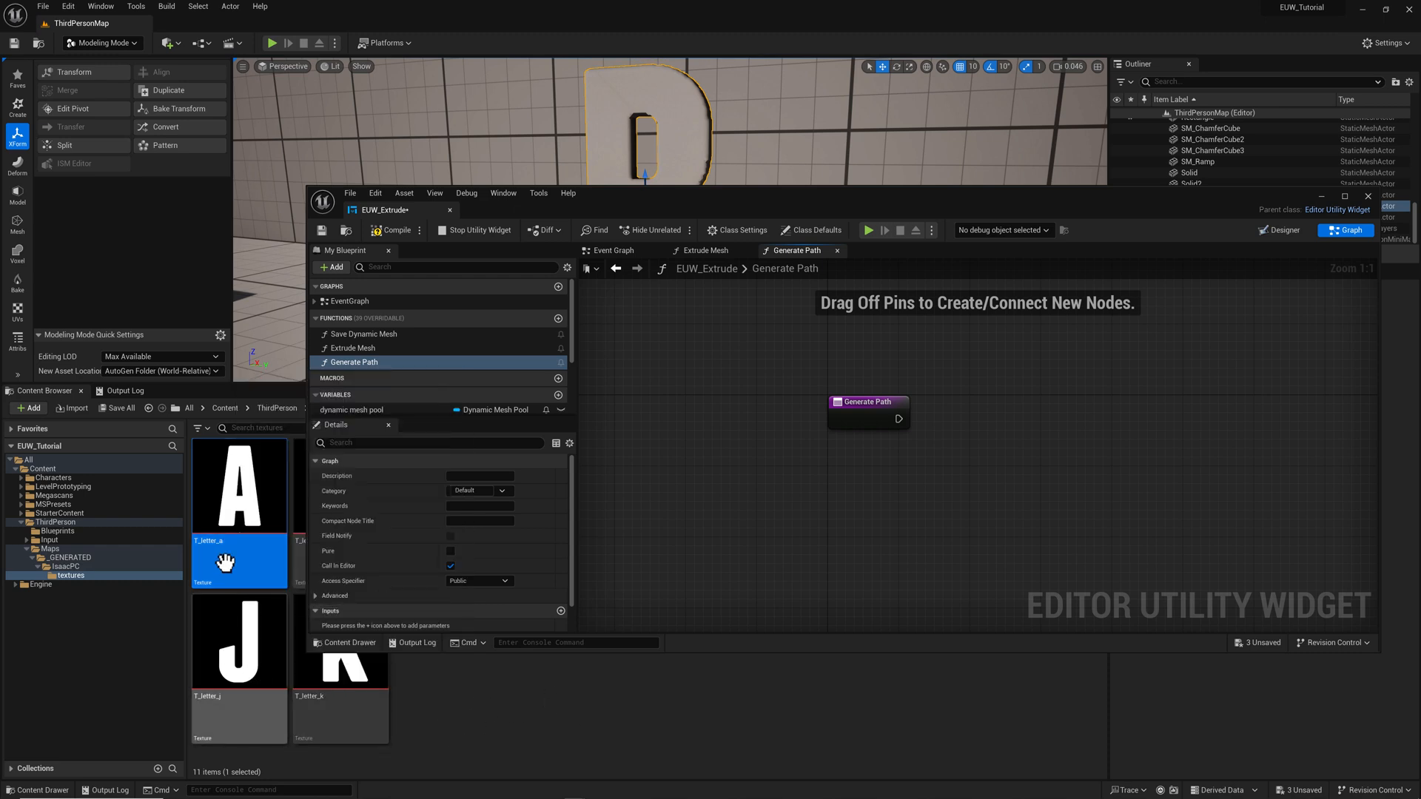
pyautogui.moveTo(219, 484)
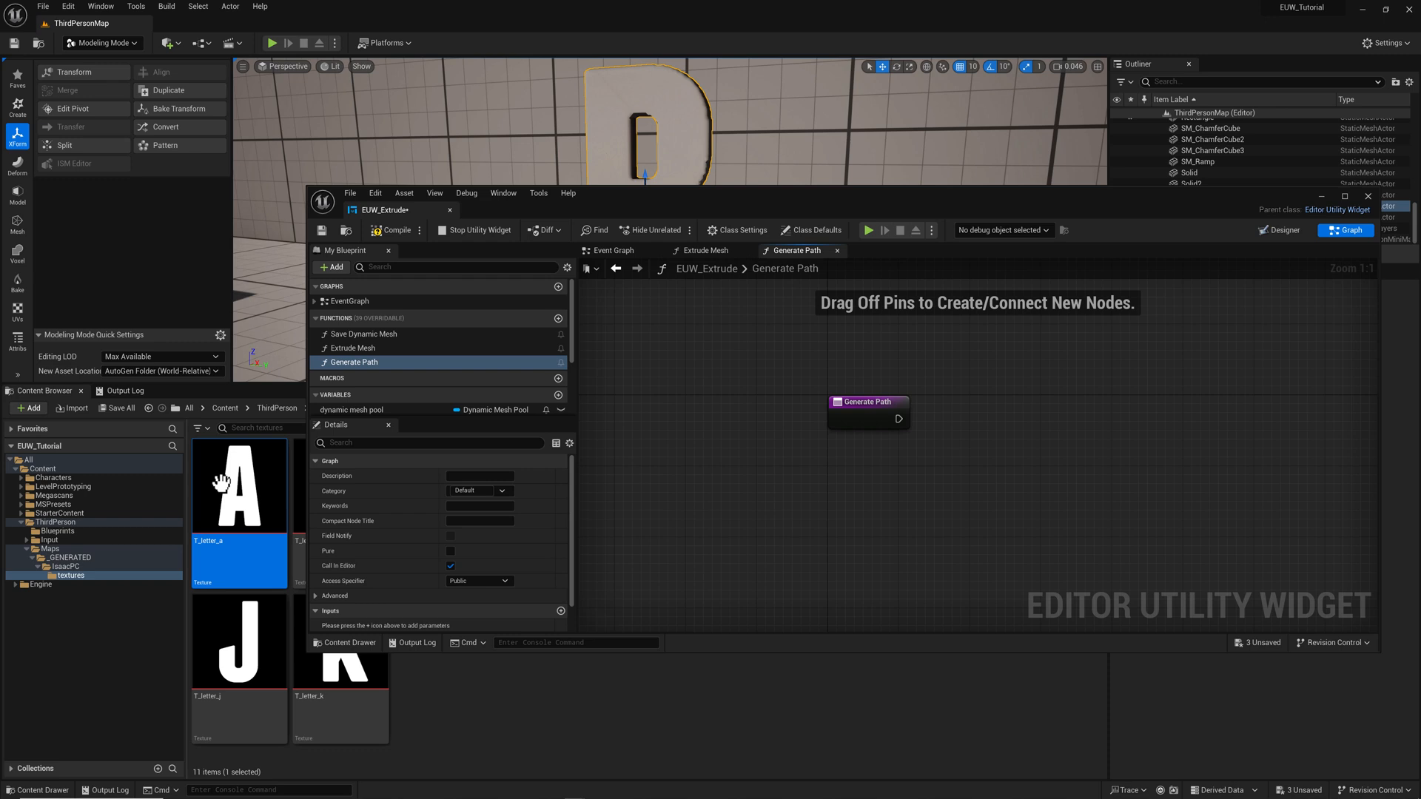
pyautogui.moveTo(270, 460)
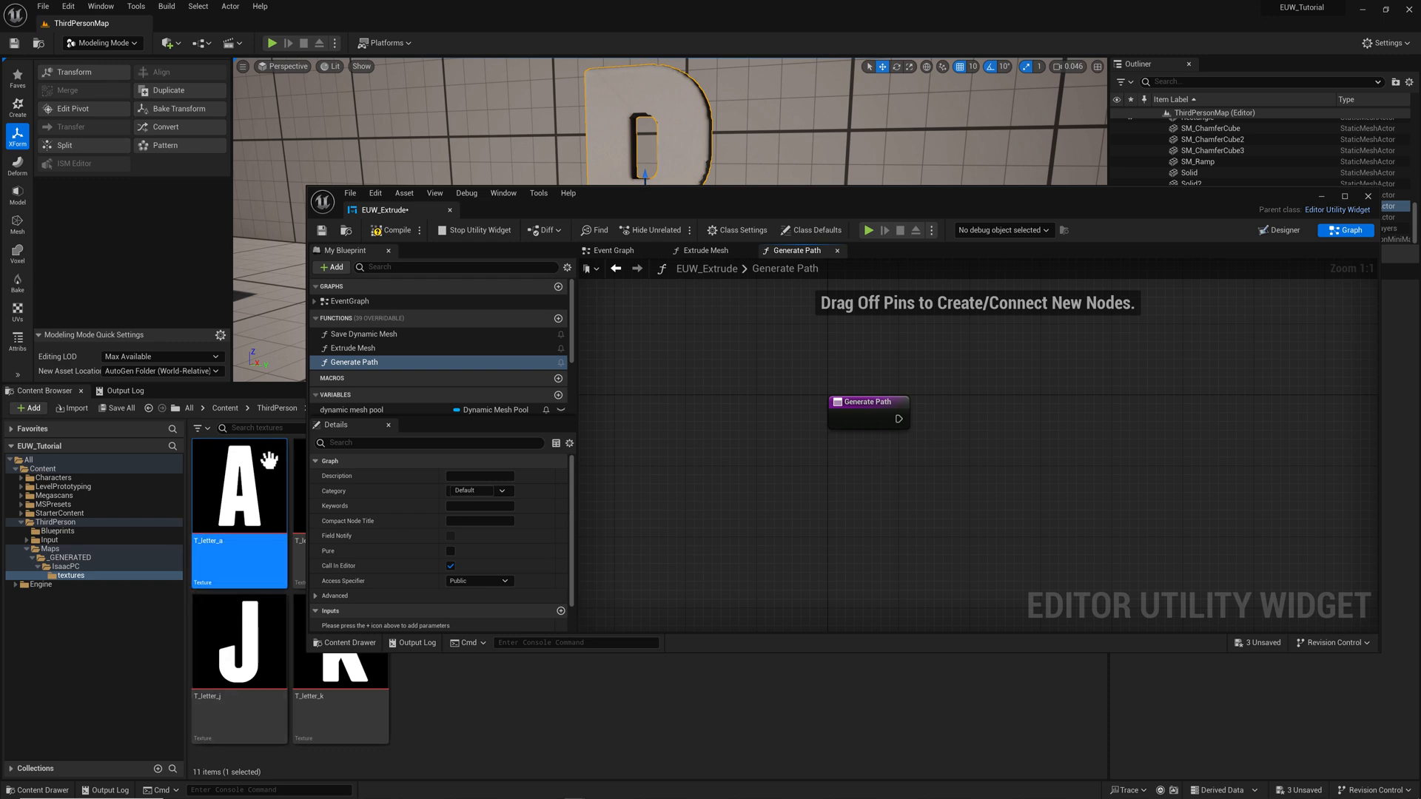
pyautogui.moveTo(259, 432)
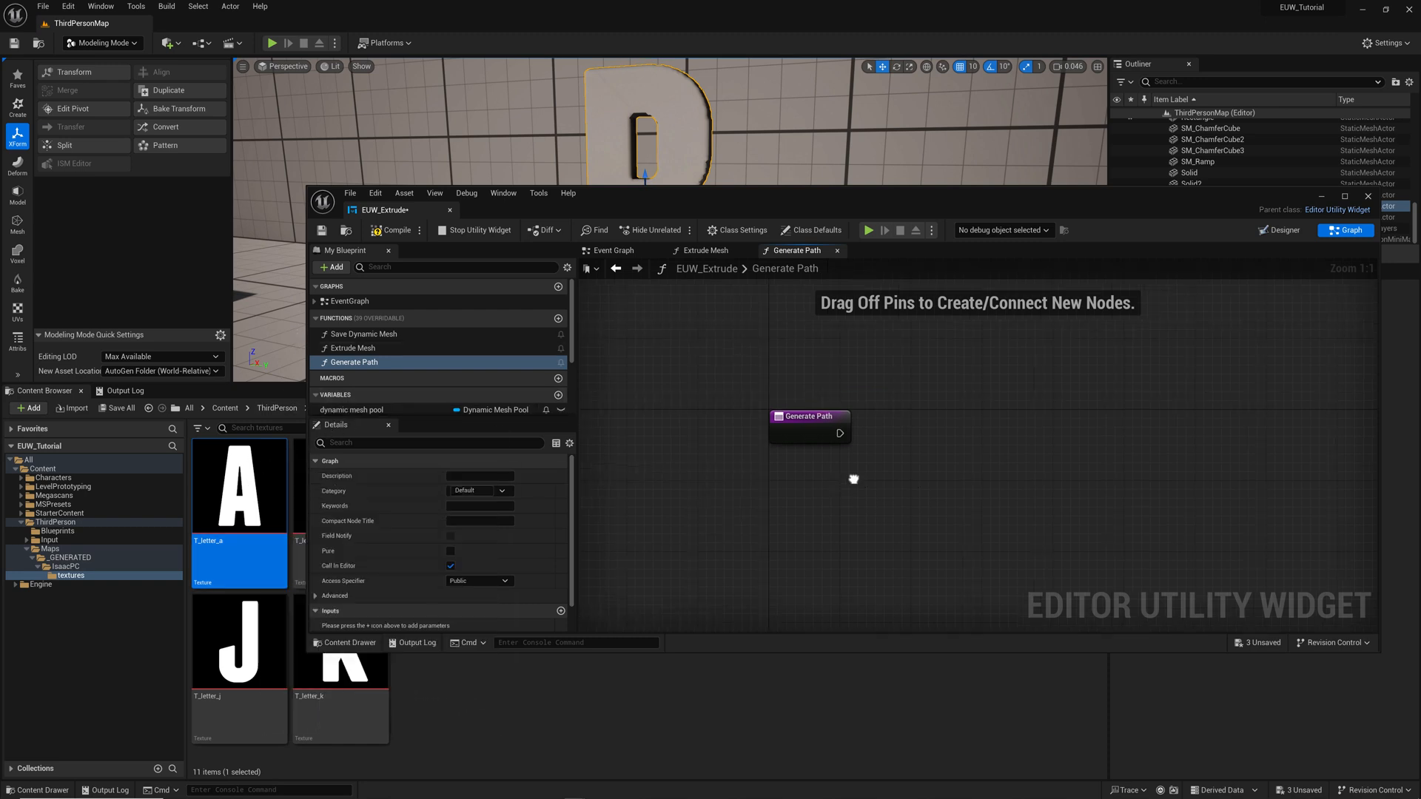
pyautogui.click(802, 416)
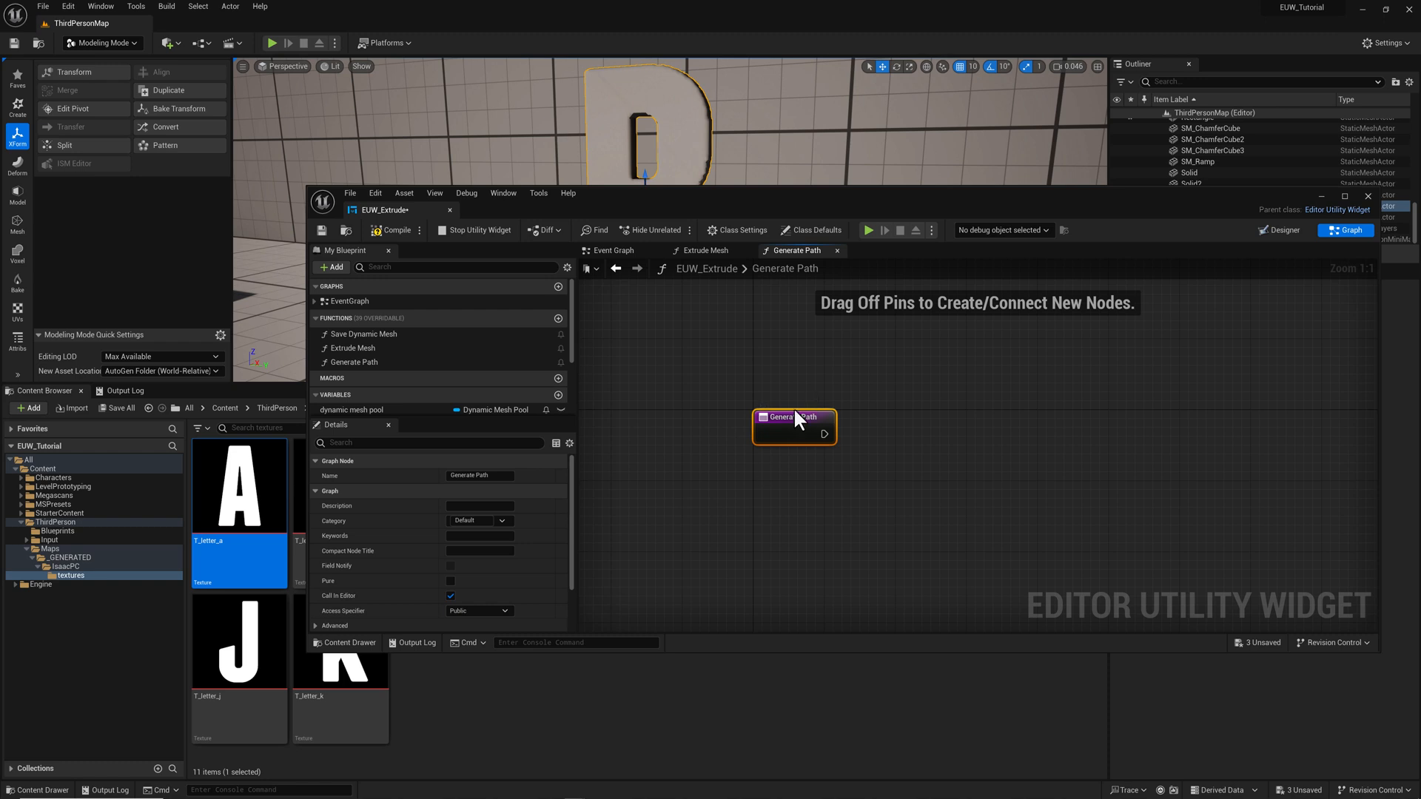
pyautogui.moveTo(557, 477)
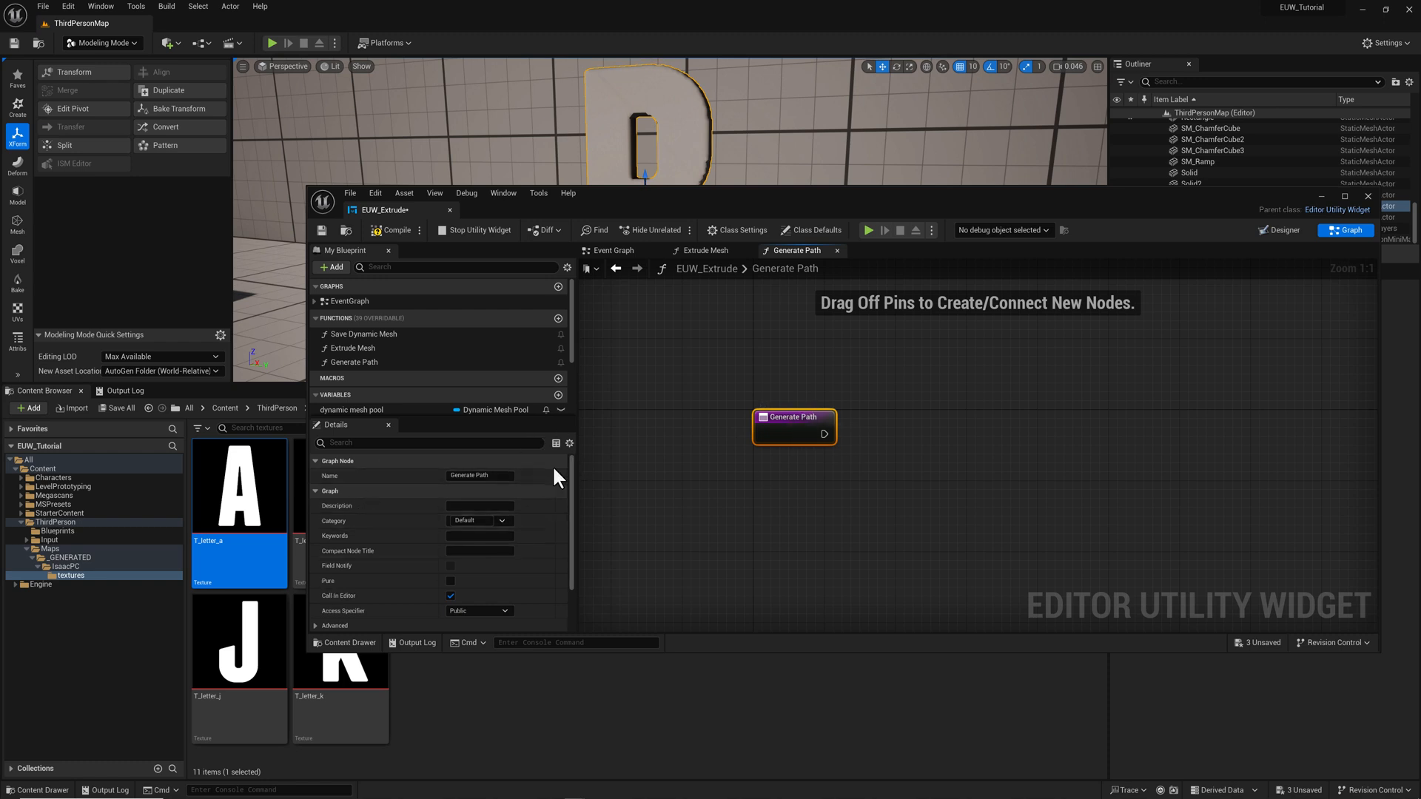
pyautogui.scroll(-3)
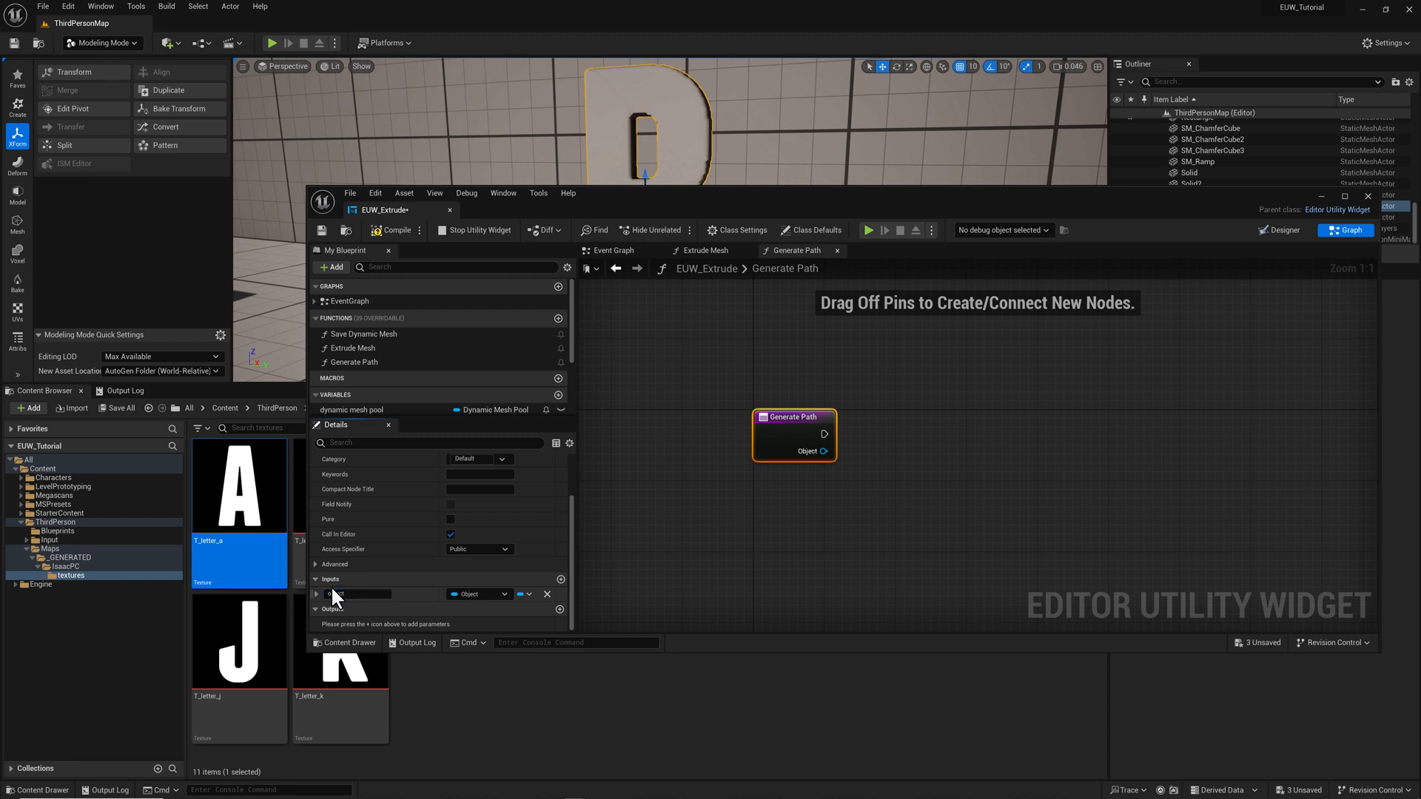
pyautogui.click(479, 594)
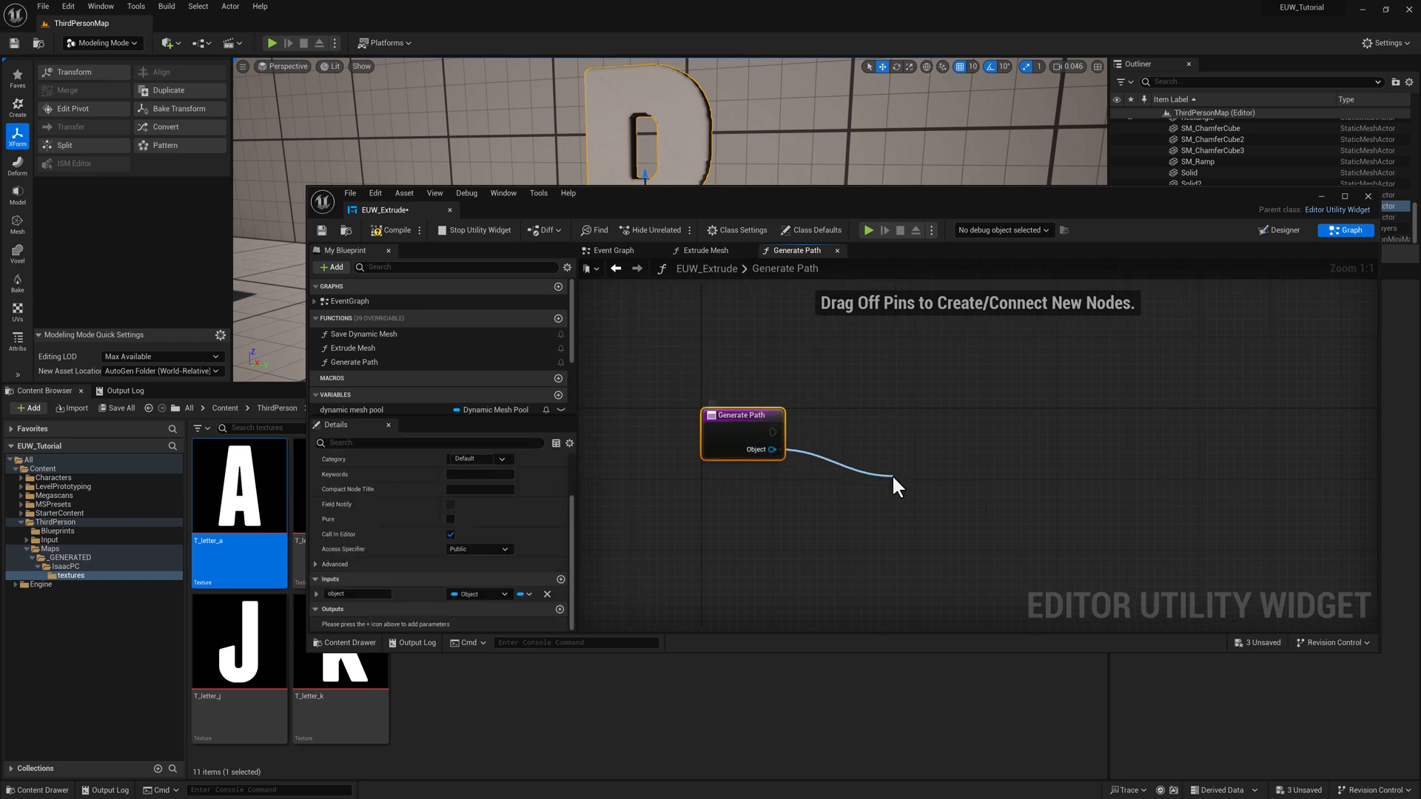
# Route Generate Path's object through Get Object Path String into a Print String node
pyautogui.moveTo(772, 449); pyautogui.dragTo(892, 484)
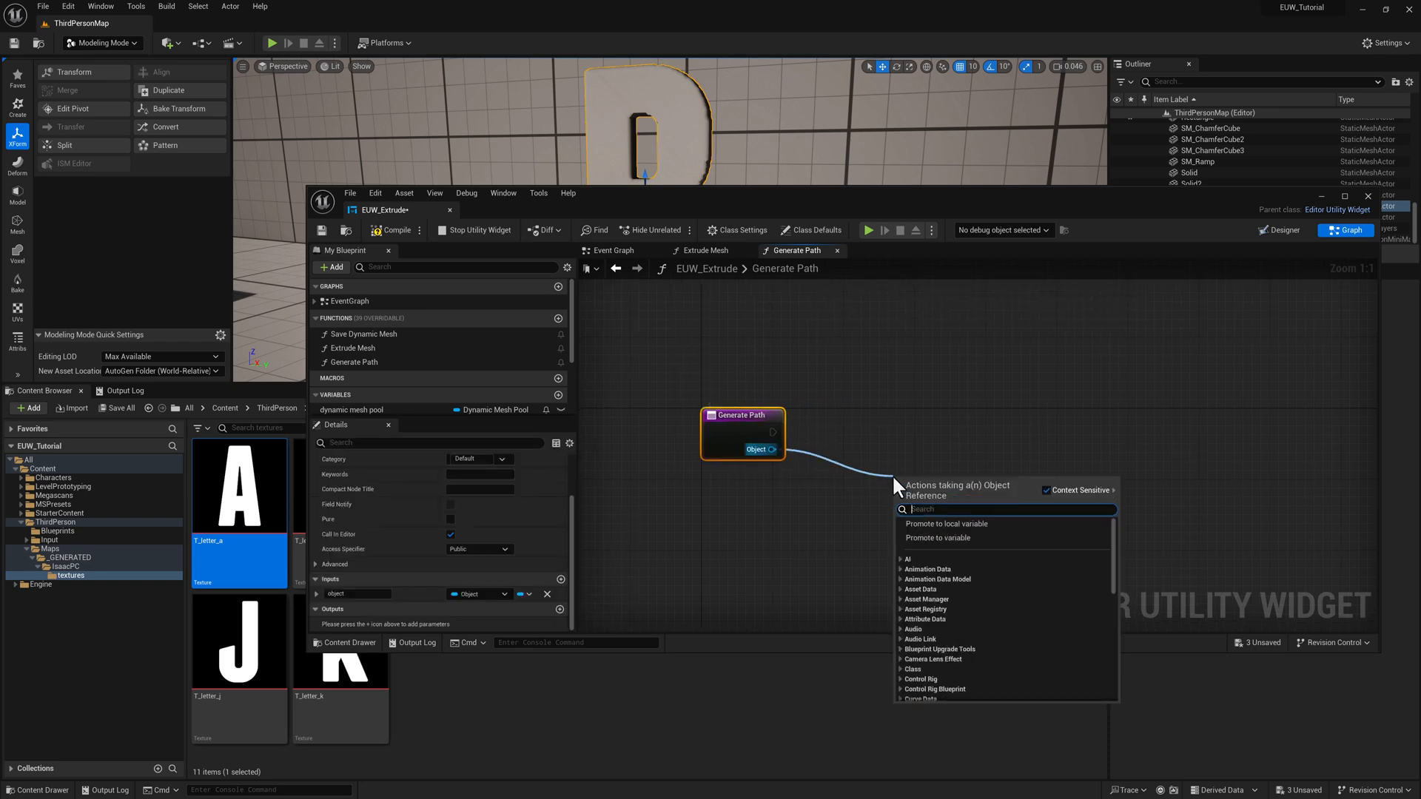
pyautogui.write('path')
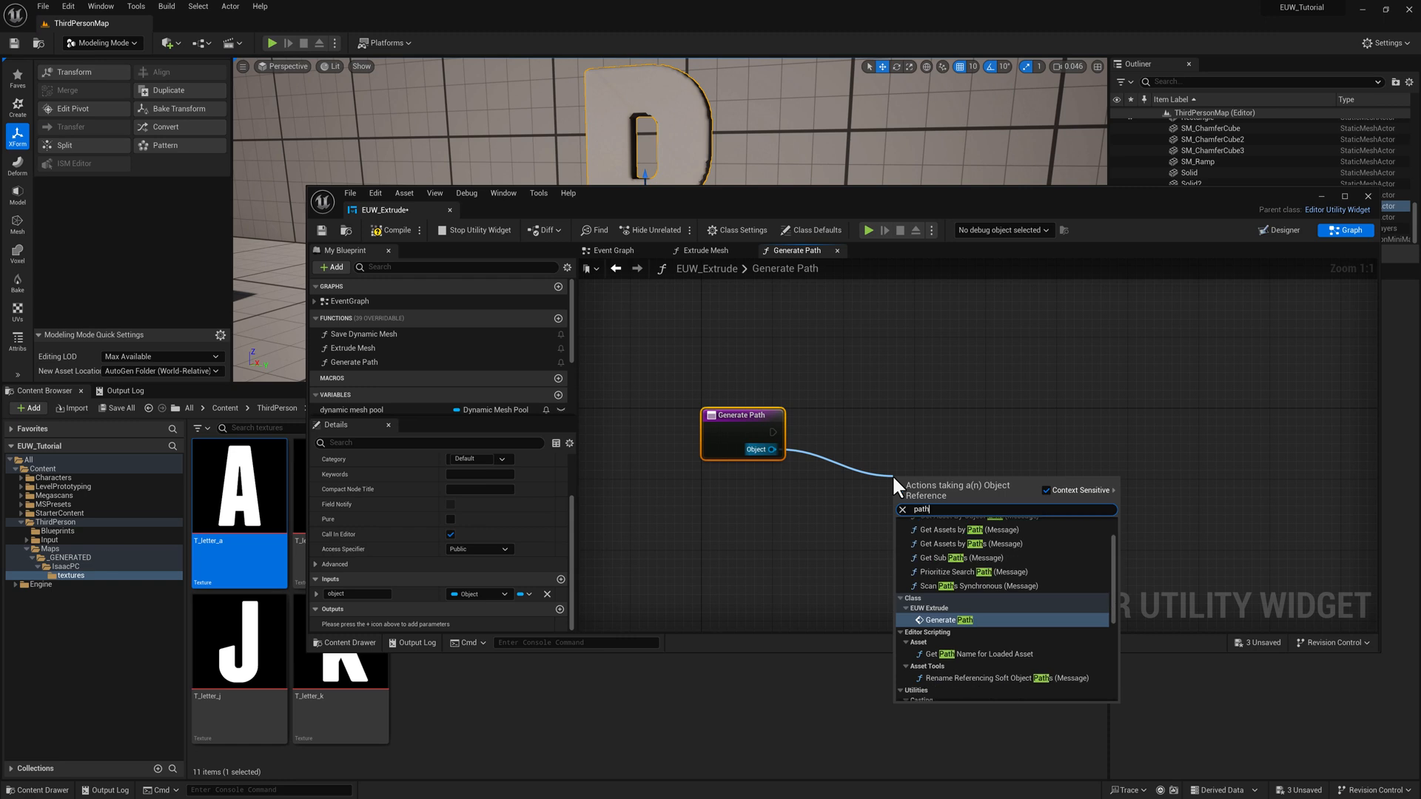
pyautogui.scroll(-3)
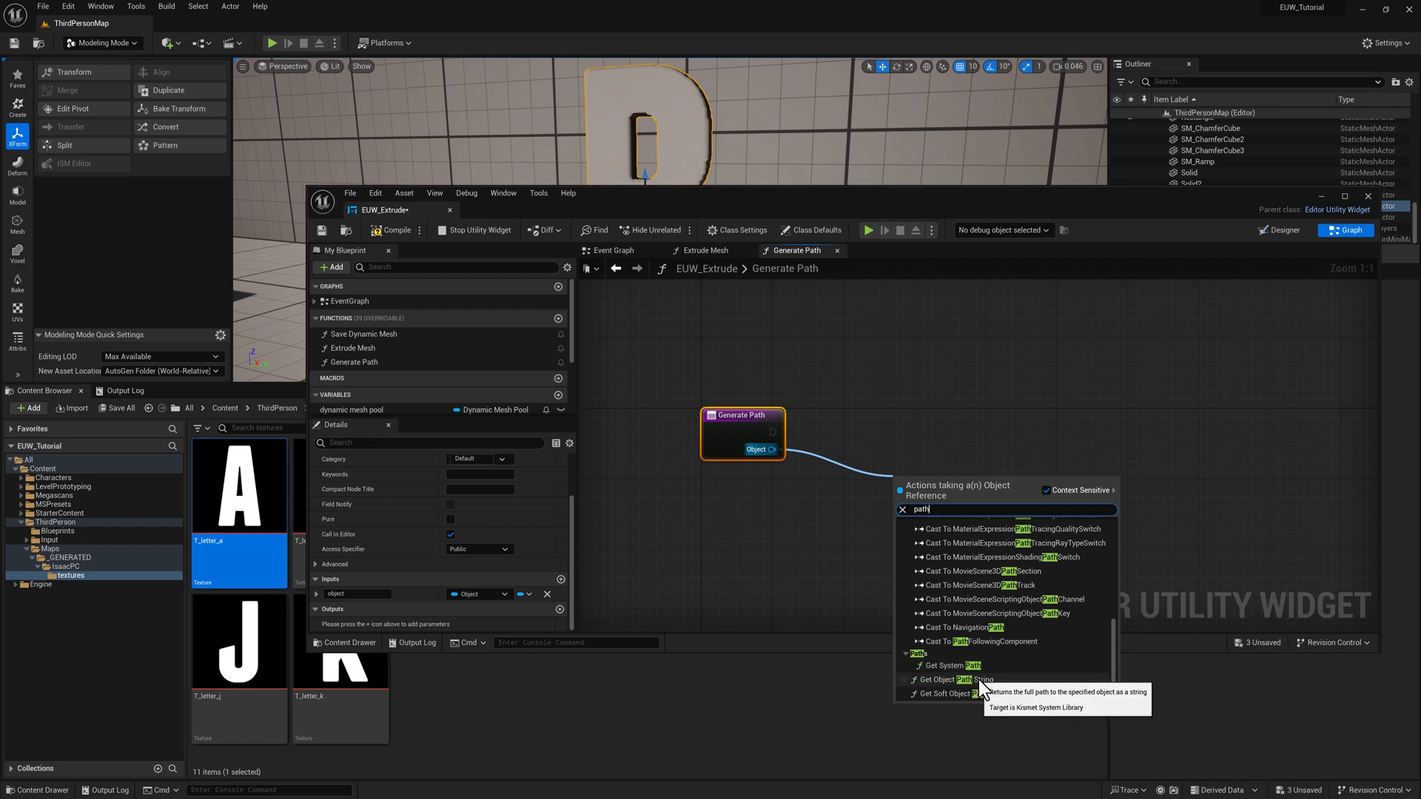
pyautogui.click(947, 680)
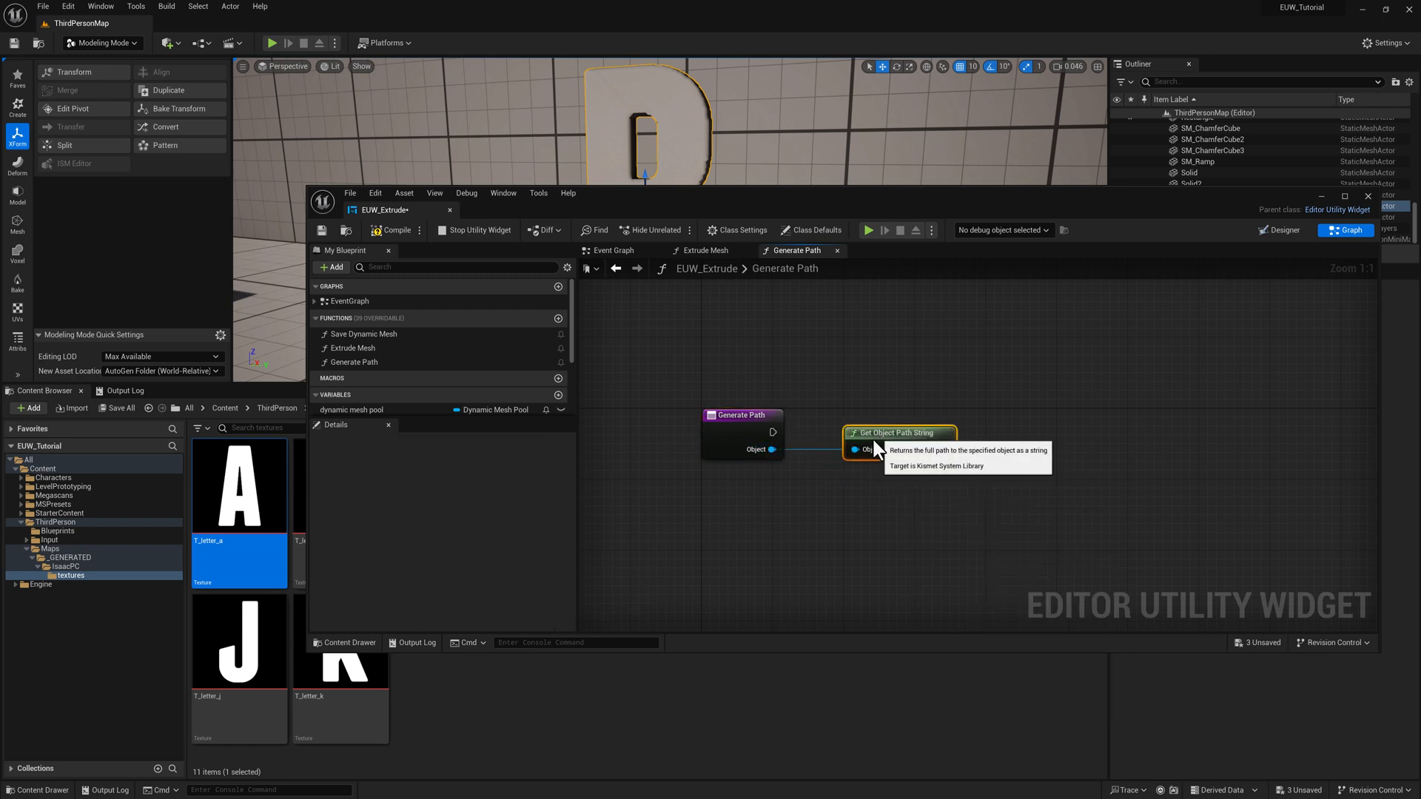
pyautogui.moveTo(897, 433); pyautogui.dragTo(797, 473)
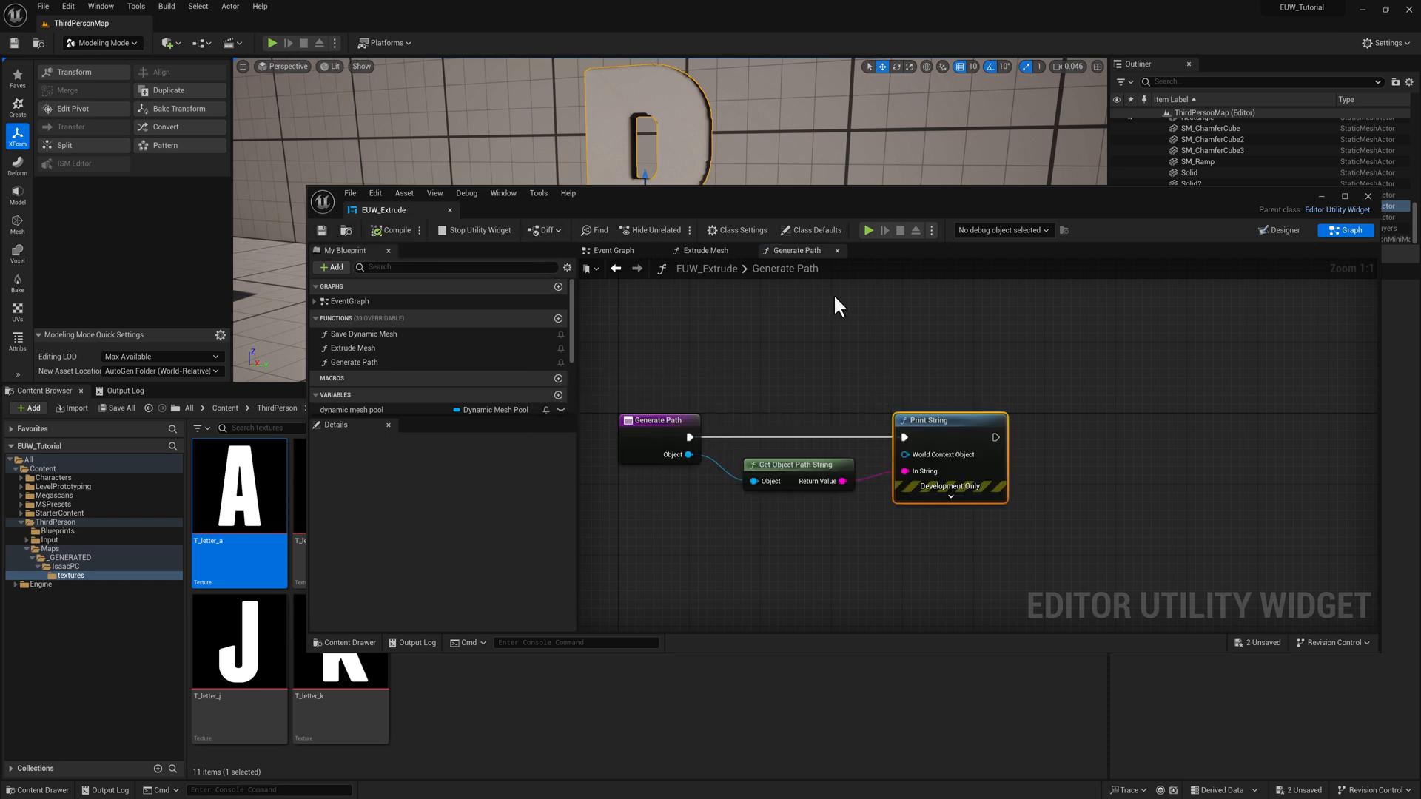
pyautogui.click(612, 250)
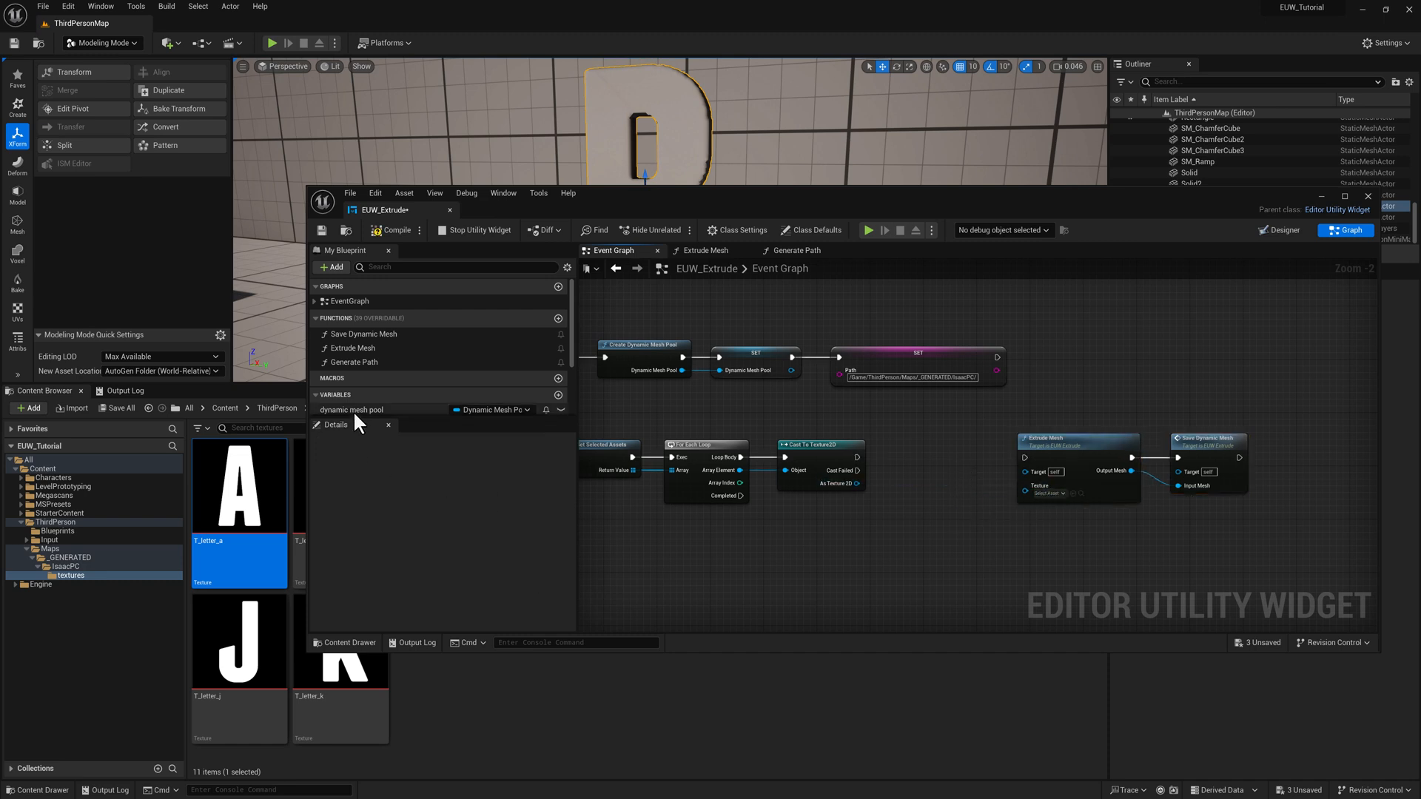
# Place a Generate Path call in the loop between Cast To Texture2D and Extrude Mesh
pyautogui.click(354, 362)
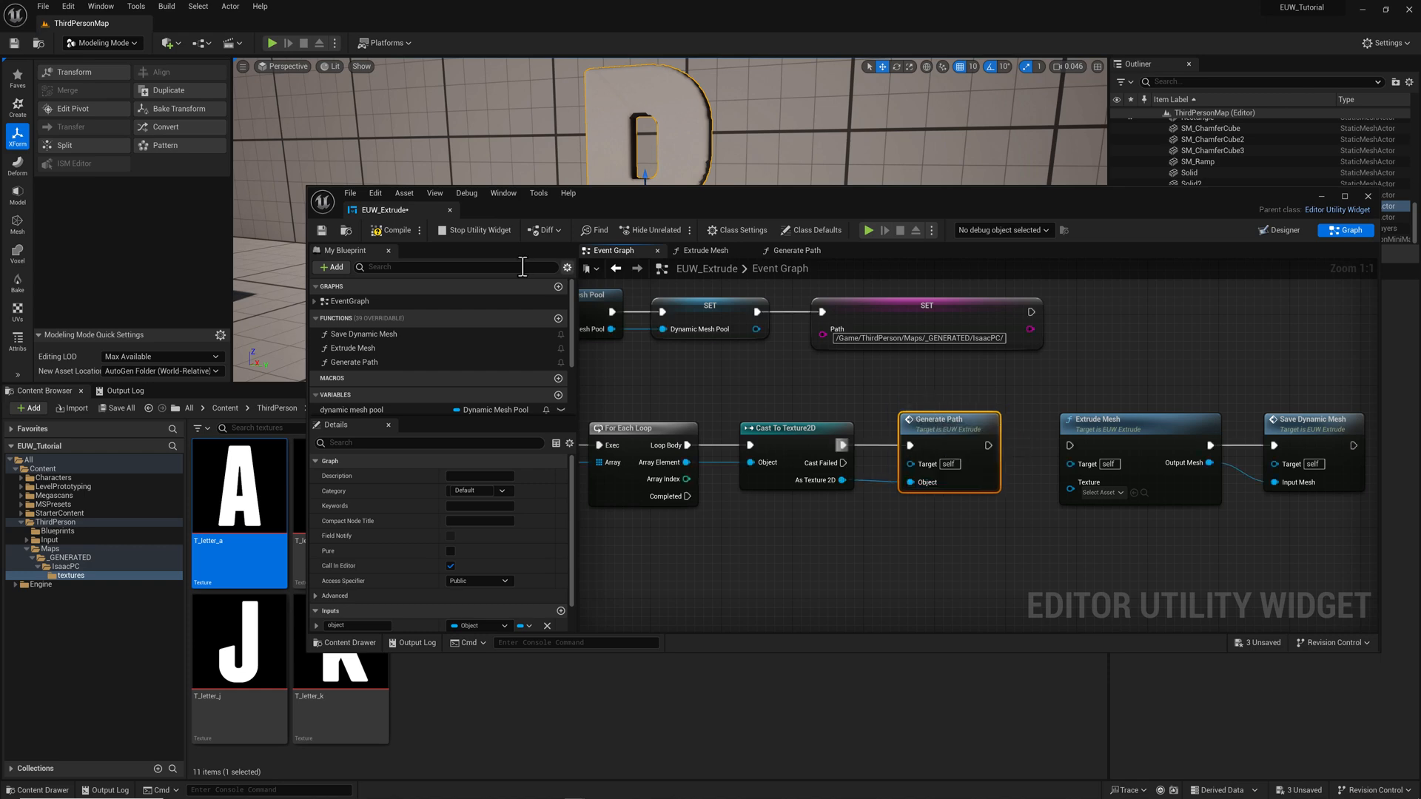
pyautogui.moveTo(322, 230)
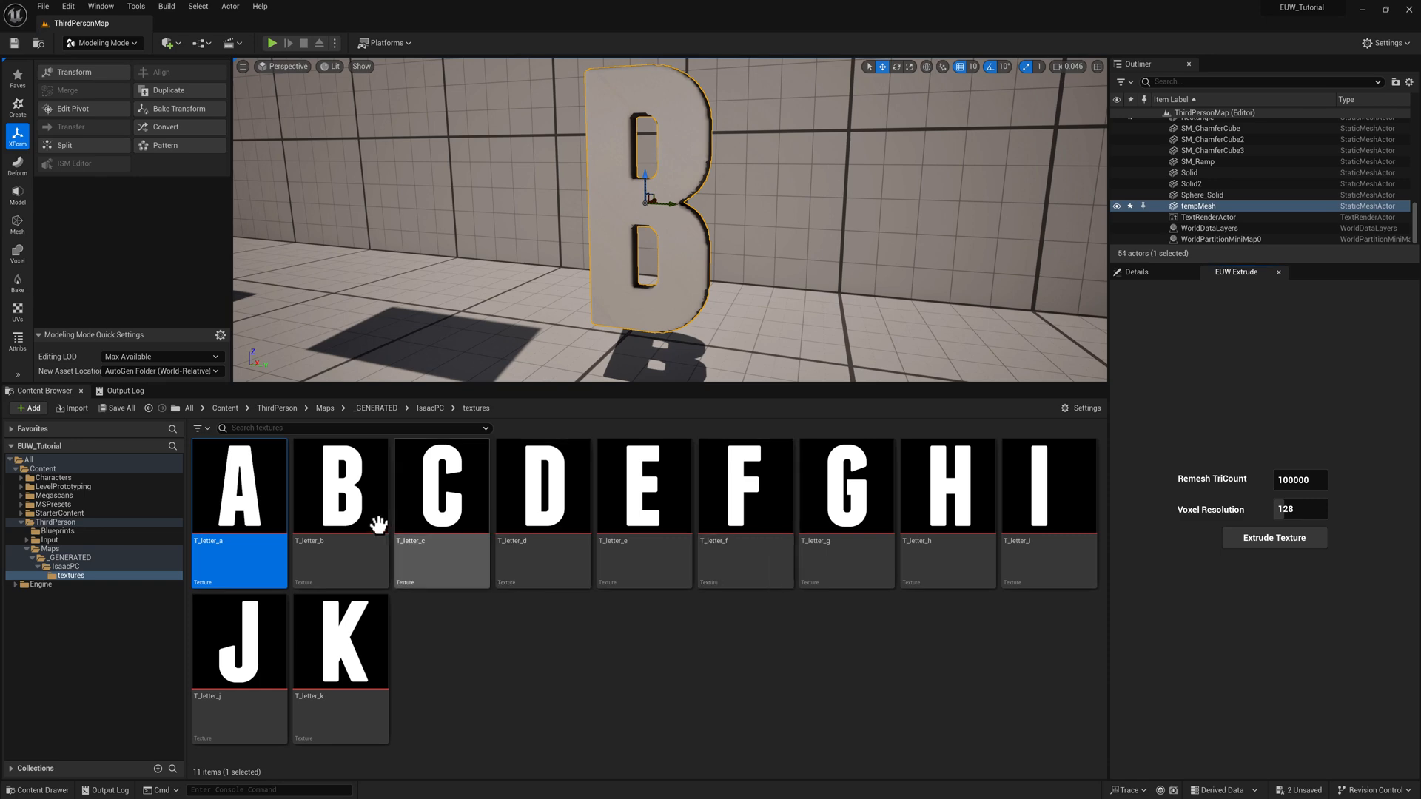
# Clear the Output Log and run Extrude Texture to print paths for T_letter_a through T_letter_k
pyautogui.click(125, 391)
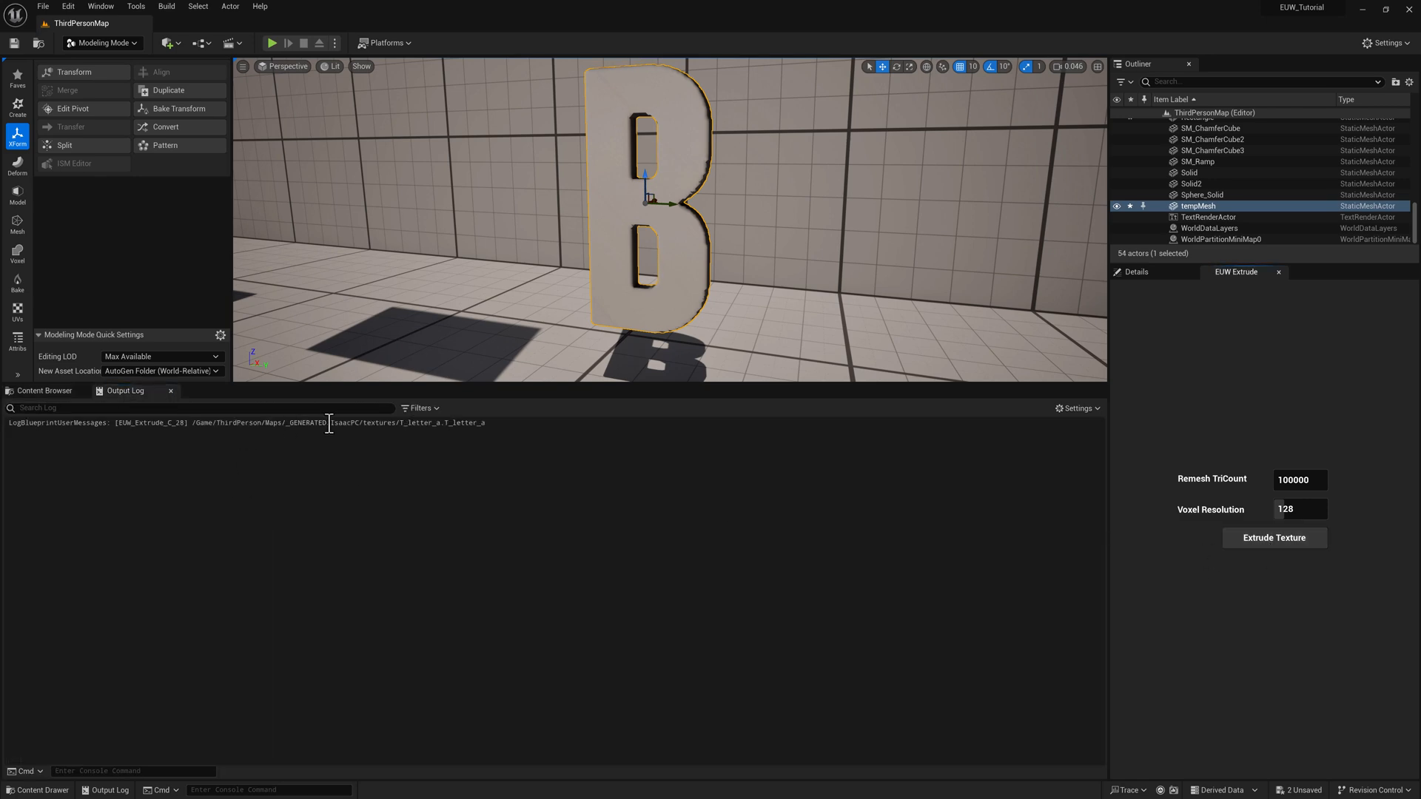
pyautogui.click(43, 391)
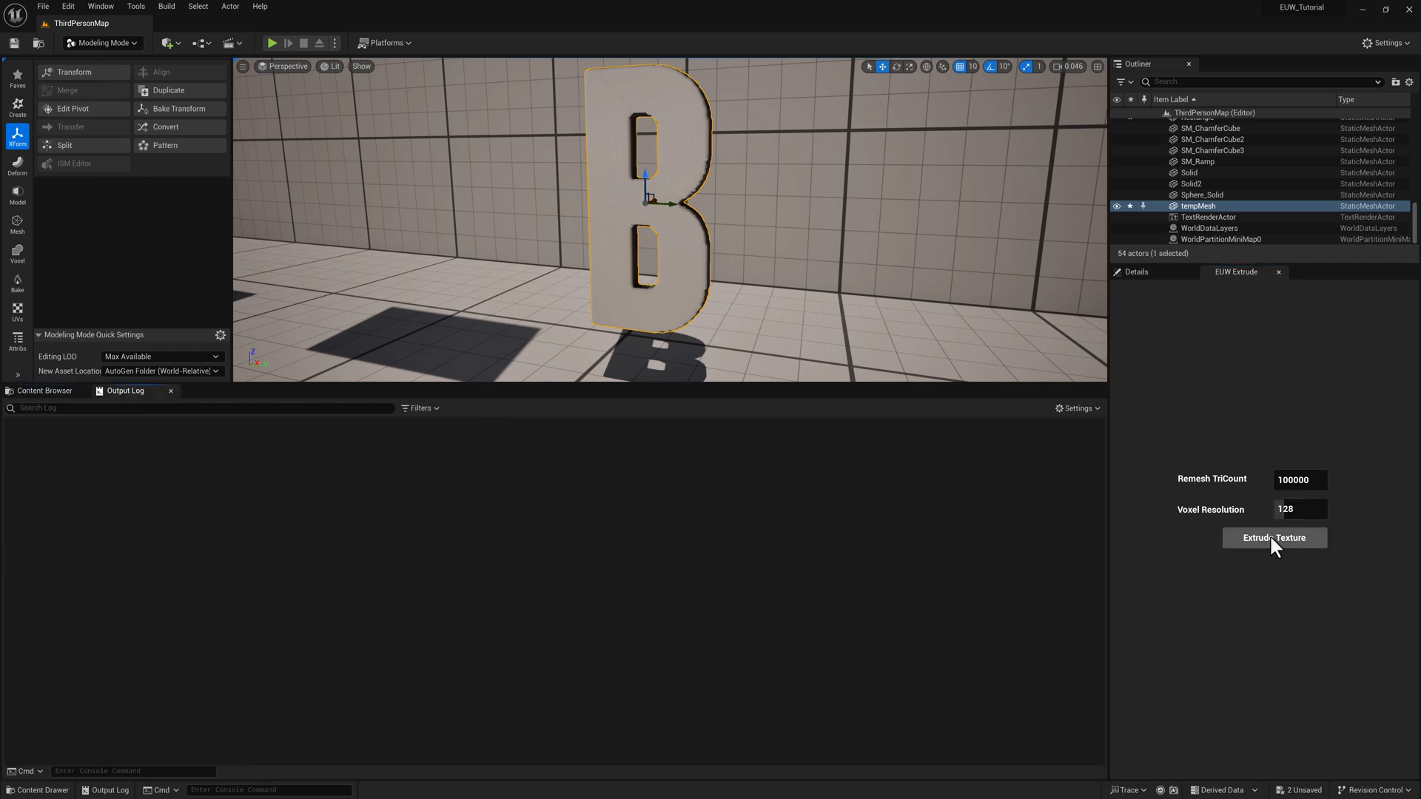
pyautogui.click(1275, 538)
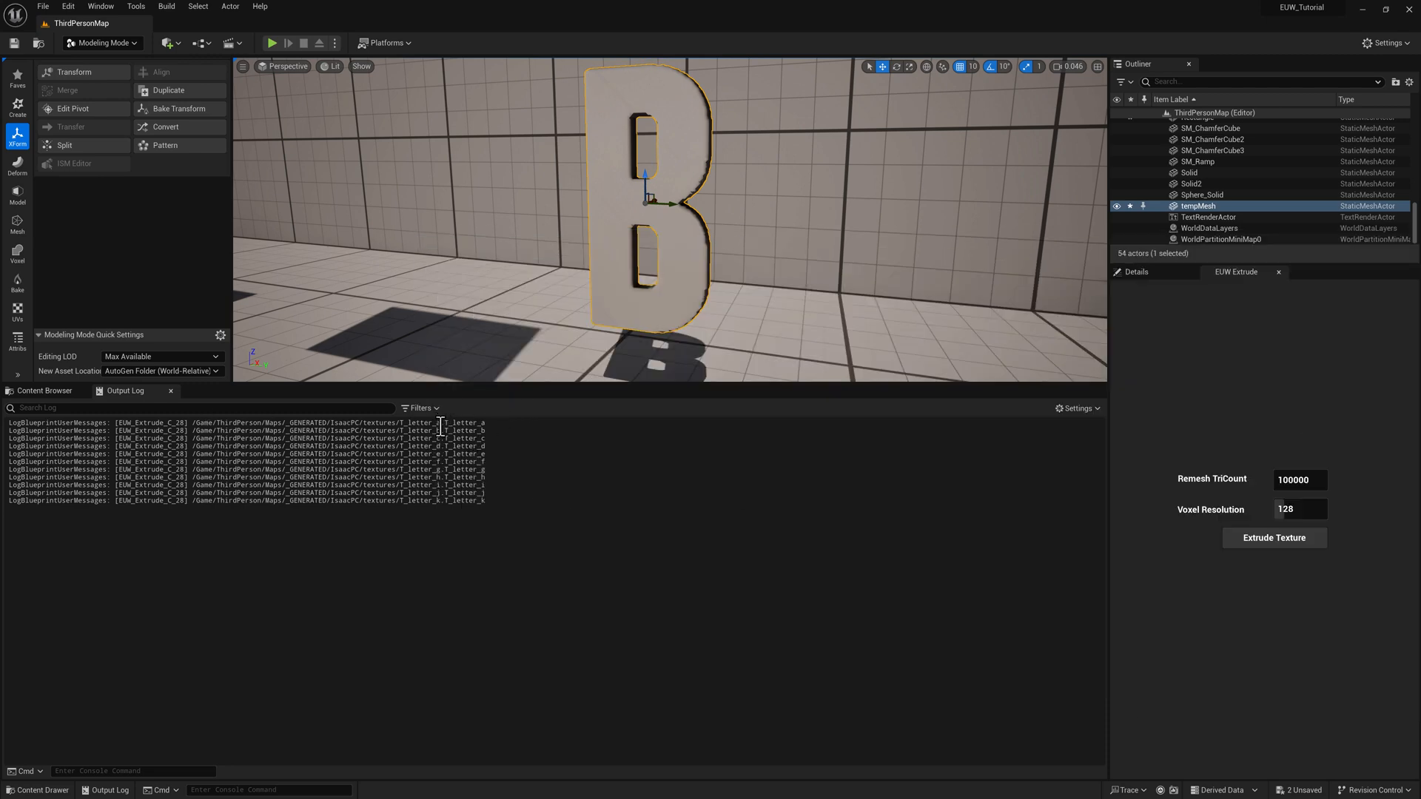
pyautogui.moveTo(494, 427)
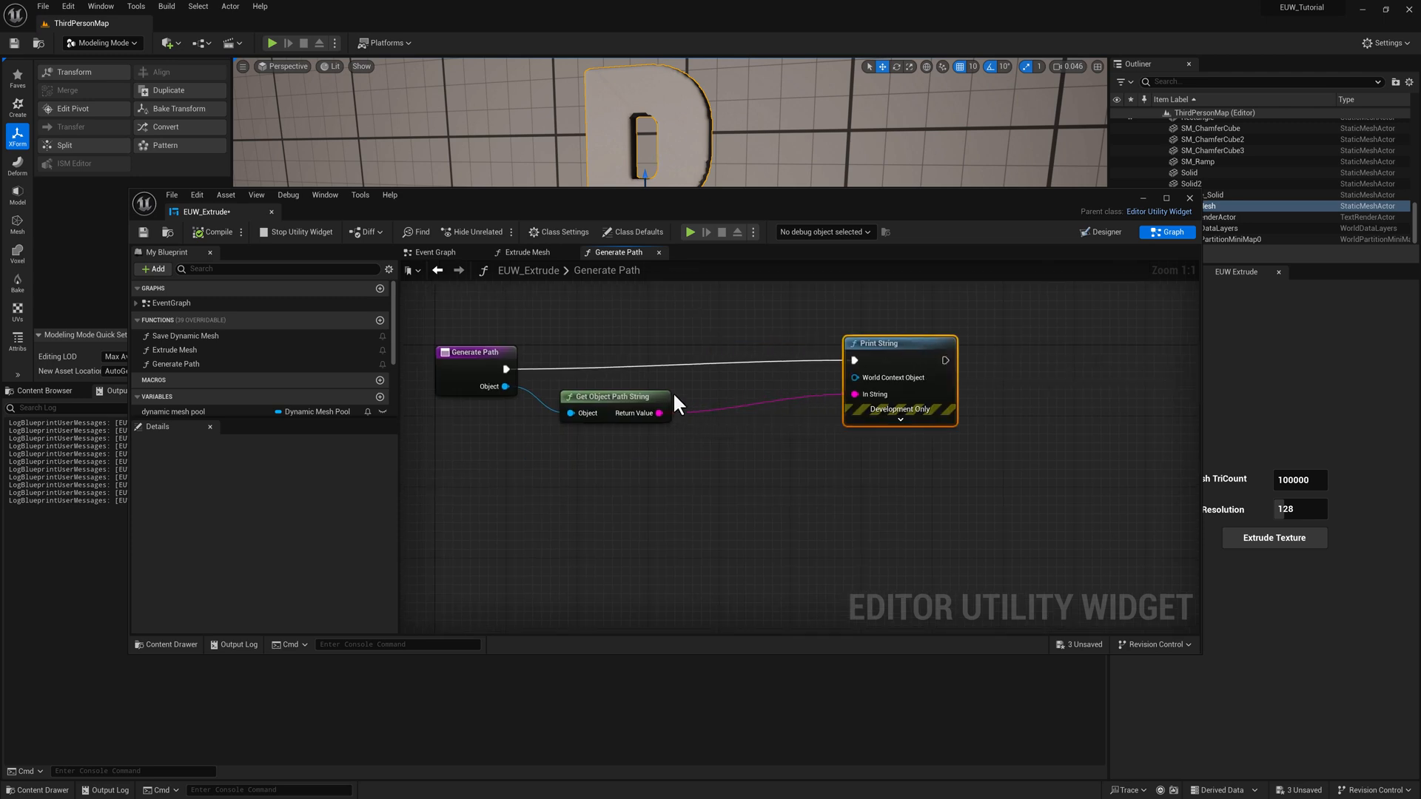
# Insert a Get Path node between the object path string and Print String, then compile
pyautogui.moveTo(659, 413); pyautogui.dragTo(600, 468)
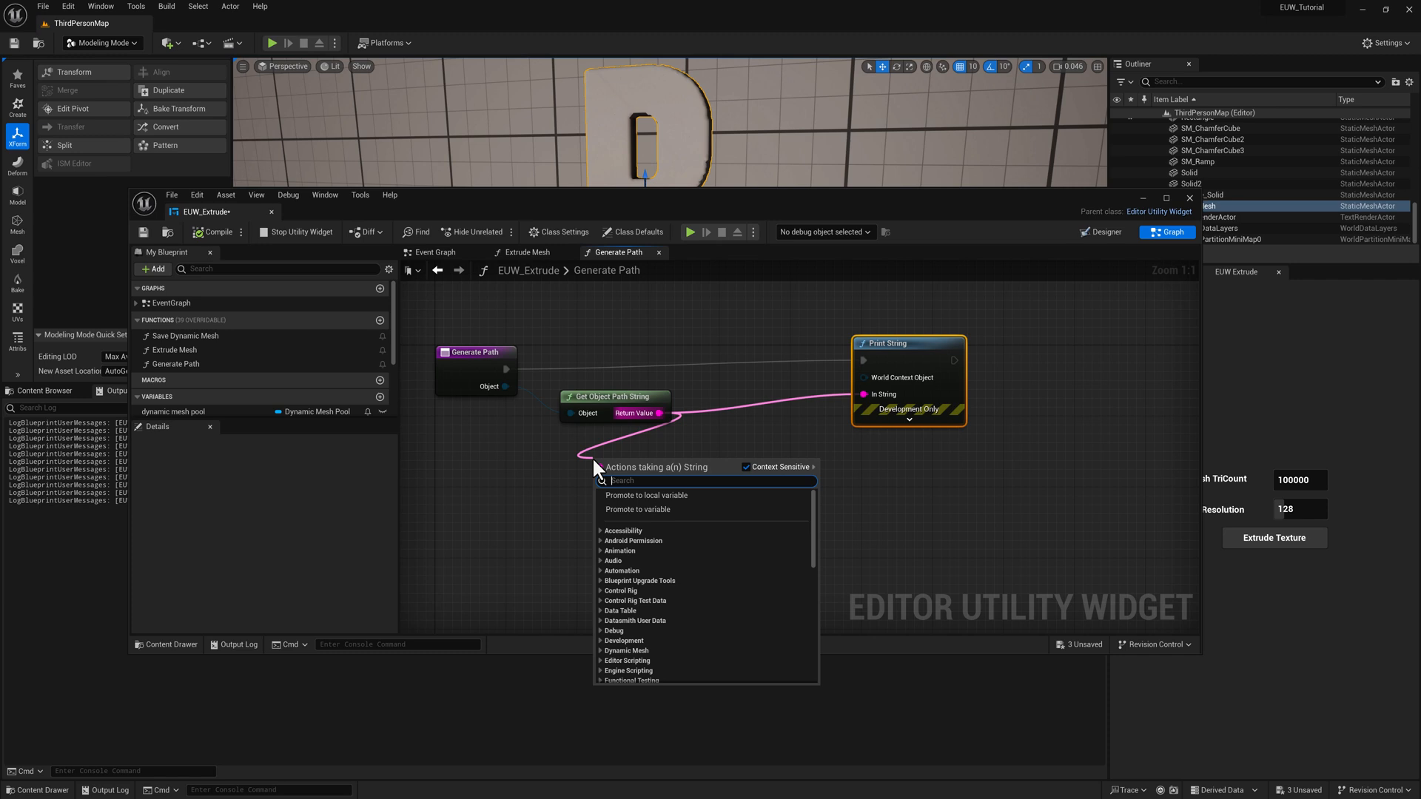
pyautogui.write('get path')
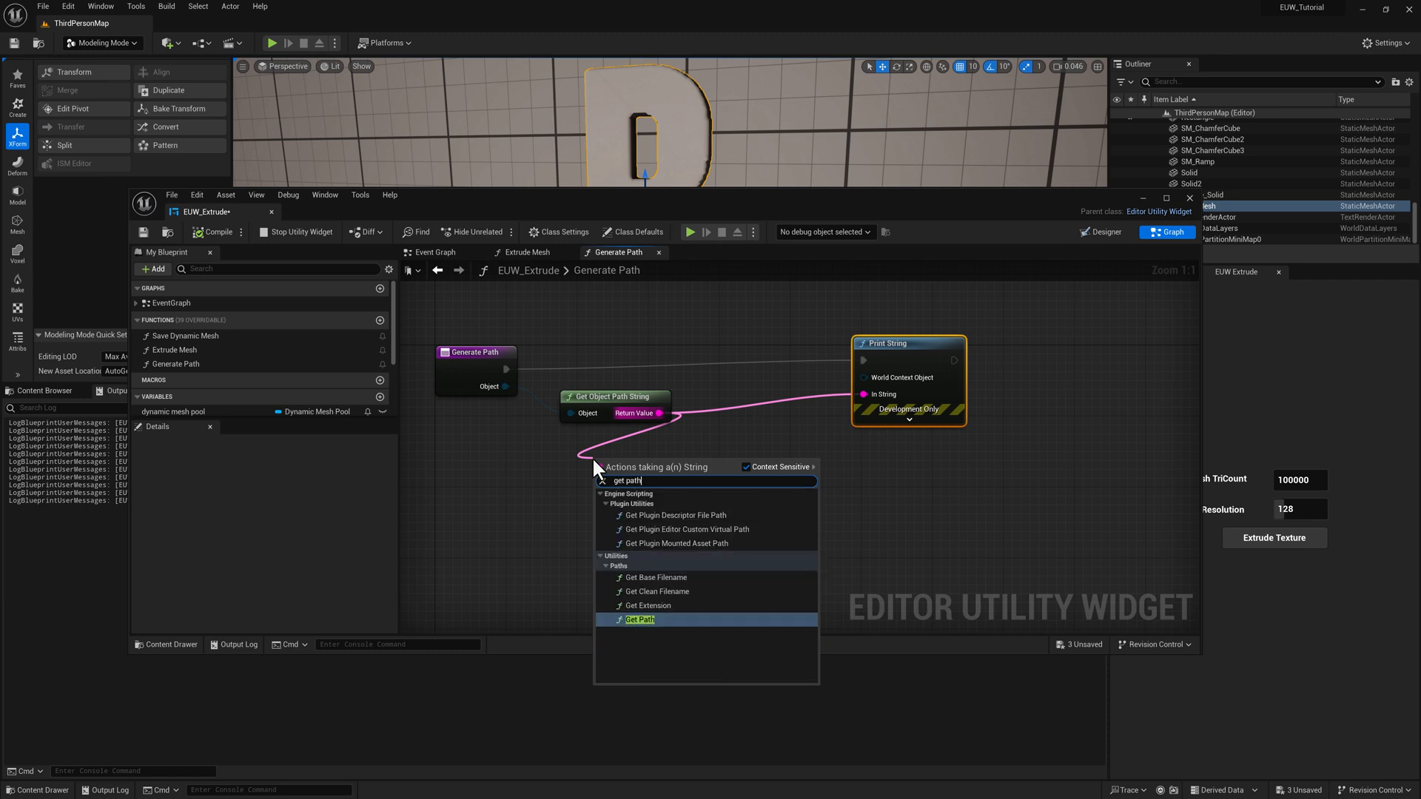
pyautogui.click(638, 620)
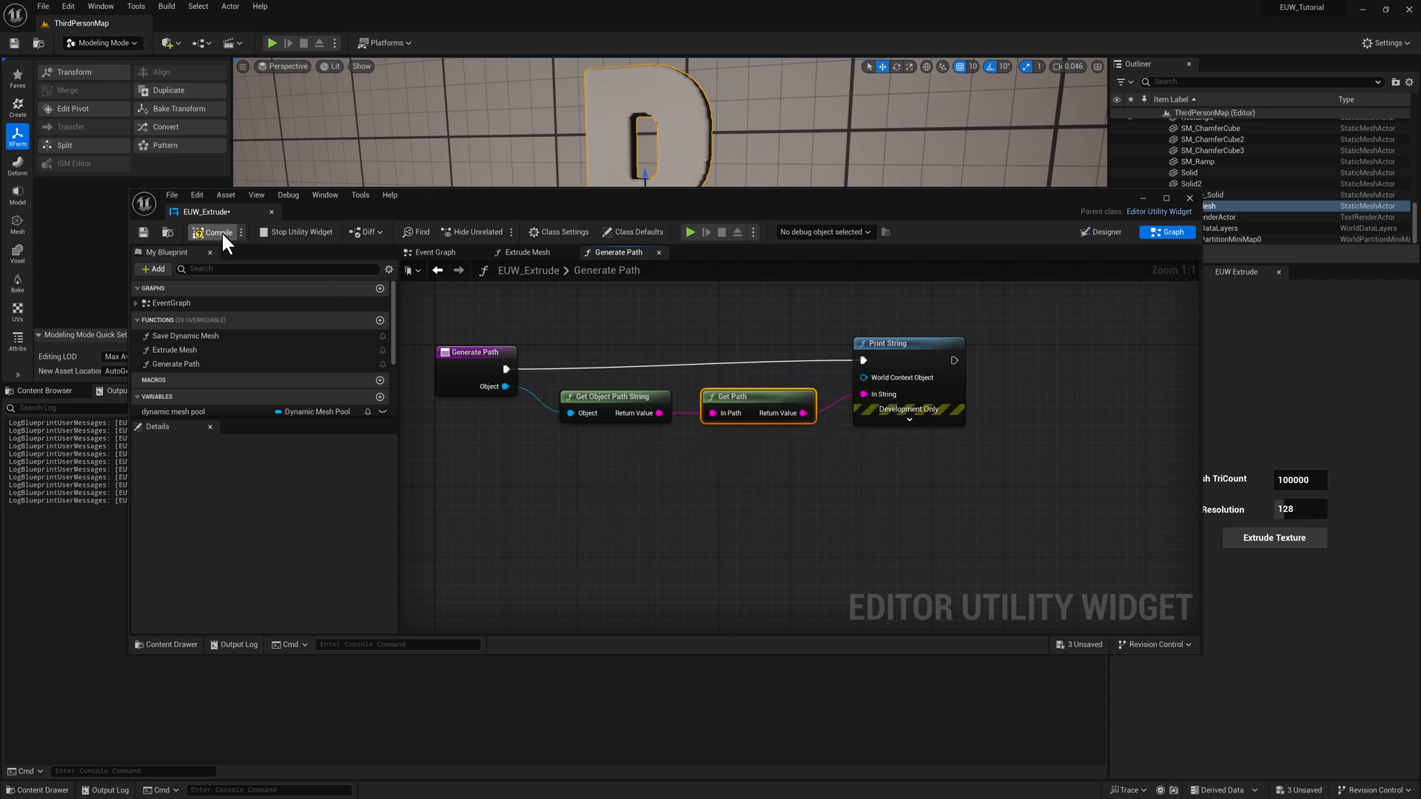
pyautogui.click(215, 231)
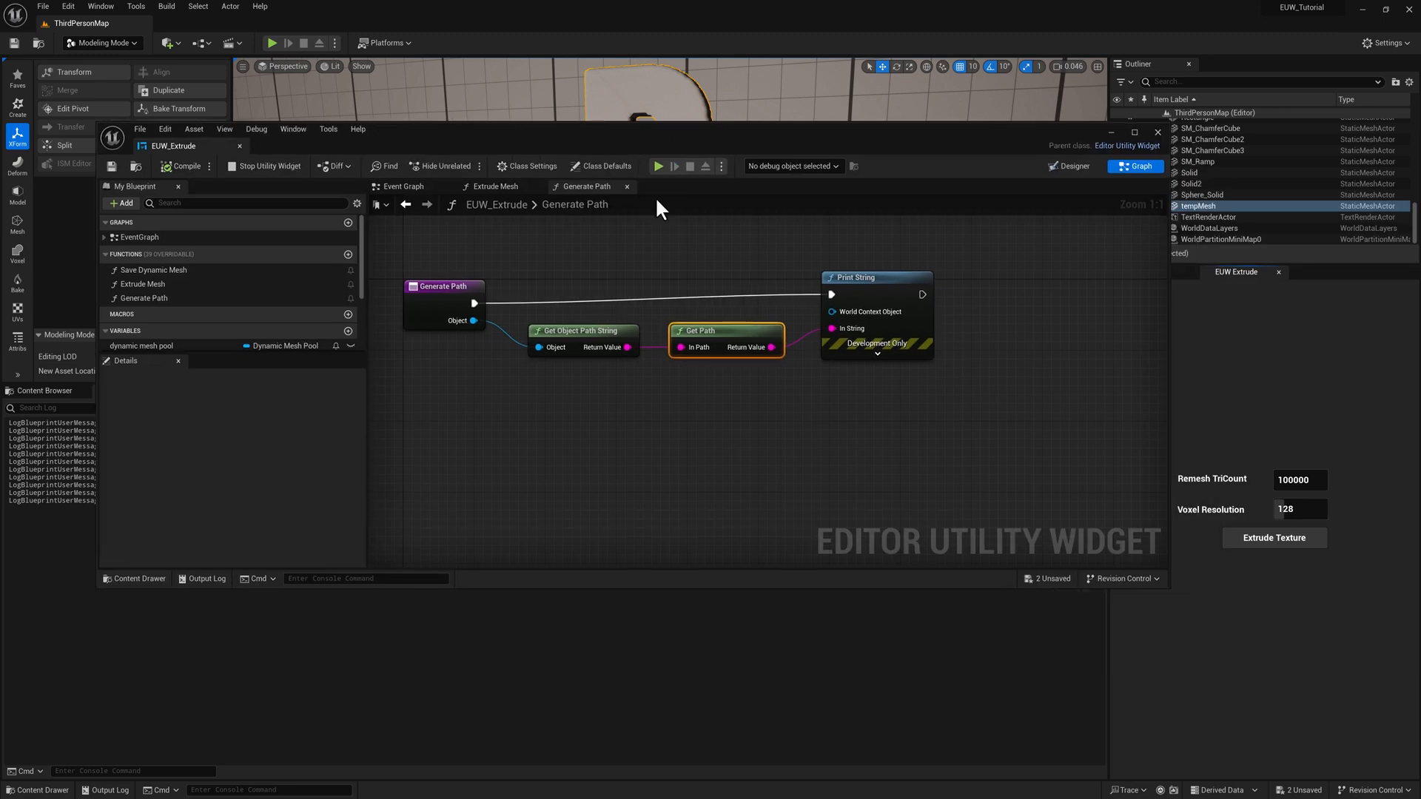
# Add a Get Base Filename node fed by the object path string, then save the blueprint
pyautogui.moveTo(627, 347); pyautogui.dragTo(653, 404)
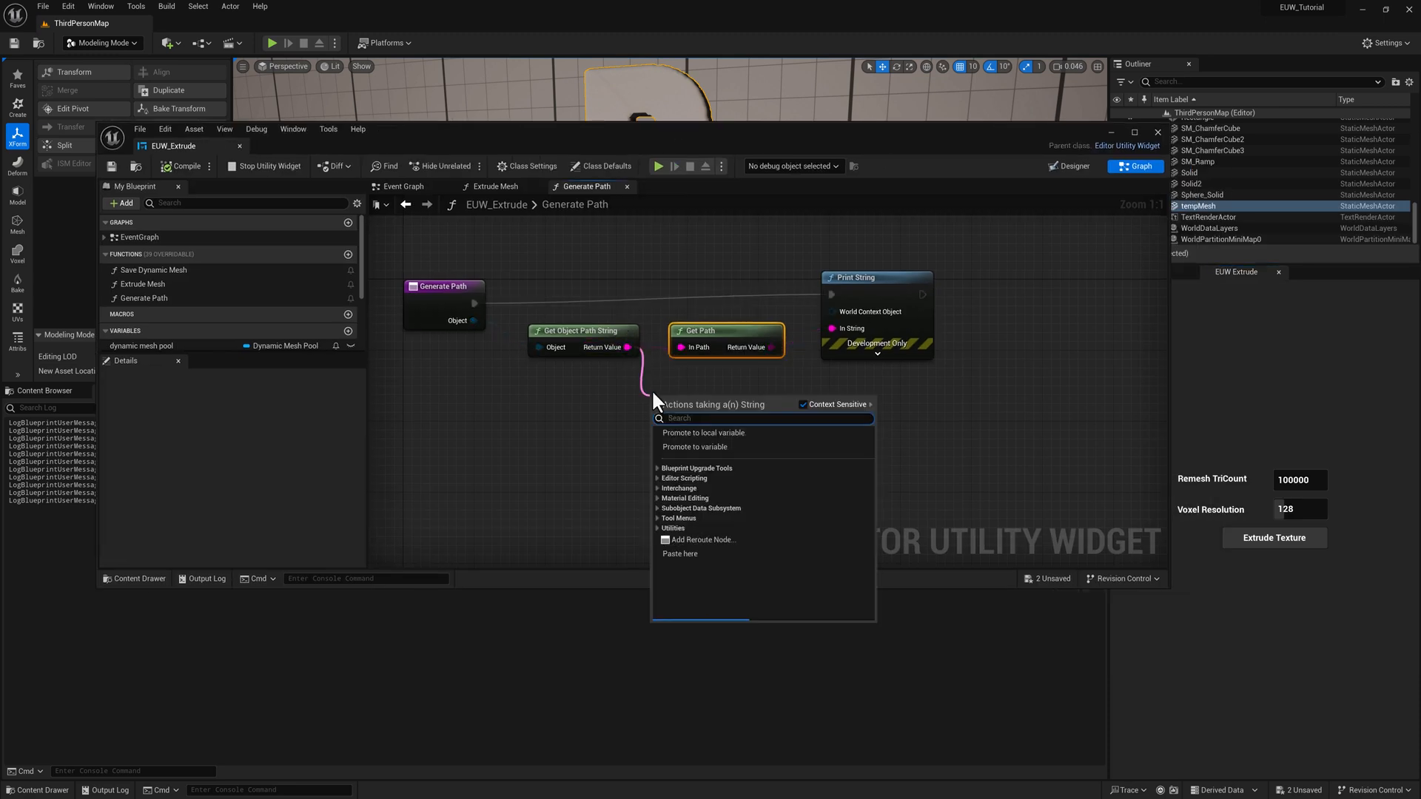
pyautogui.write('filename')
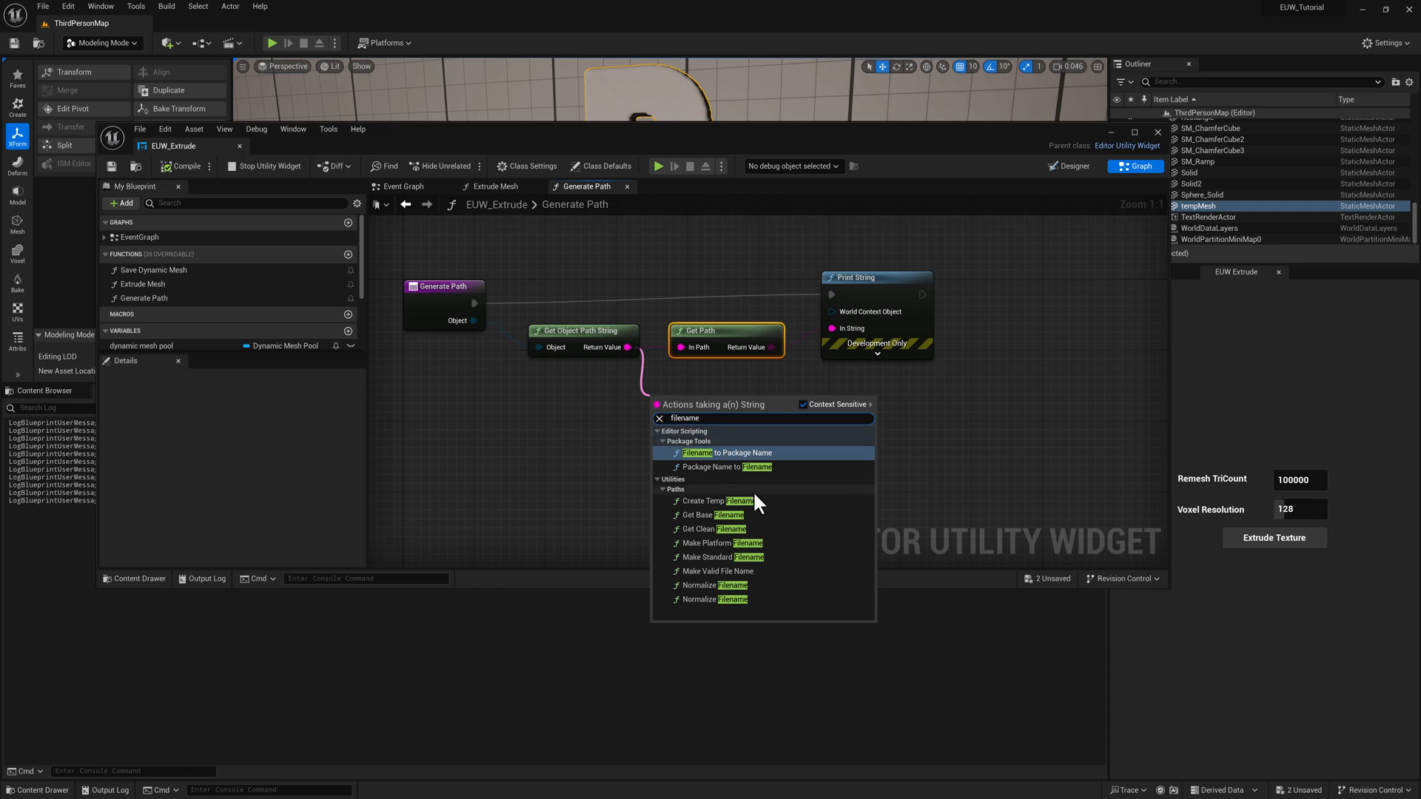
pyautogui.click(711, 514)
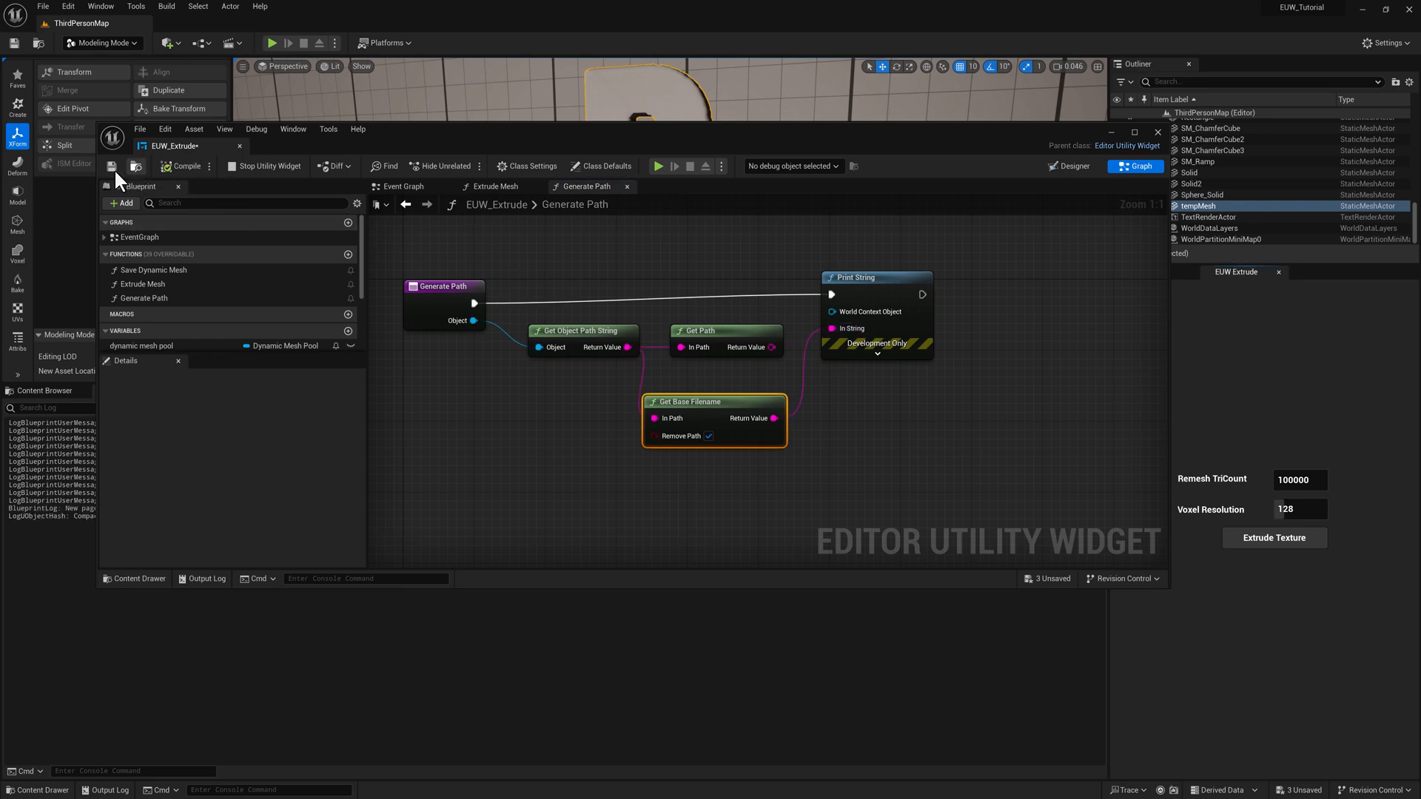
pyautogui.click(1275, 538)
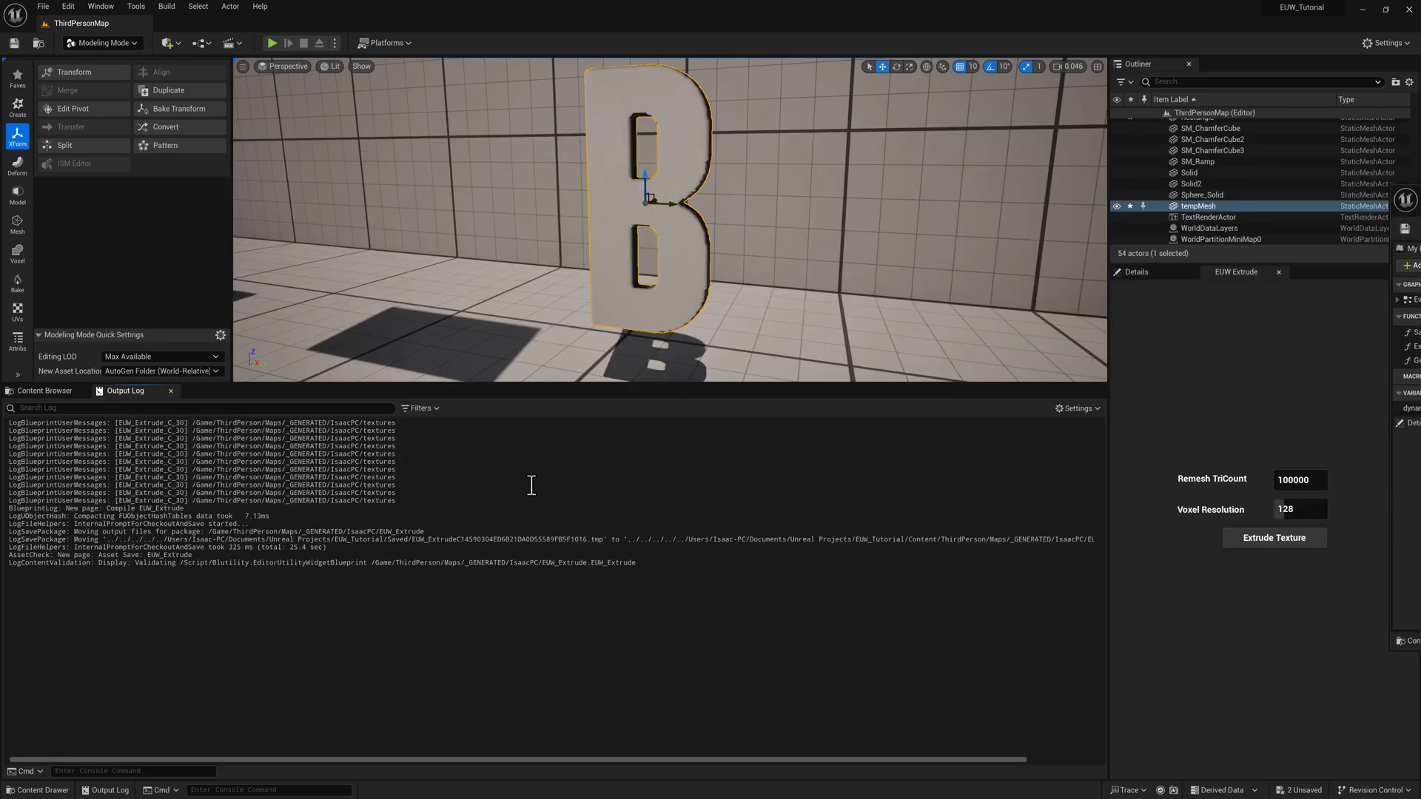
# Add a Replace node changing the base filename's T_ prefix to SM_, print it and test
pyautogui.click(1275, 539)
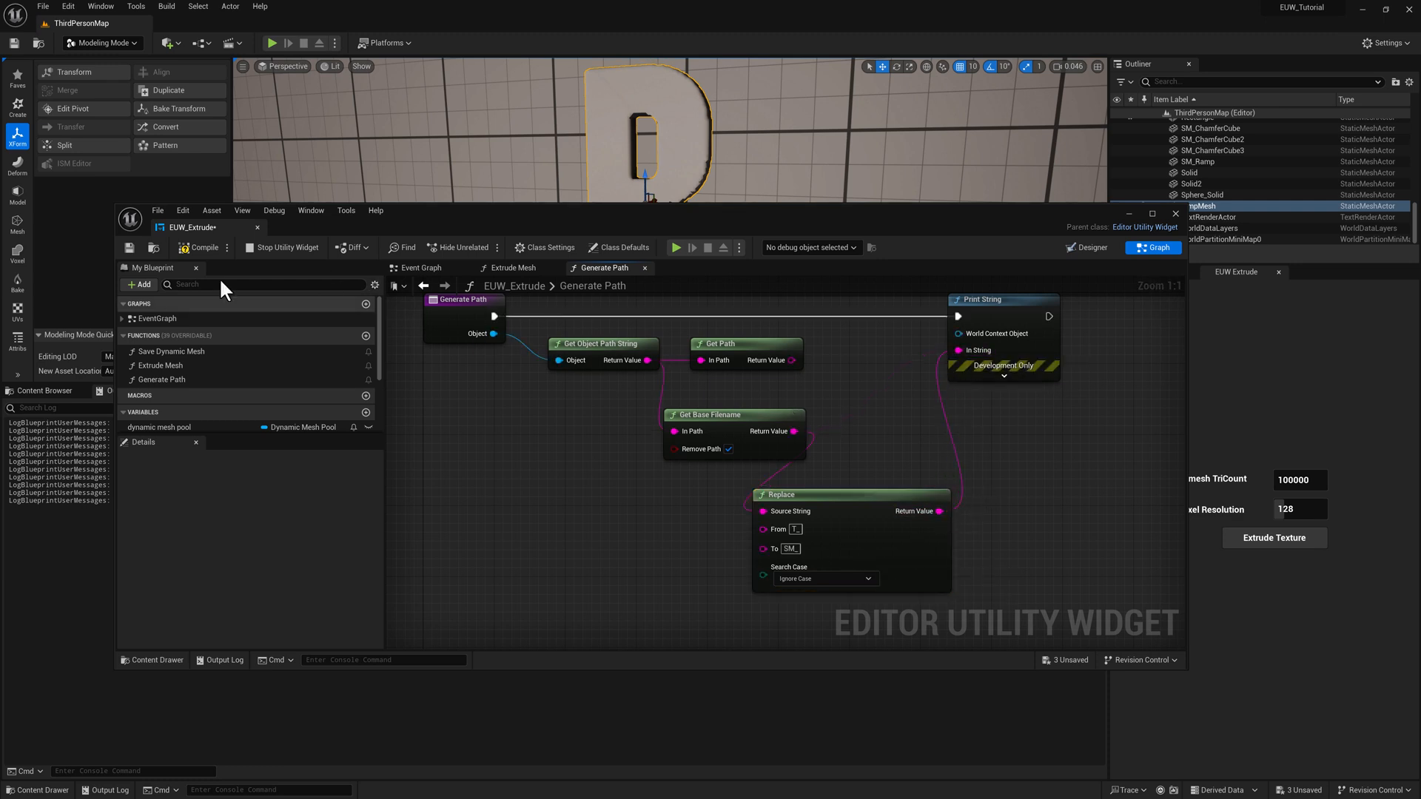
pyautogui.click(200, 248)
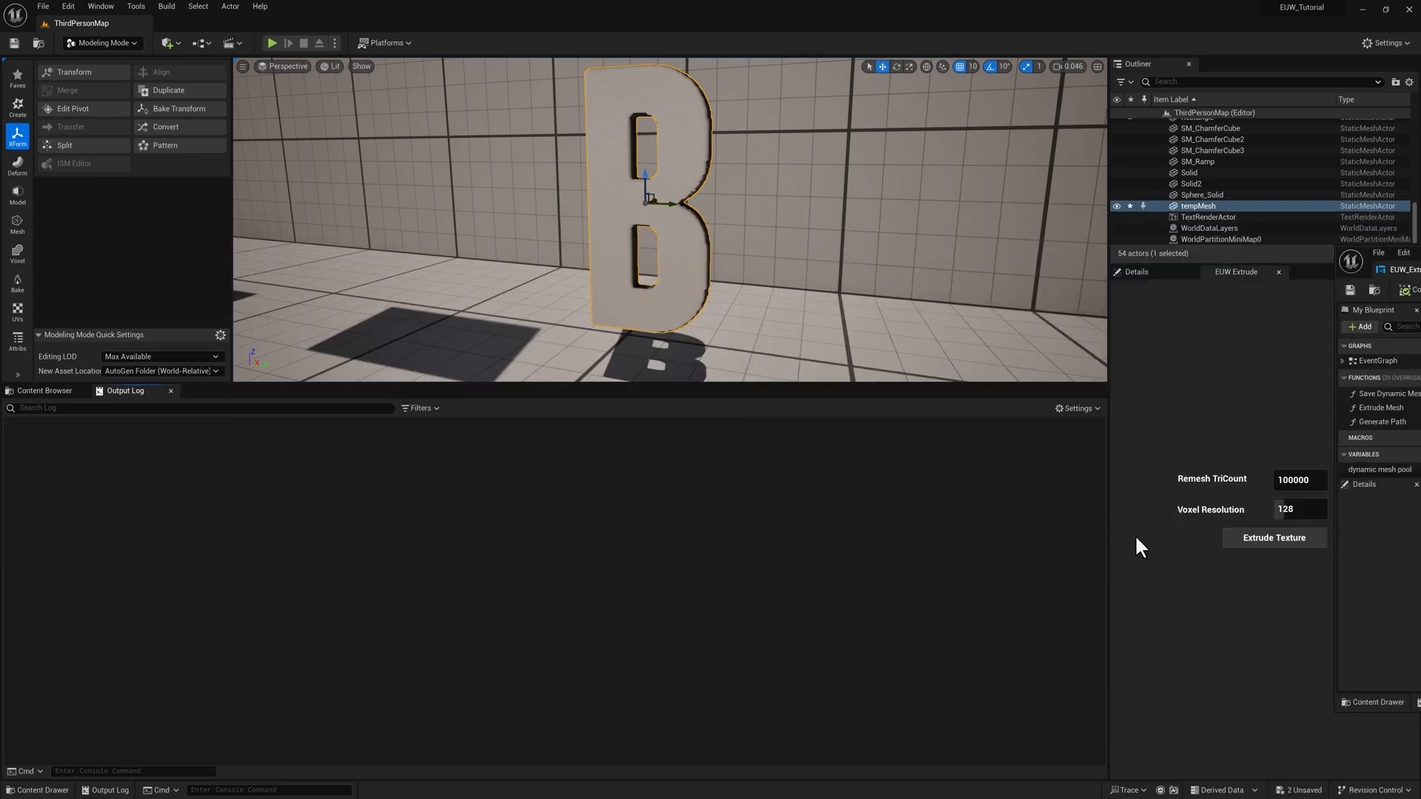
pyautogui.click(1273, 538)
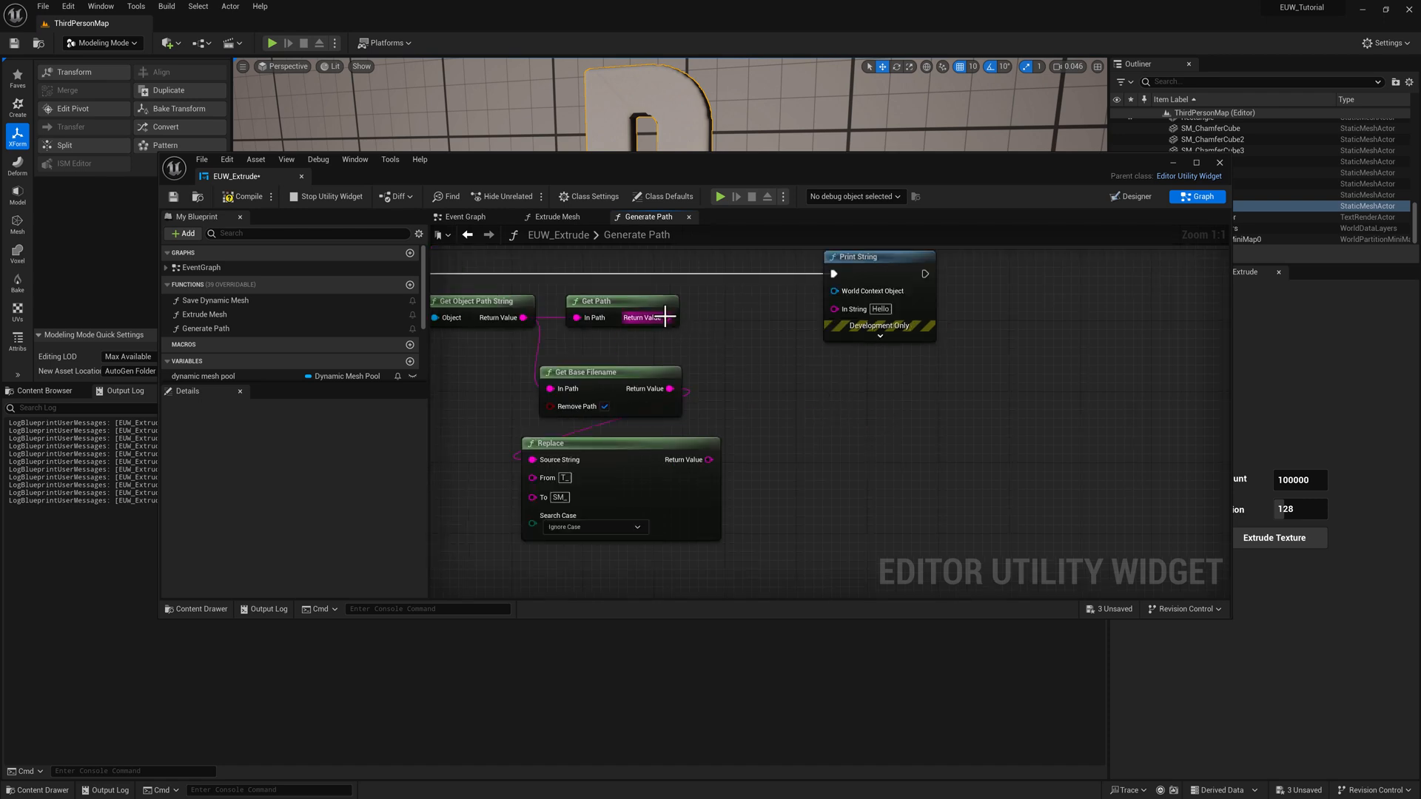
# Add an Append node off Get Path joining the folder, a slash and the SM_ filename
pyautogui.moveTo(662, 318); pyautogui.dragTo(771, 399)
pyautogui.write('appen')
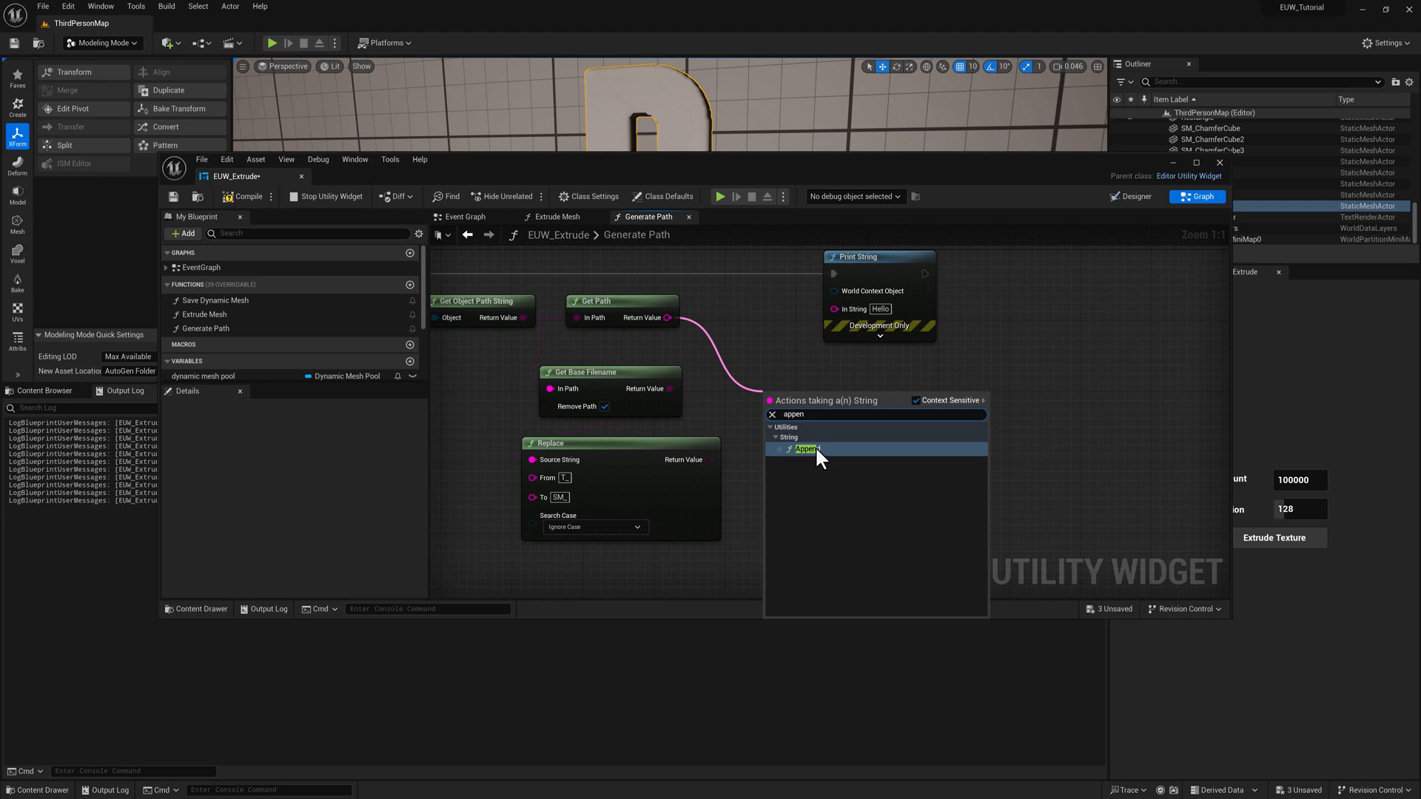
pyautogui.click(806, 449)
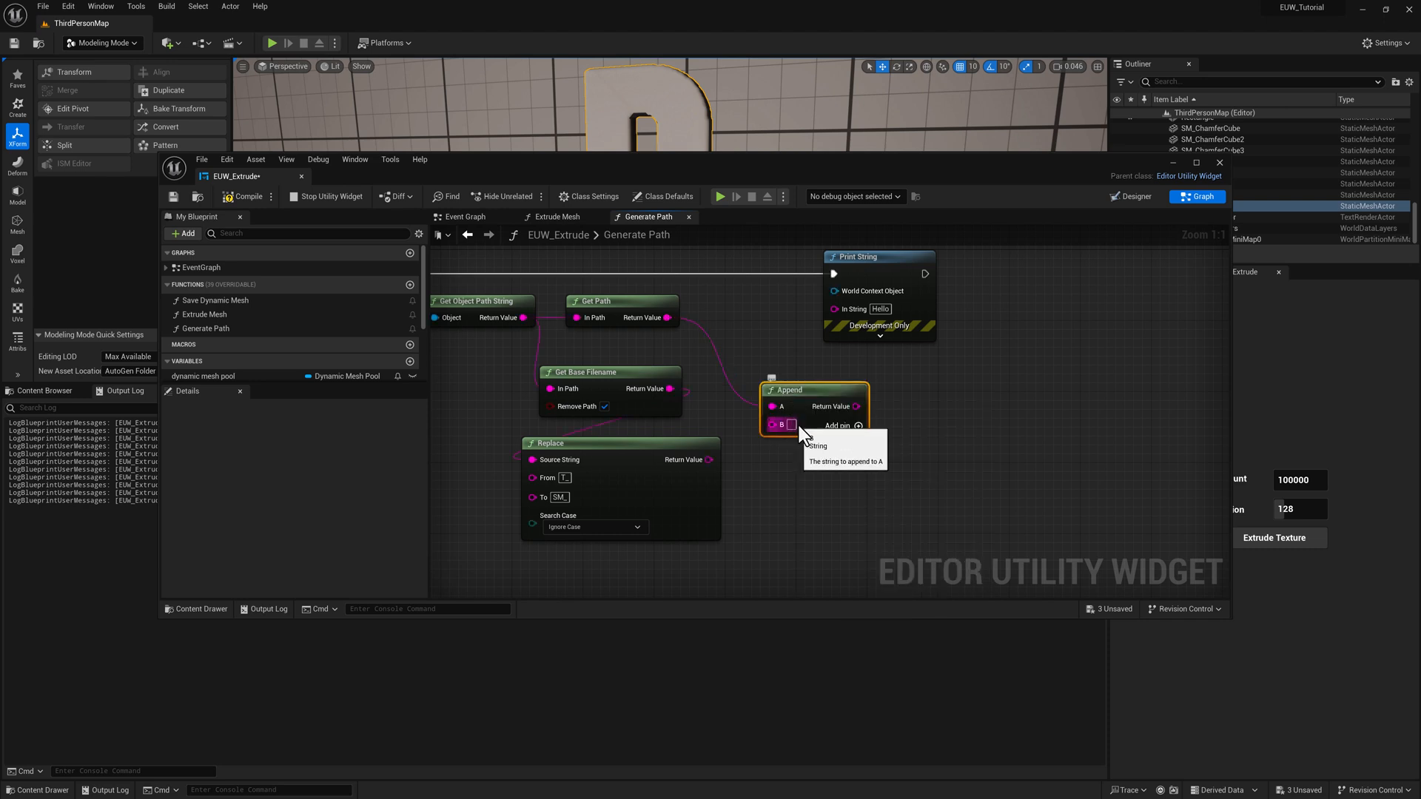
pyautogui.moveTo(895, 455)
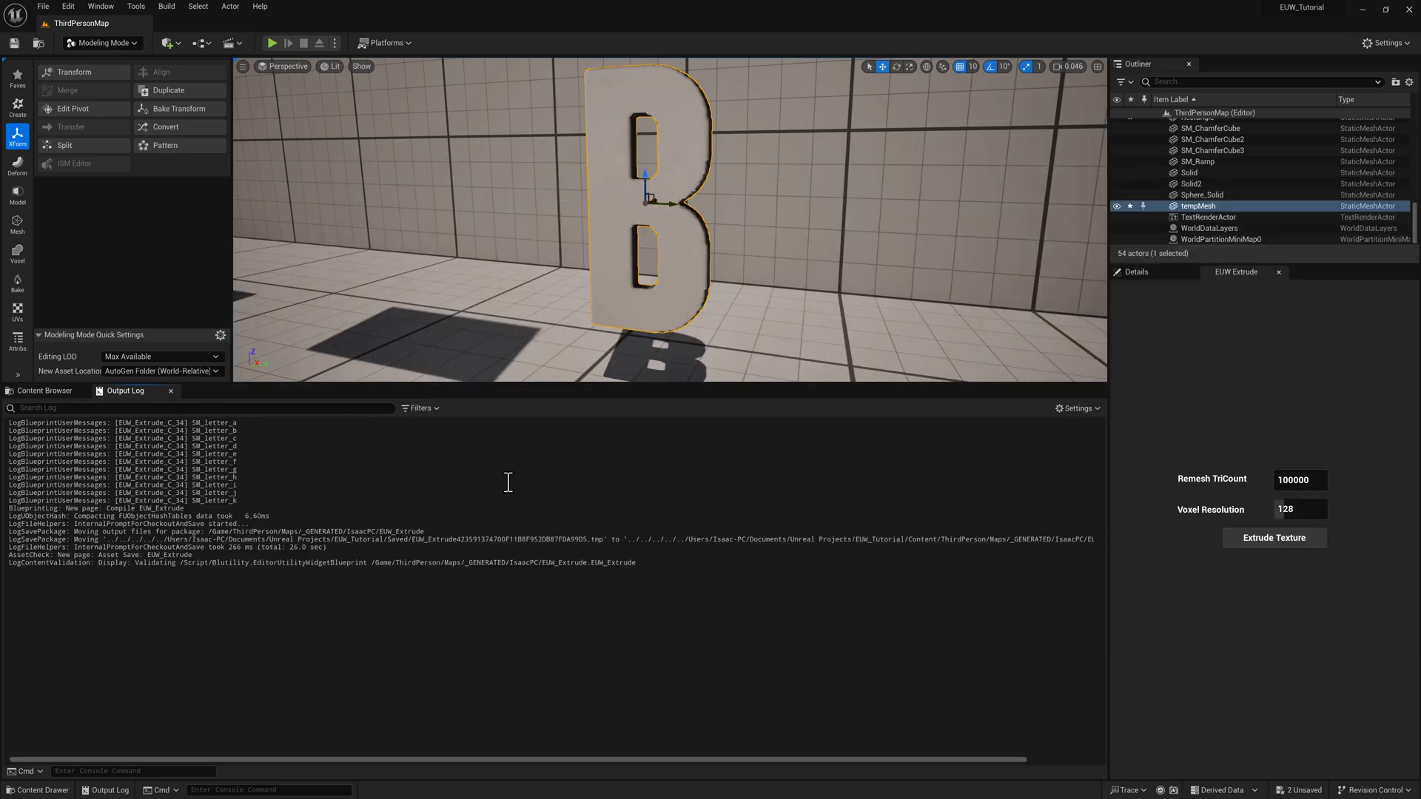
pyautogui.click(1274, 538)
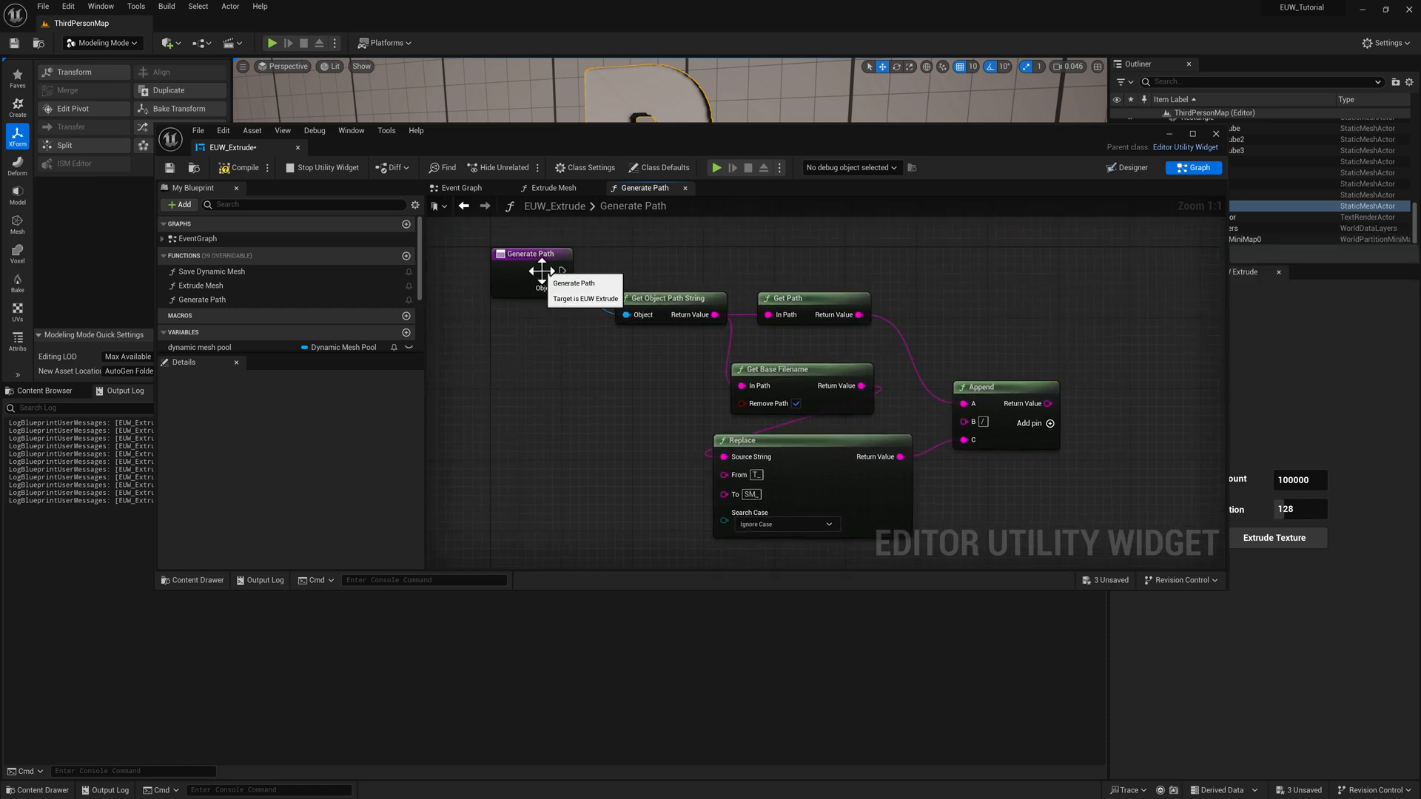
# Give Generate Path a filePath output returning the appended string, then compile and save
pyautogui.click(530, 254)
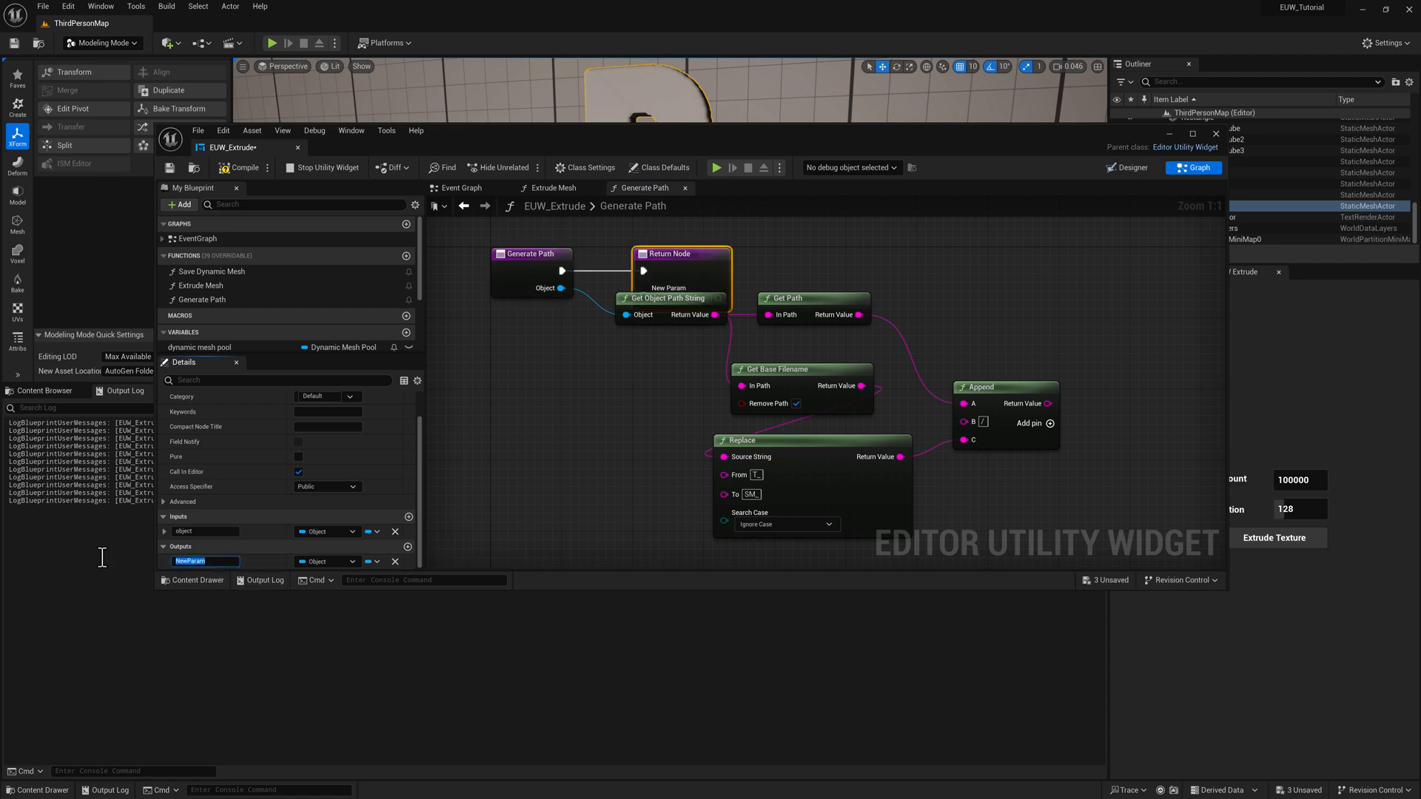
pyautogui.write('filePath')
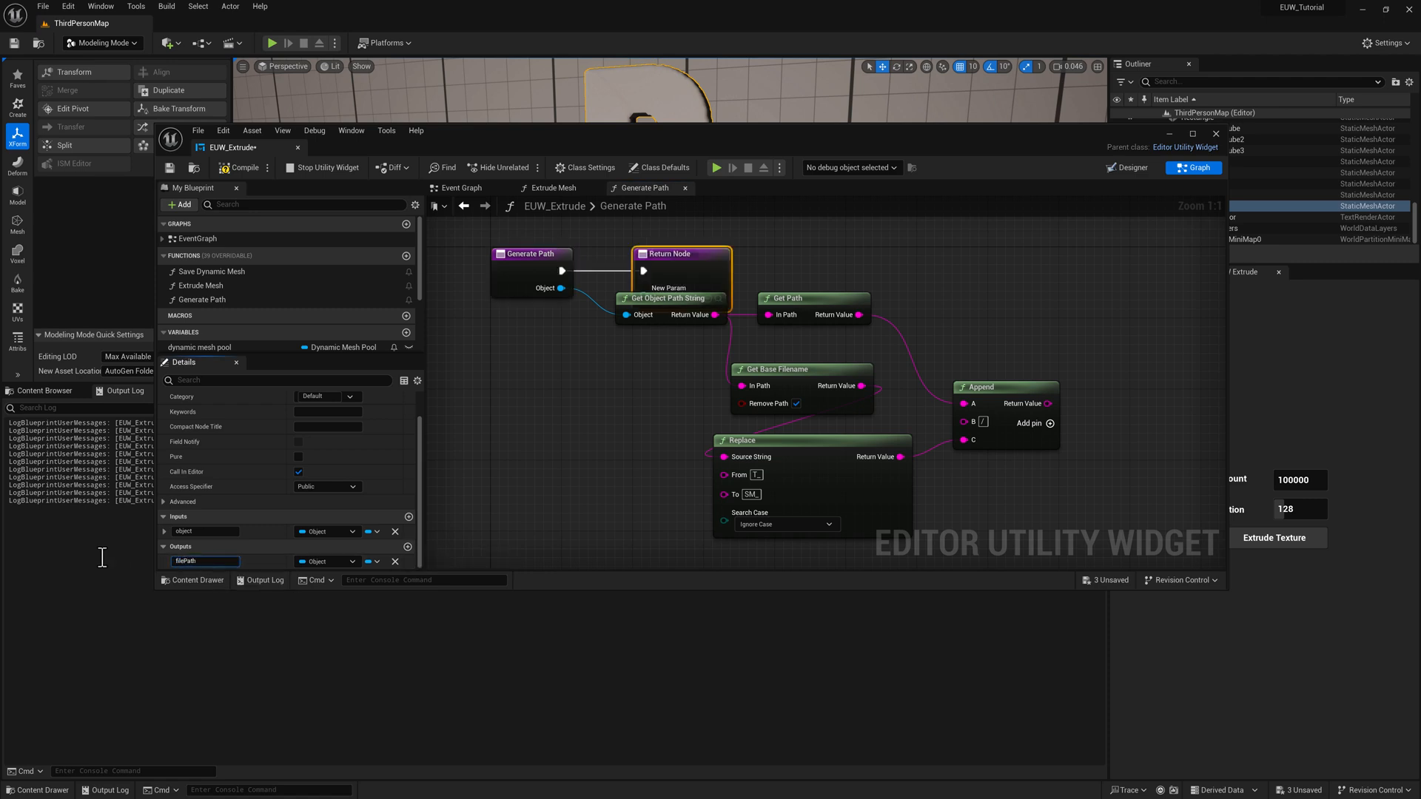
pyautogui.click(348, 562)
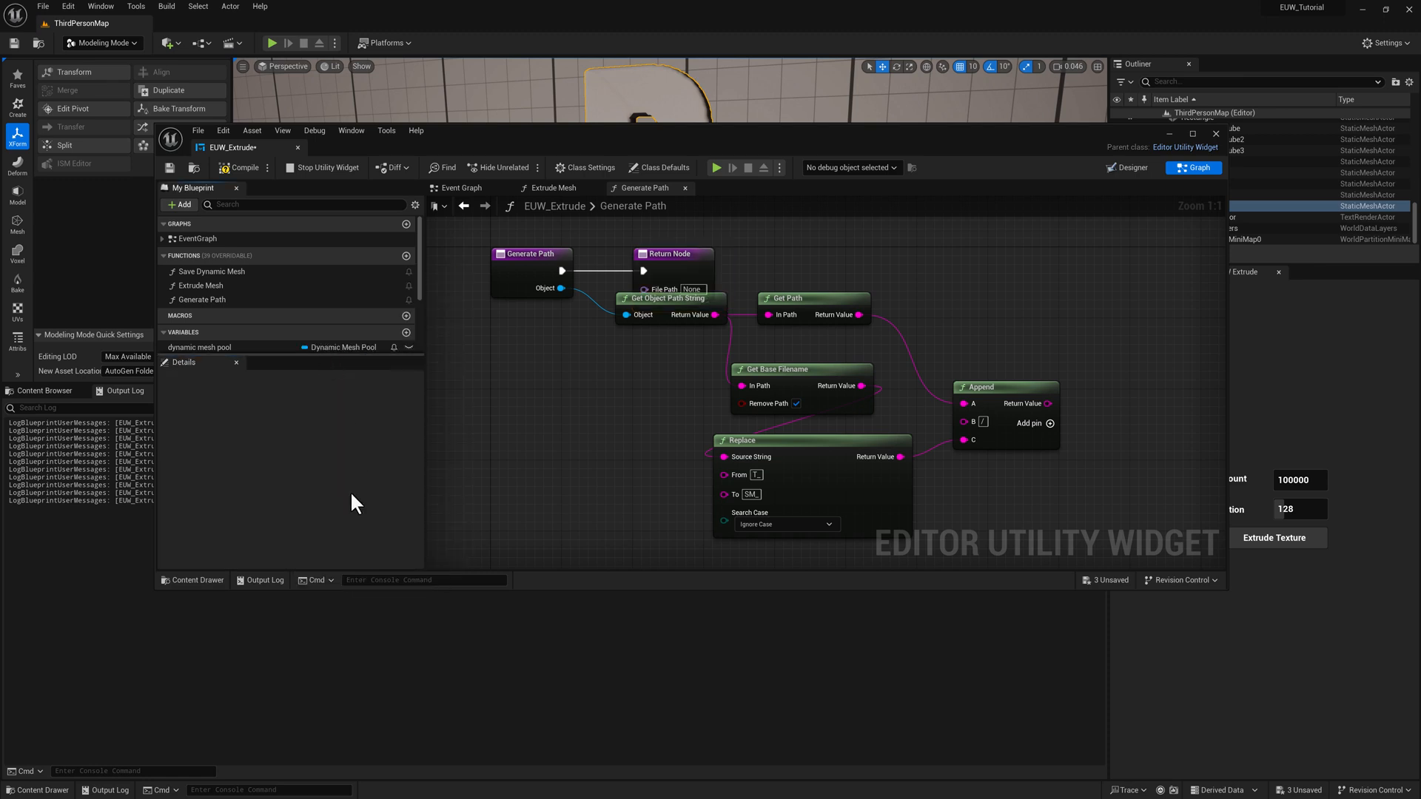
pyautogui.moveTo(661, 255)
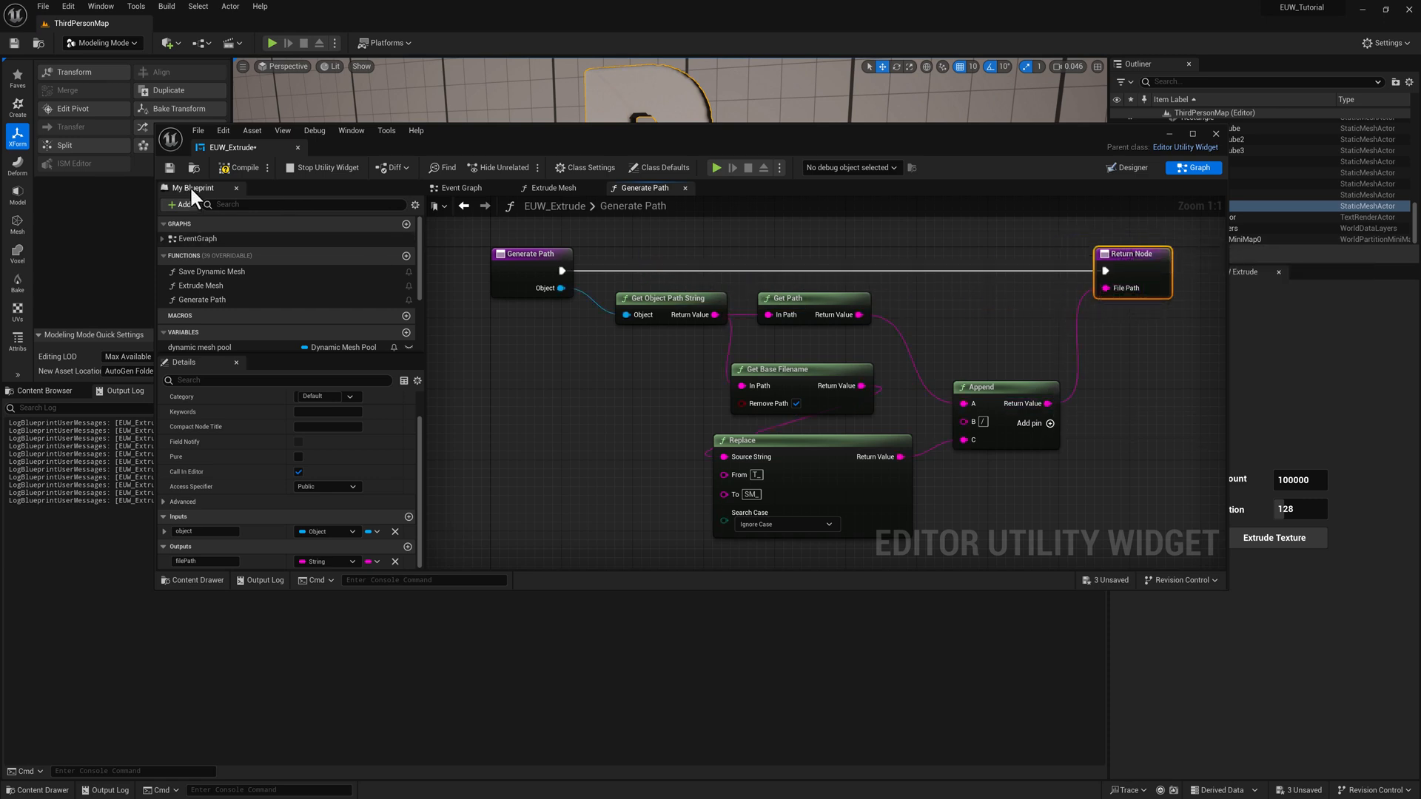
pyautogui.click(238, 167)
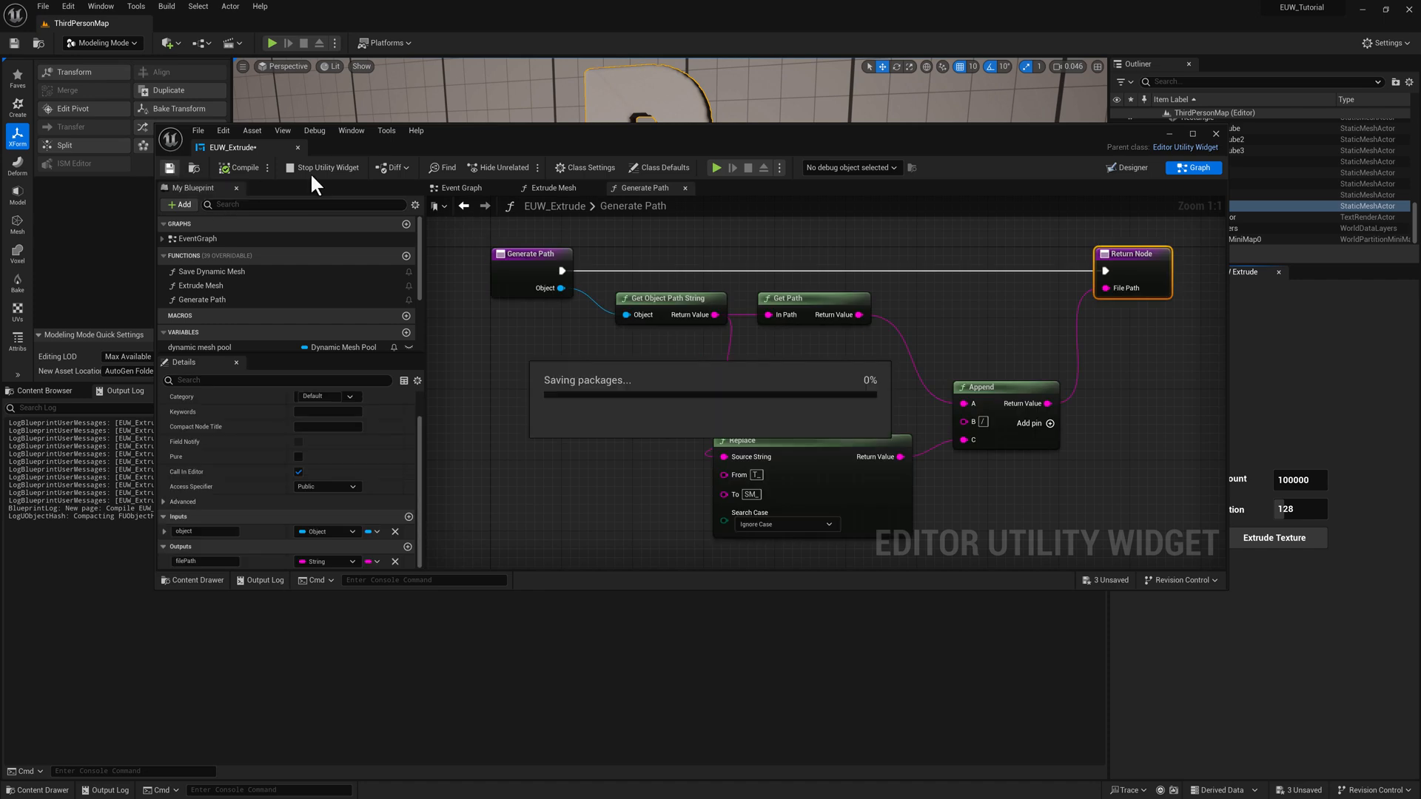
pyautogui.click(553, 187)
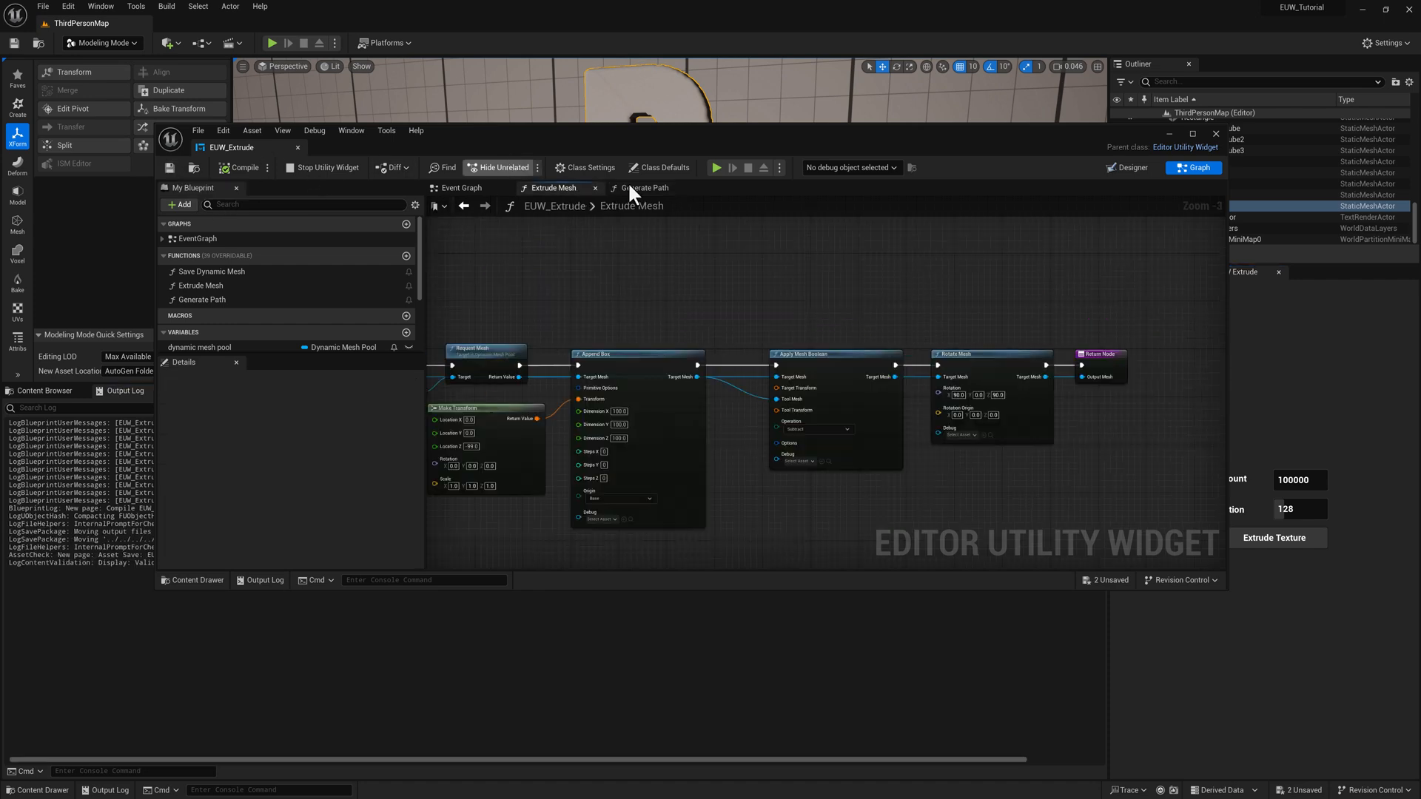
# Add a filePath string input to Save Dynamic Mesh feeding the asset path and name, then compile
pyautogui.click(461, 187)
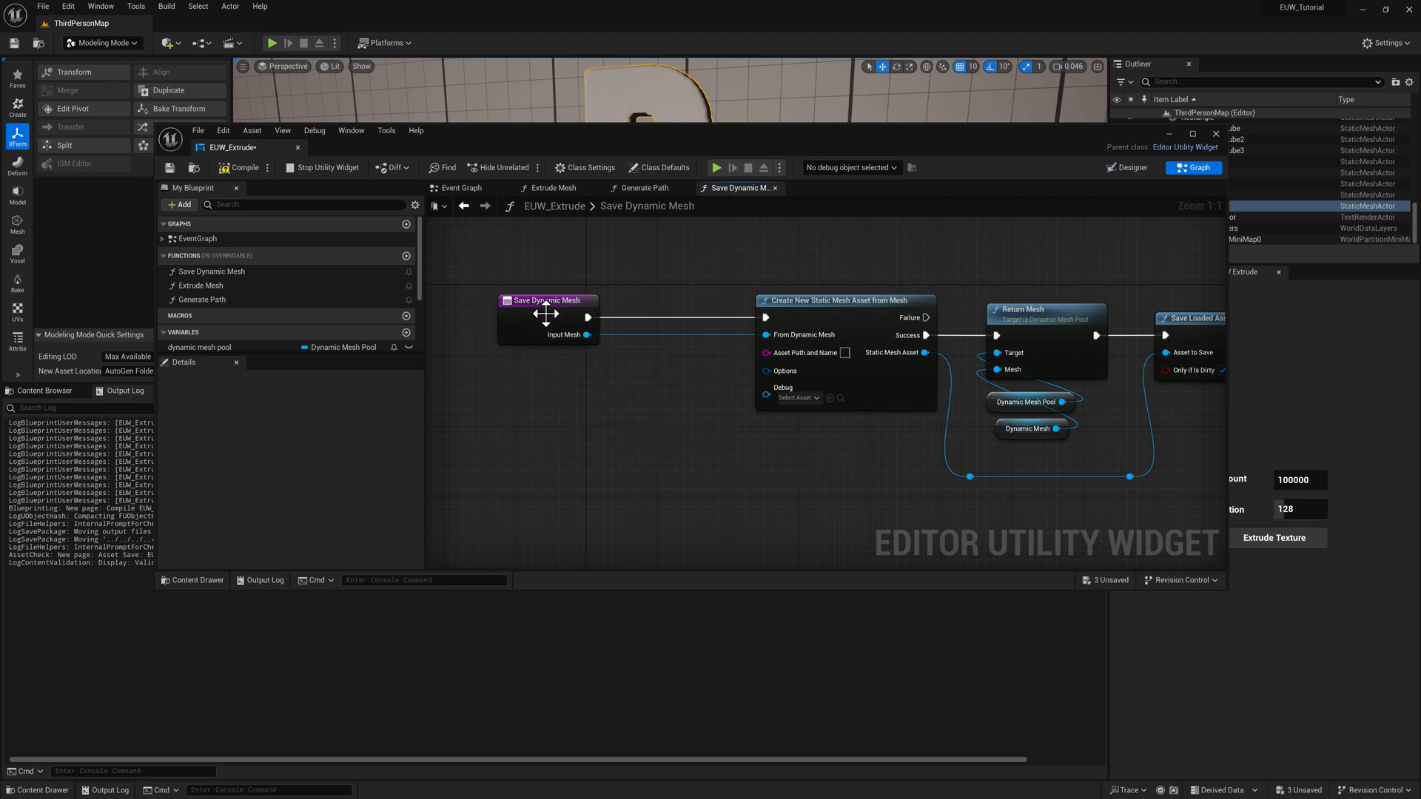
pyautogui.click(548, 301)
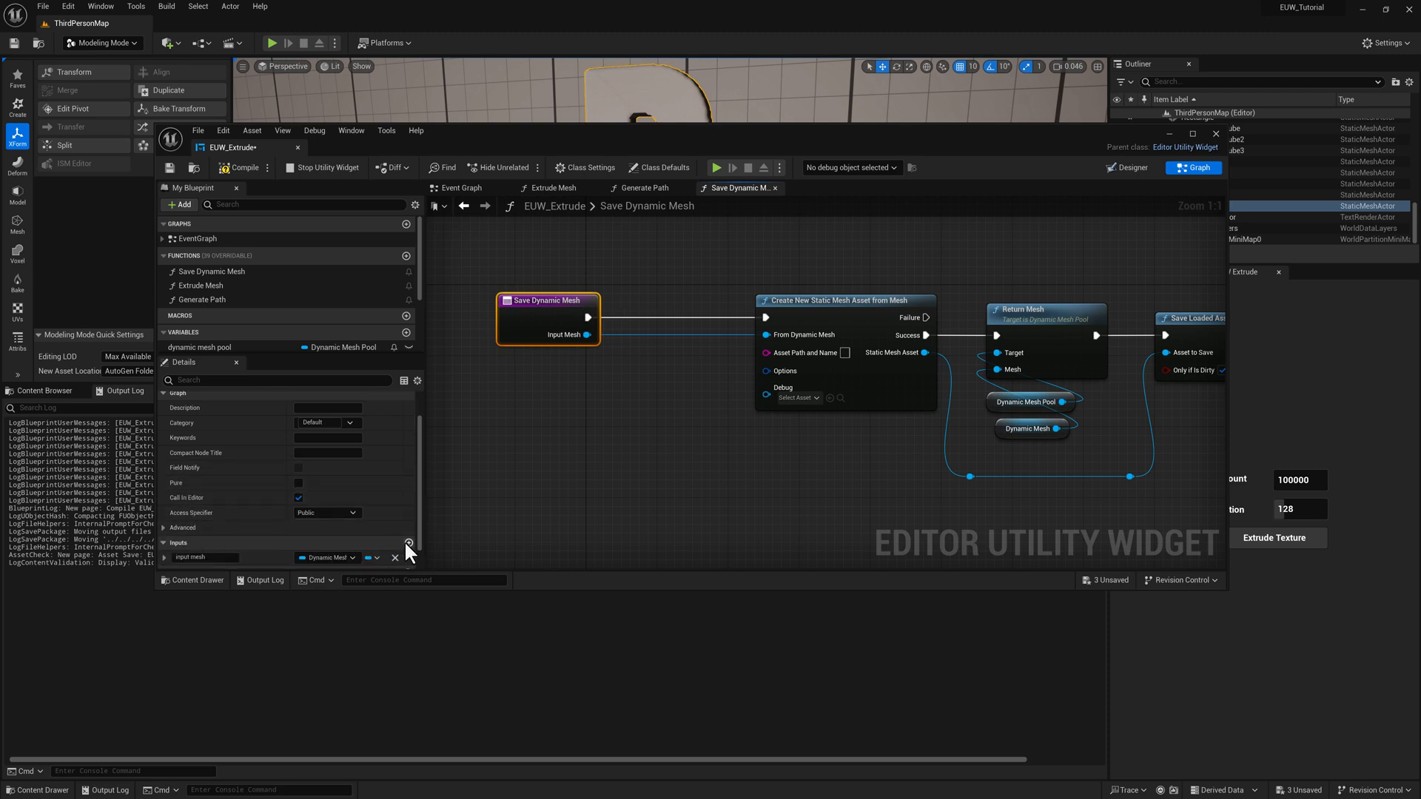
pyautogui.click(407, 543)
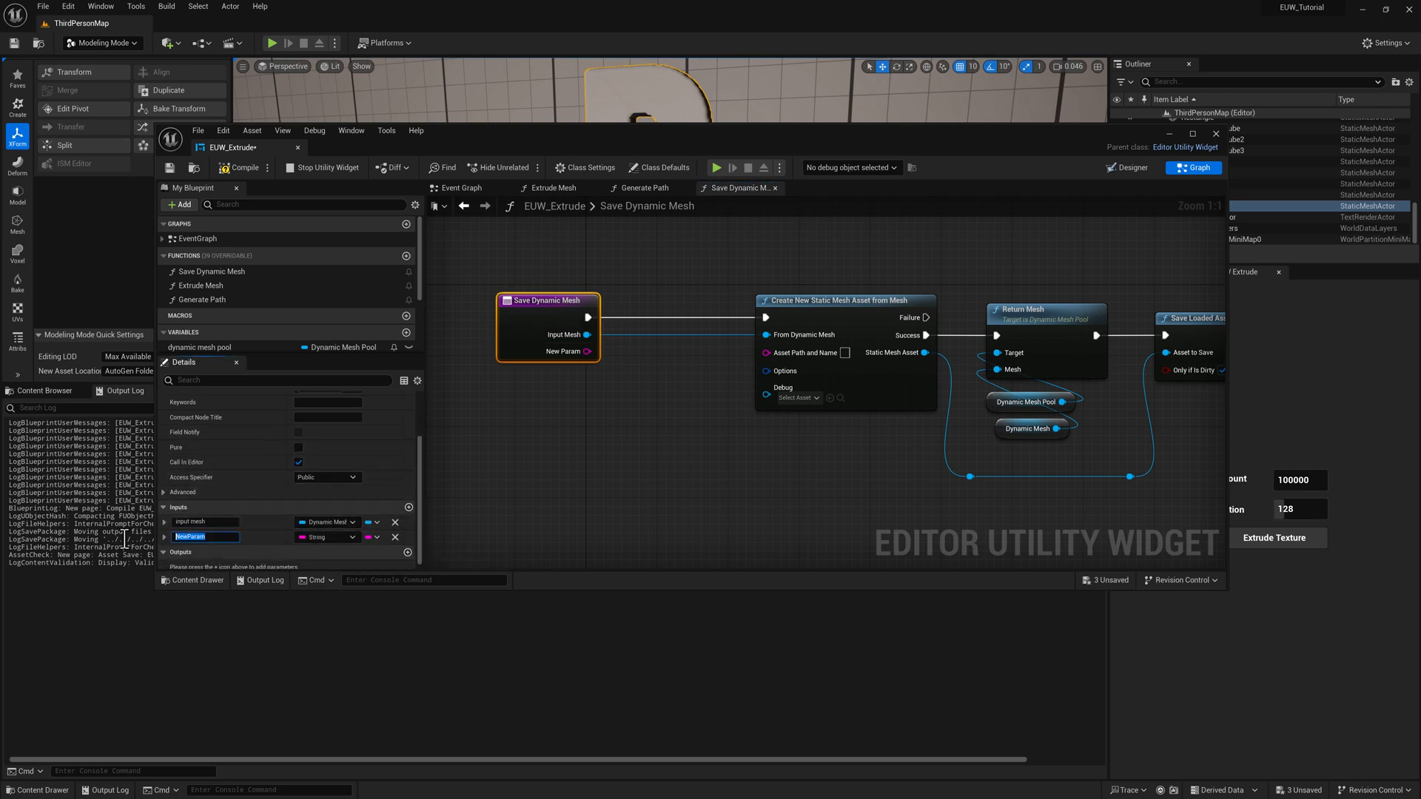
pyautogui.write('fileP')
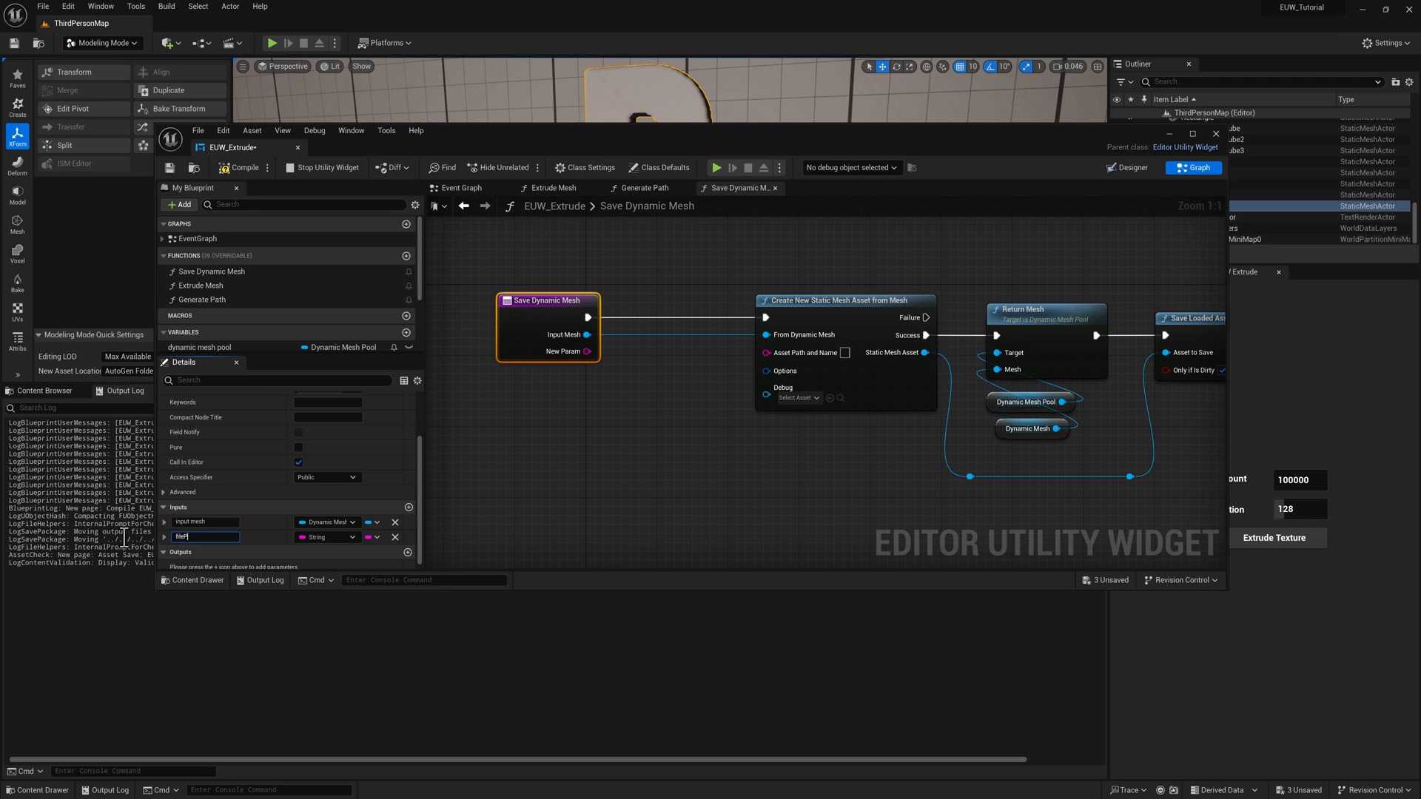
pyautogui.write('filePath')
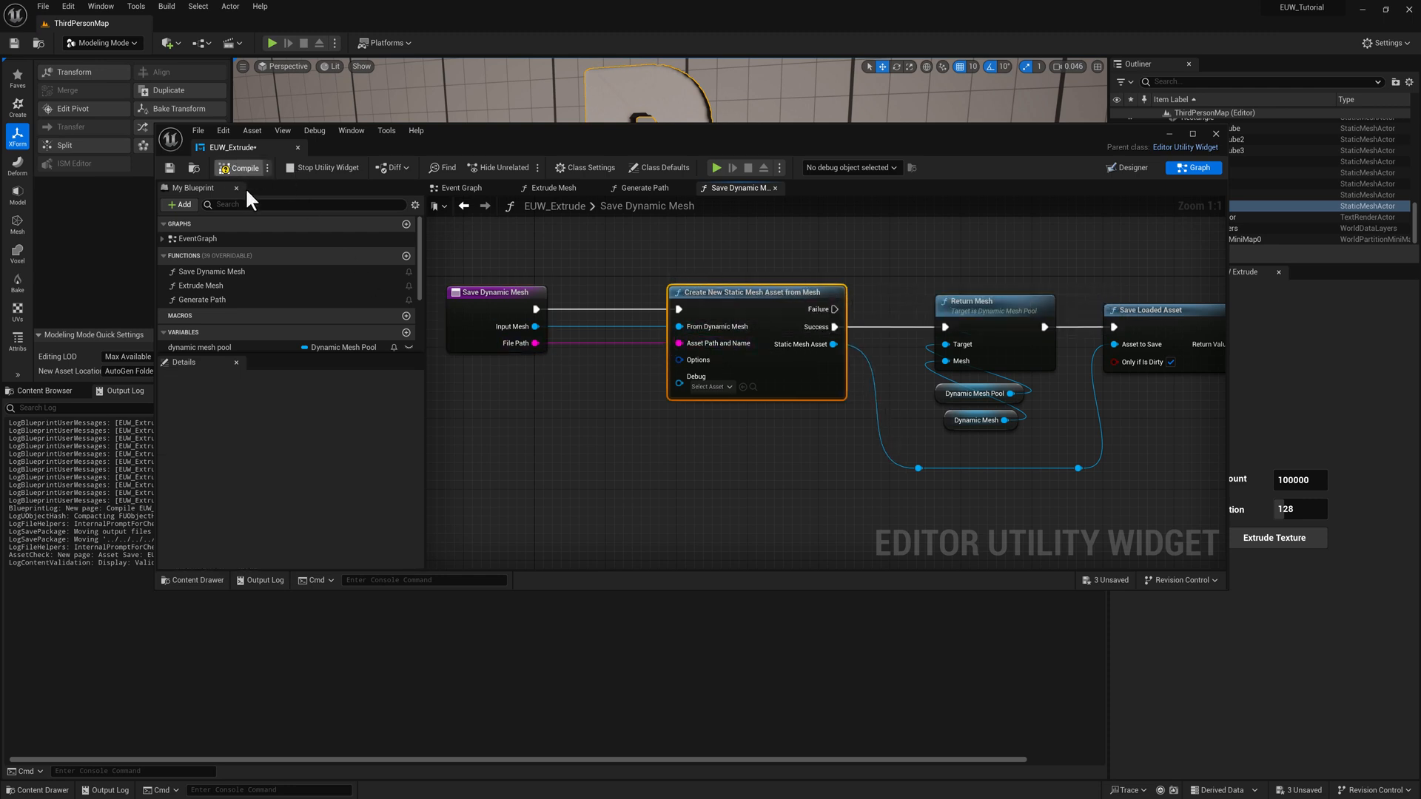
pyautogui.click(240, 168)
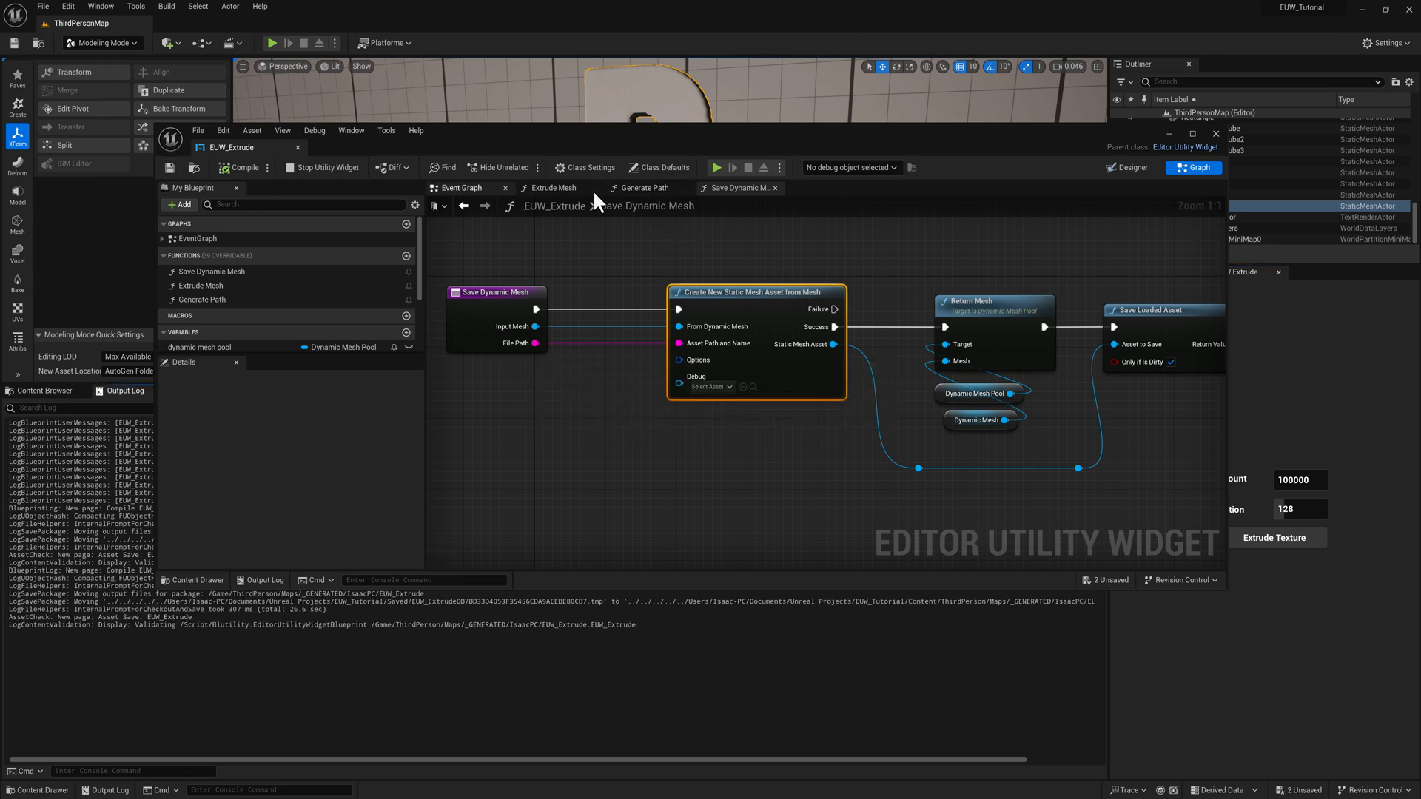
# Wire Generate Path's File Path into Save Dynamic Mesh, tidy the reroutes, and compile
pyautogui.click(462, 188)
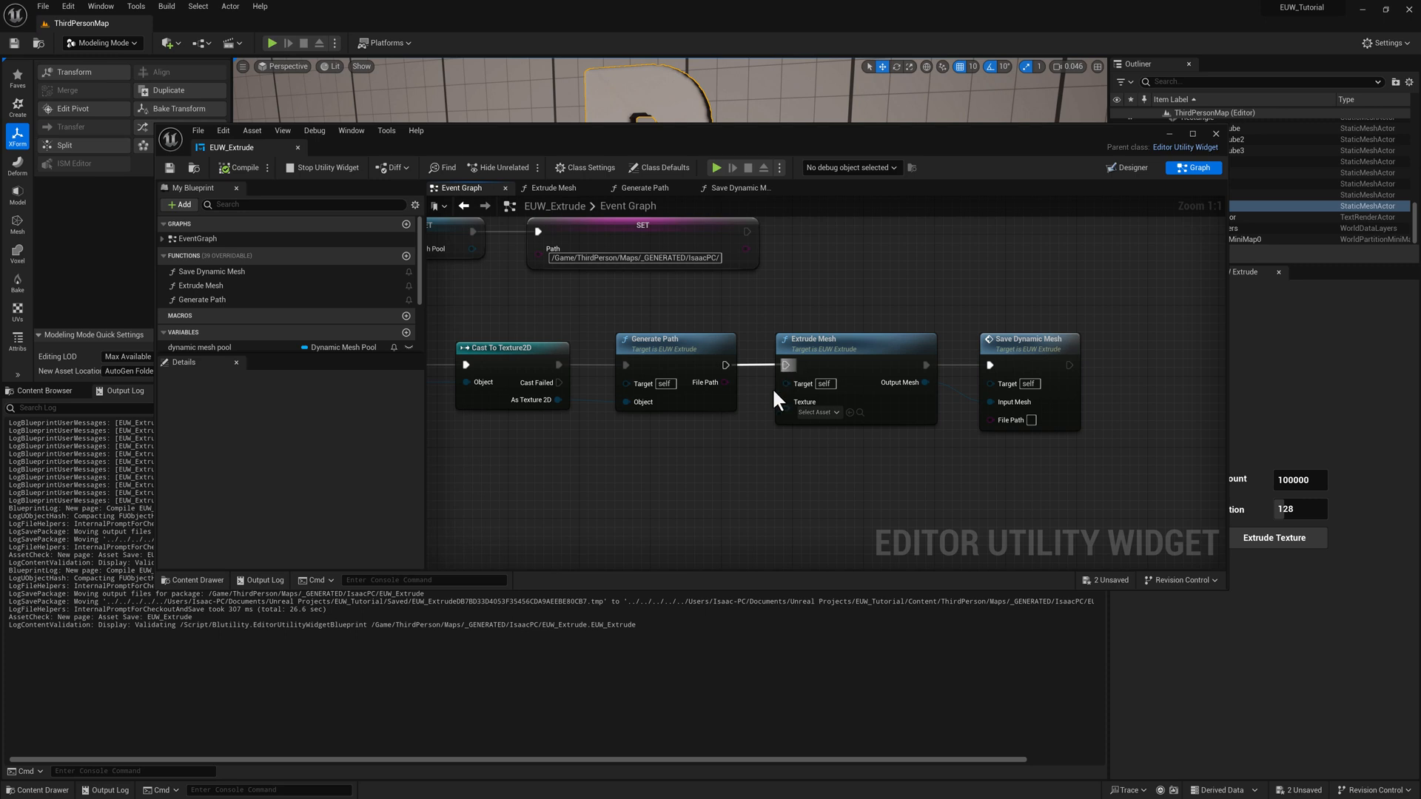
pyautogui.moveTo(725, 382); pyautogui.dragTo(1031, 420)
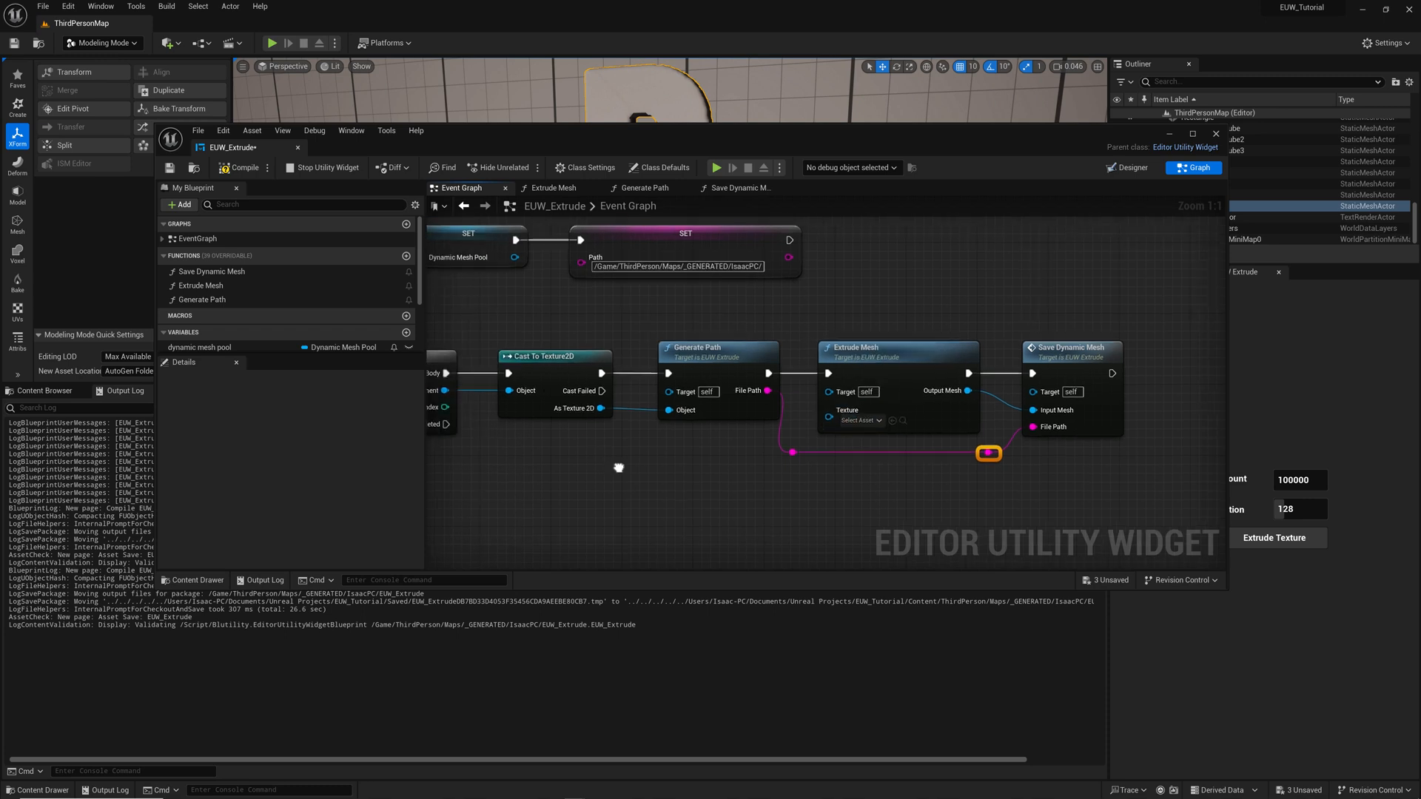
pyautogui.click(697, 348)
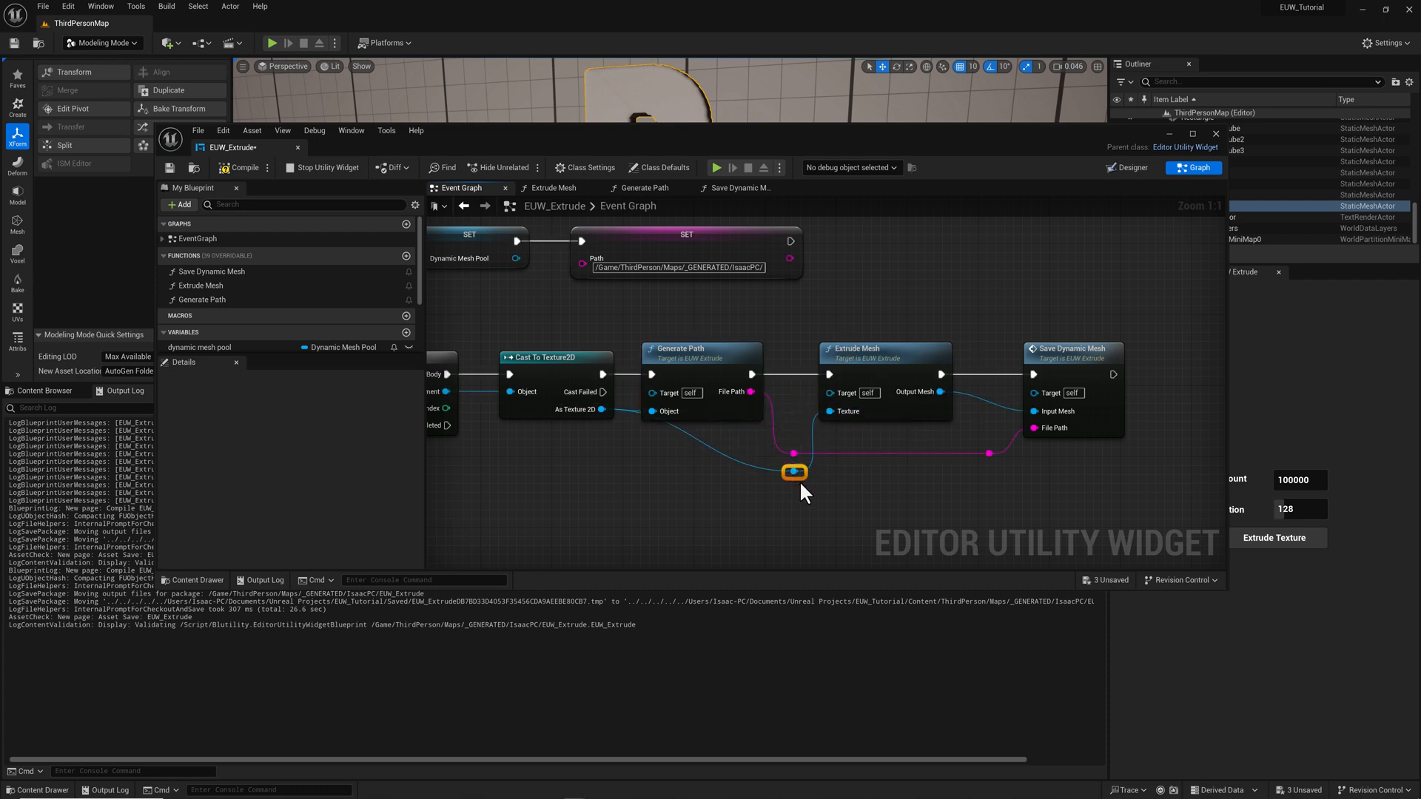
pyautogui.moveTo(795, 472); pyautogui.dragTo(761, 473)
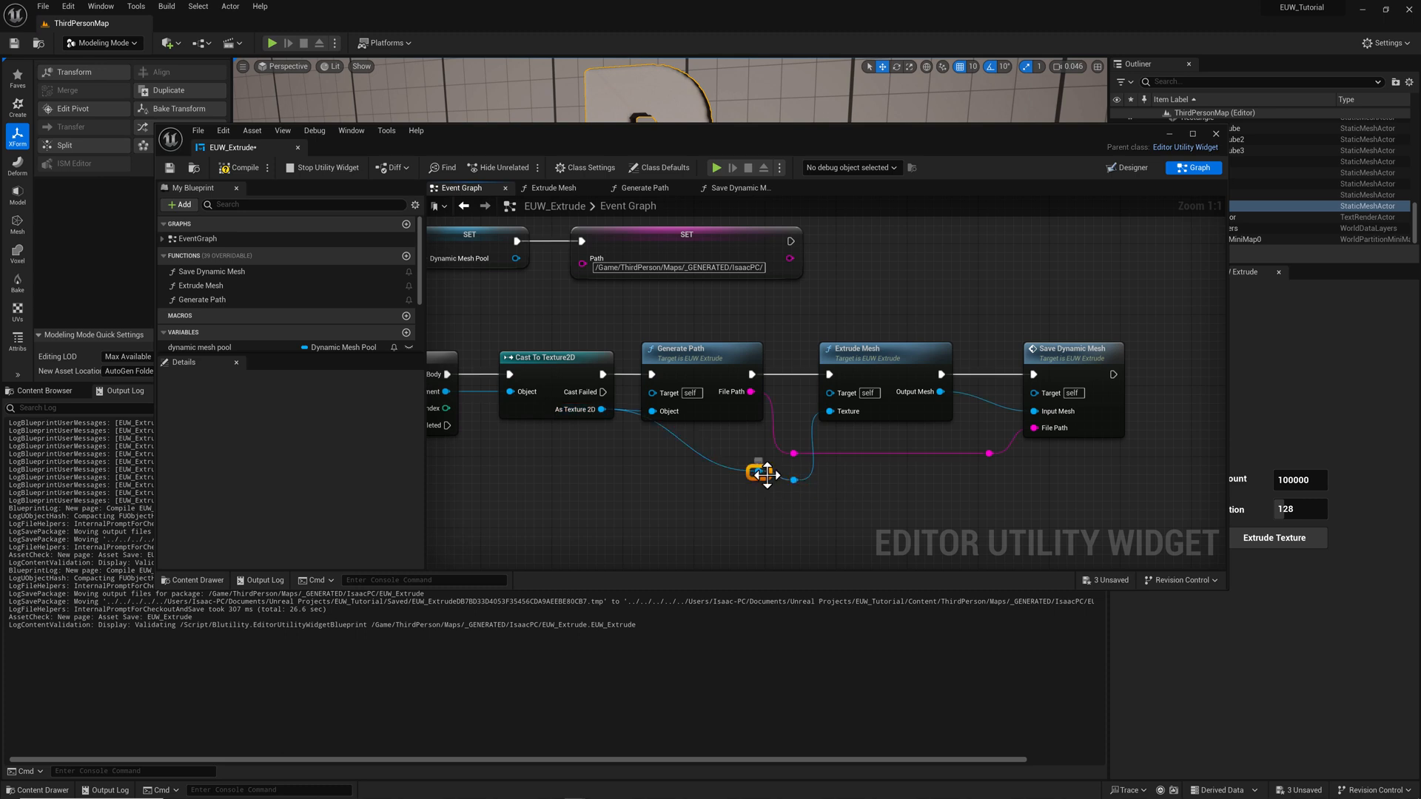
pyautogui.moveTo(761, 473); pyautogui.dragTo(643, 480)
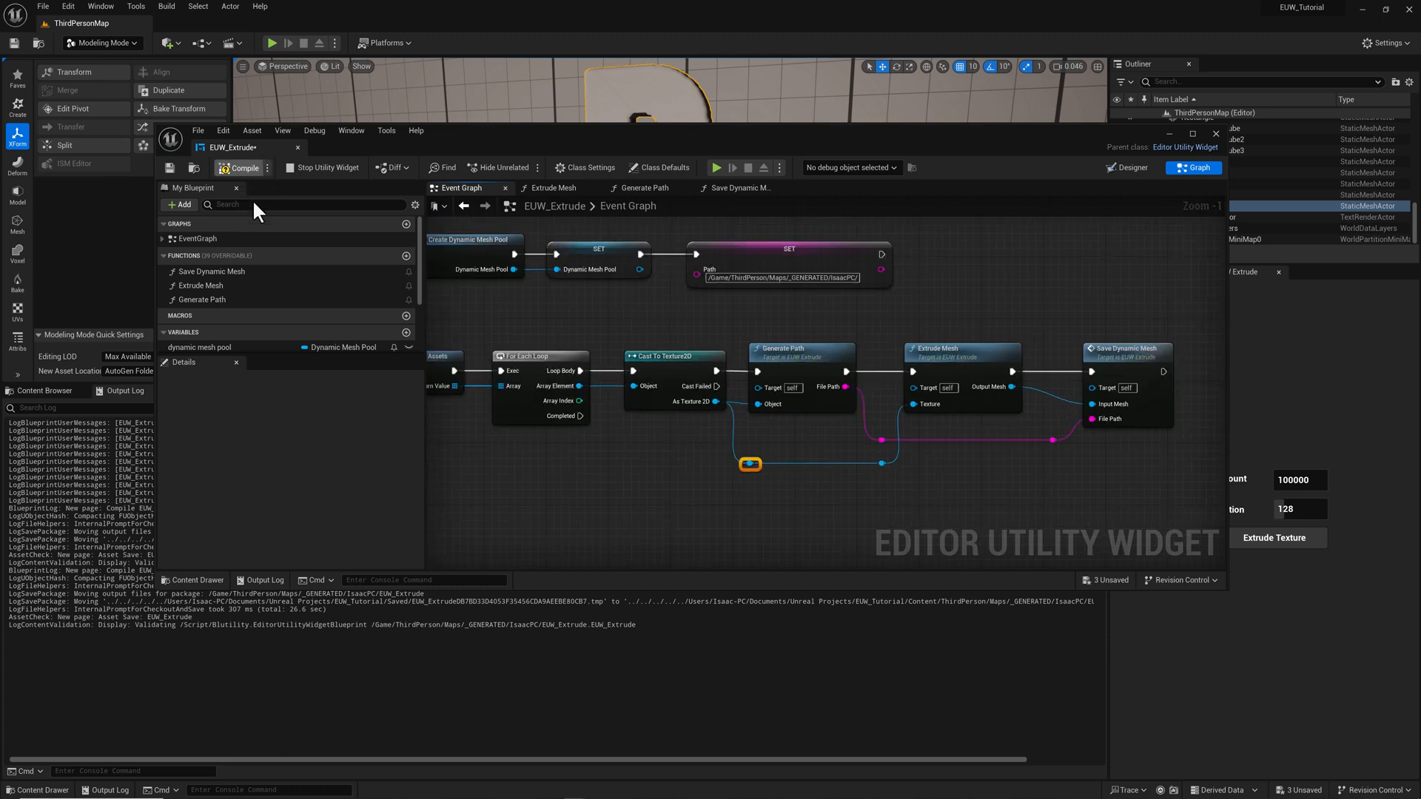
pyautogui.click(238, 167)
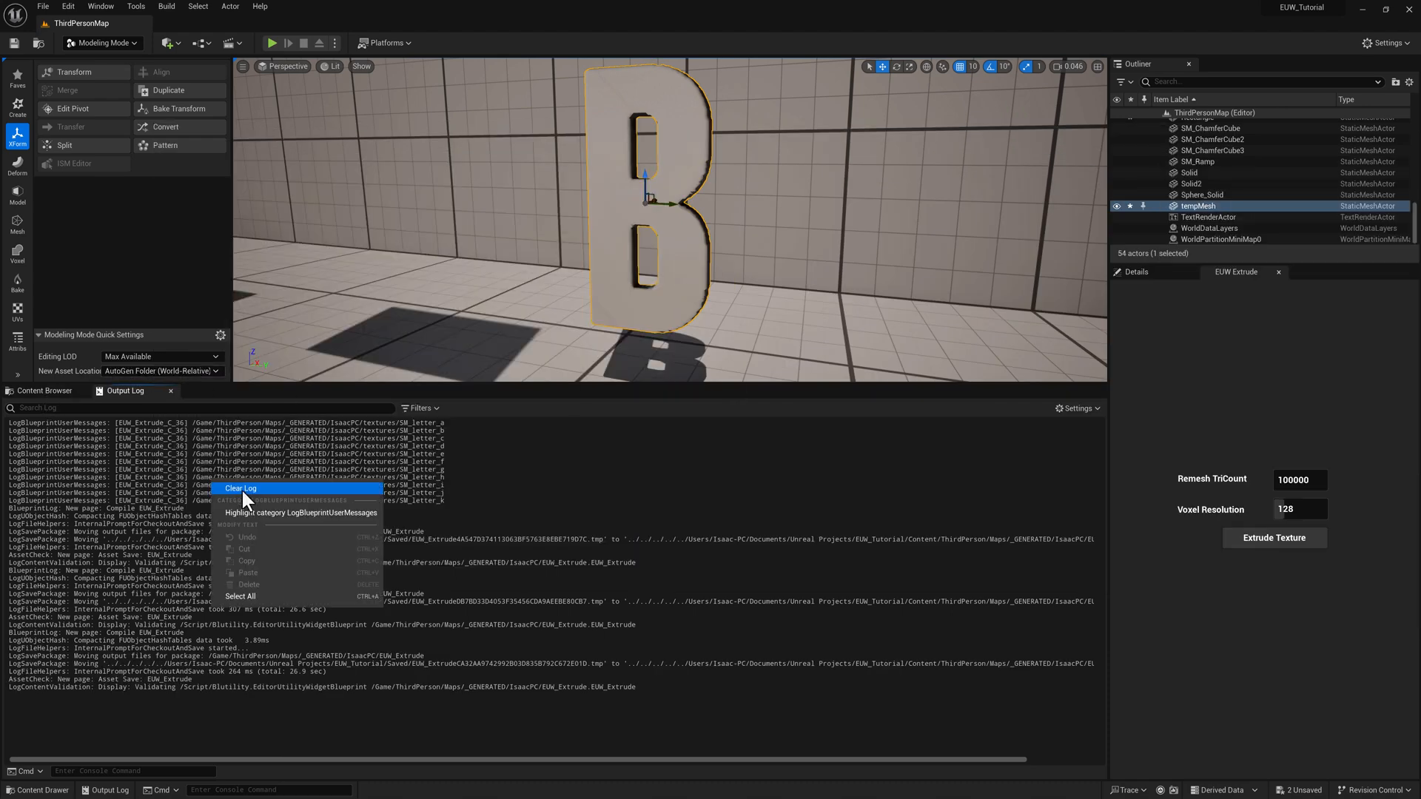
# Clear the log, extrude T_letter_a through T_letter_k at voxel resolution 32, and pick SM_letter_d
pyautogui.click(43, 391)
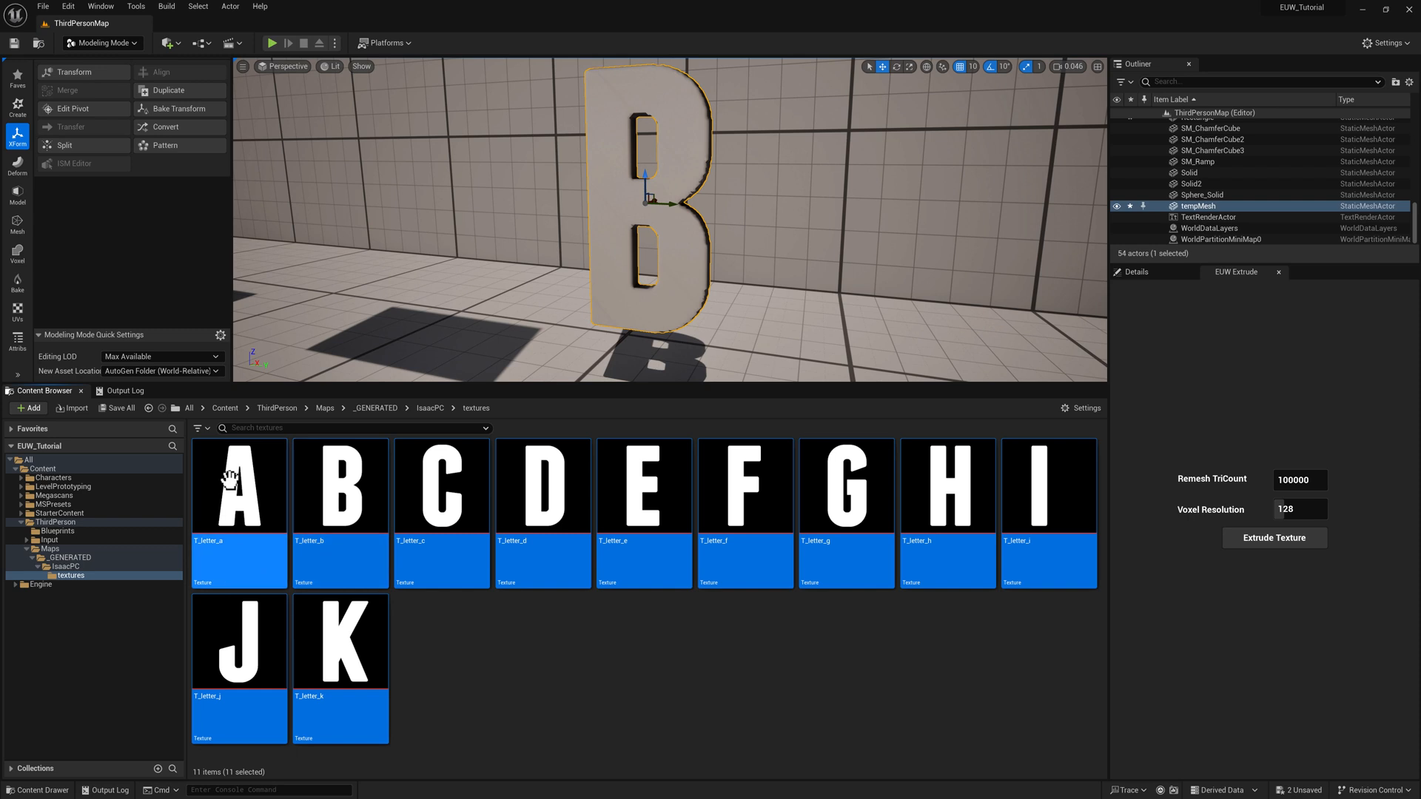
pyautogui.click(238, 484)
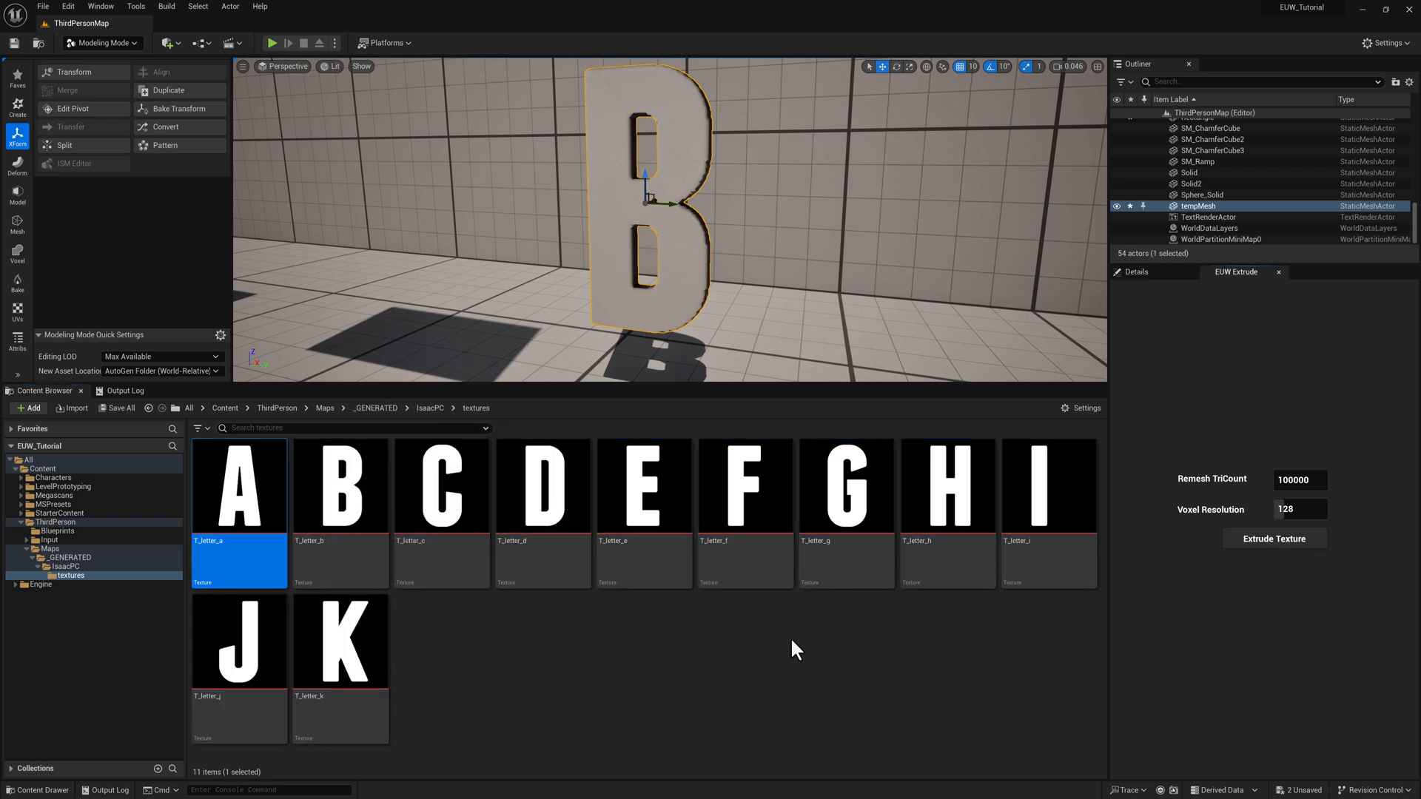
pyautogui.click(120, 407)
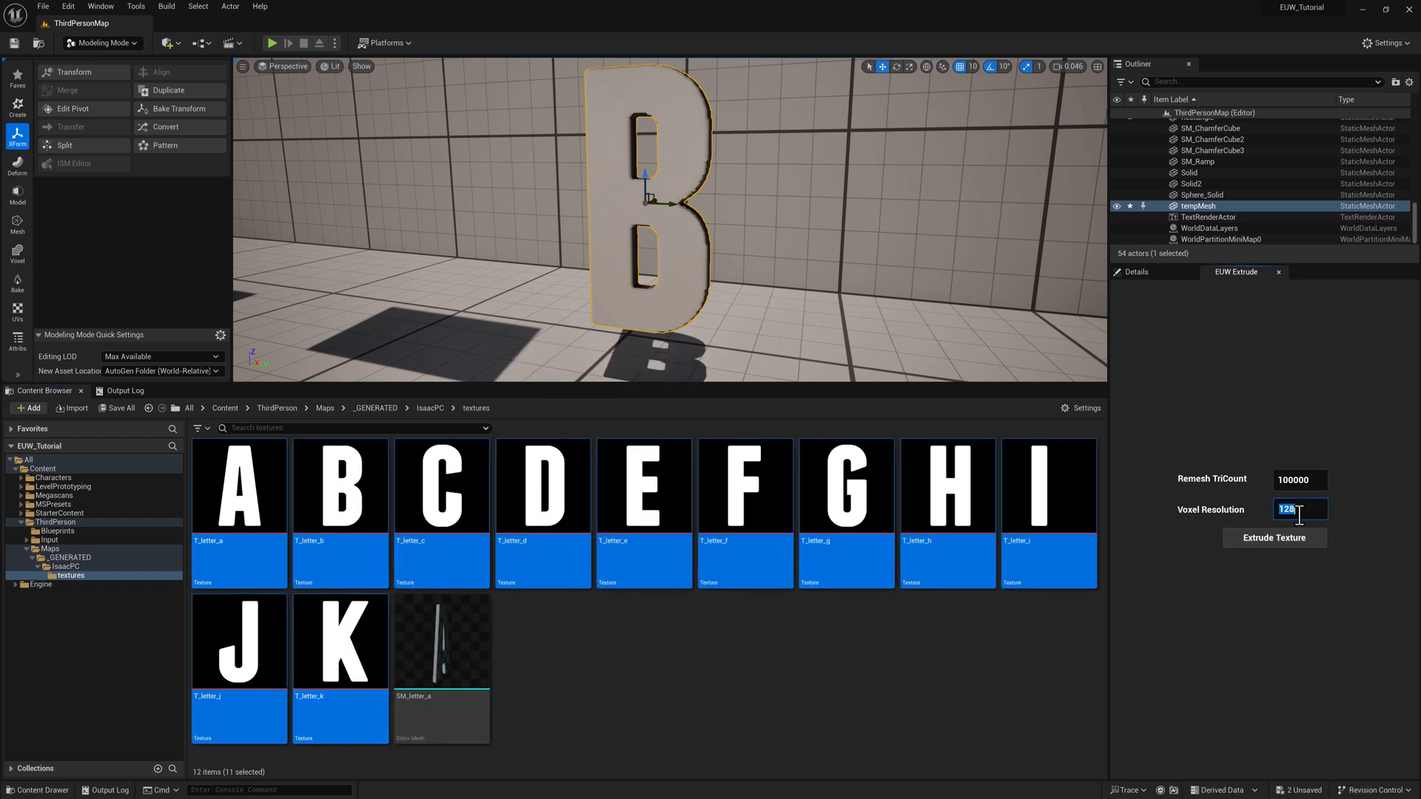
pyautogui.write('32')
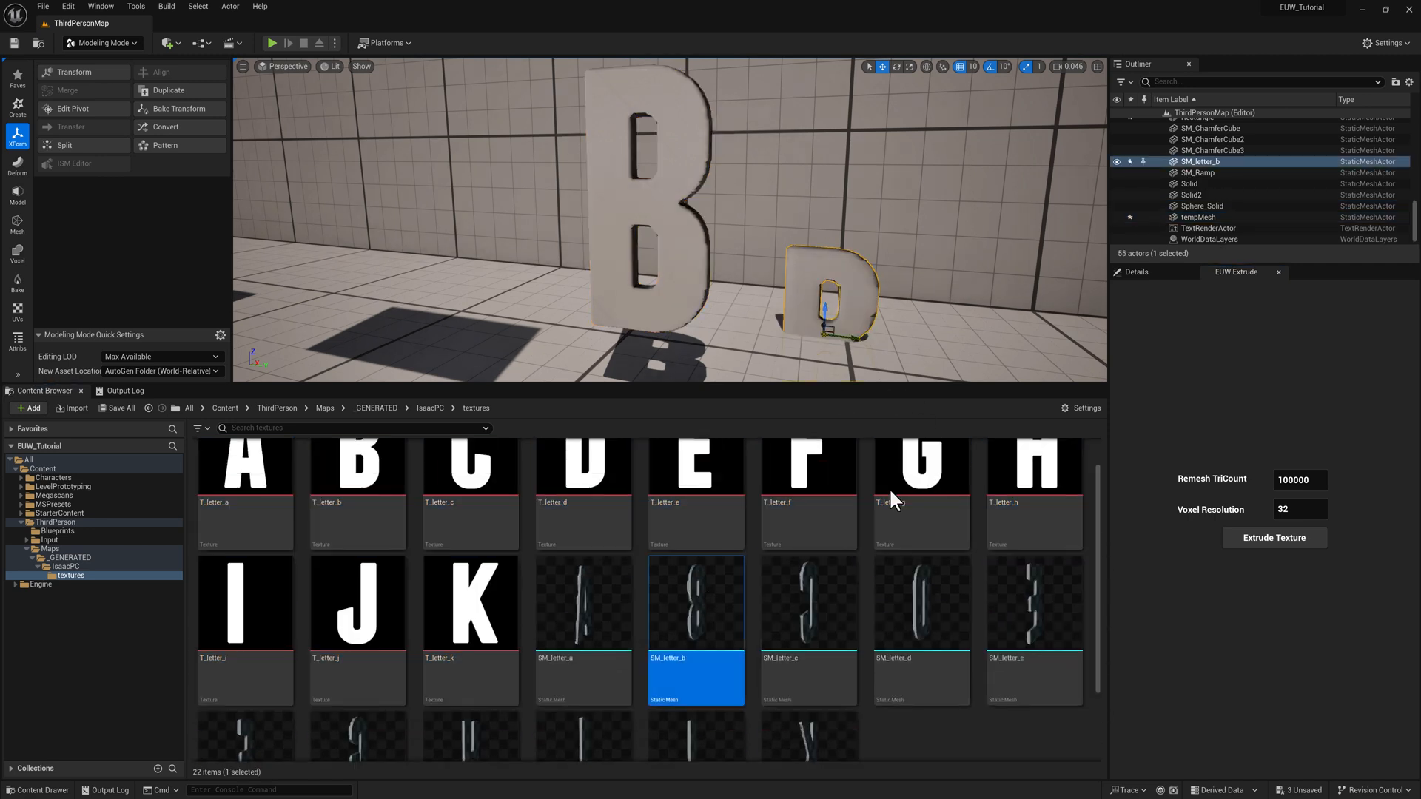
pyautogui.click(921, 604)
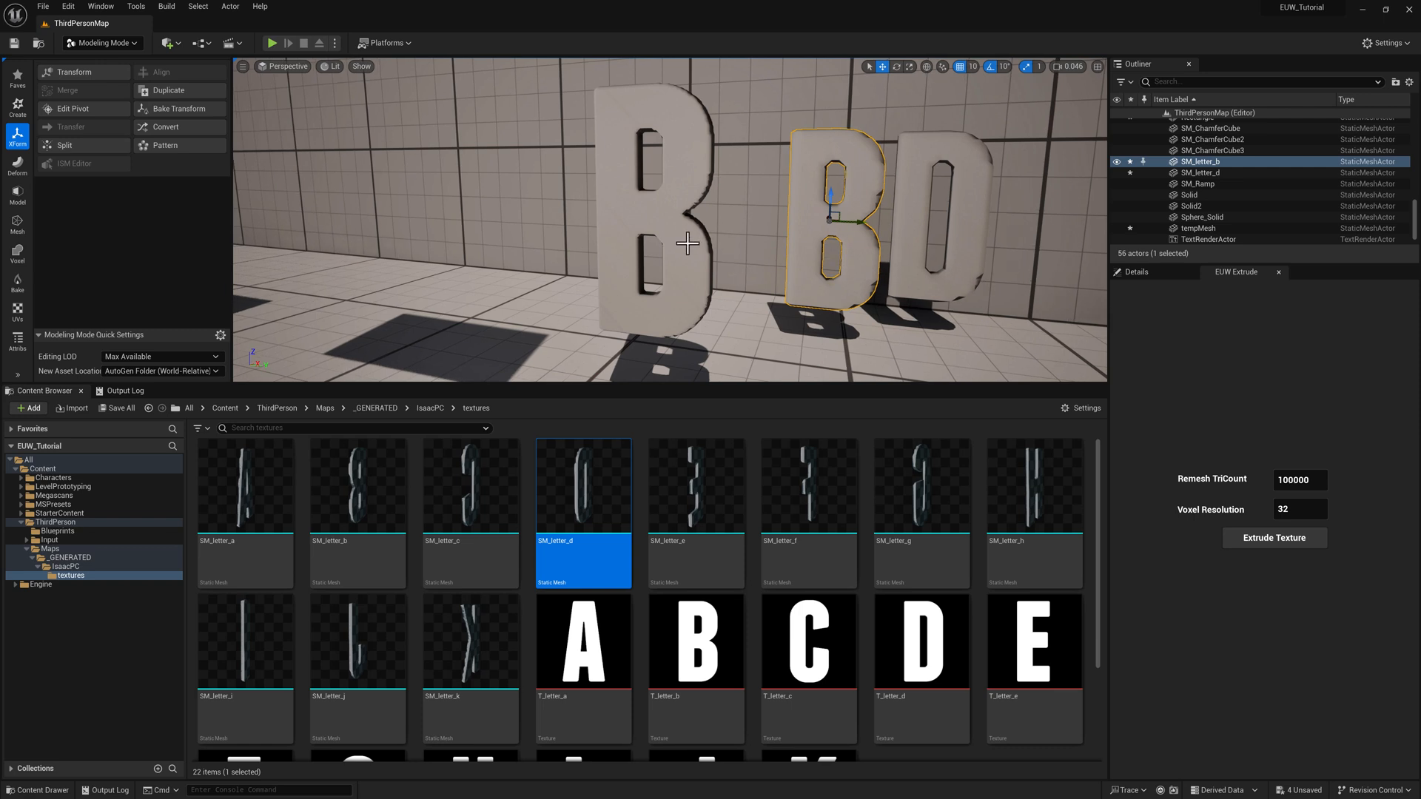
pyautogui.moveTo(581, 183)
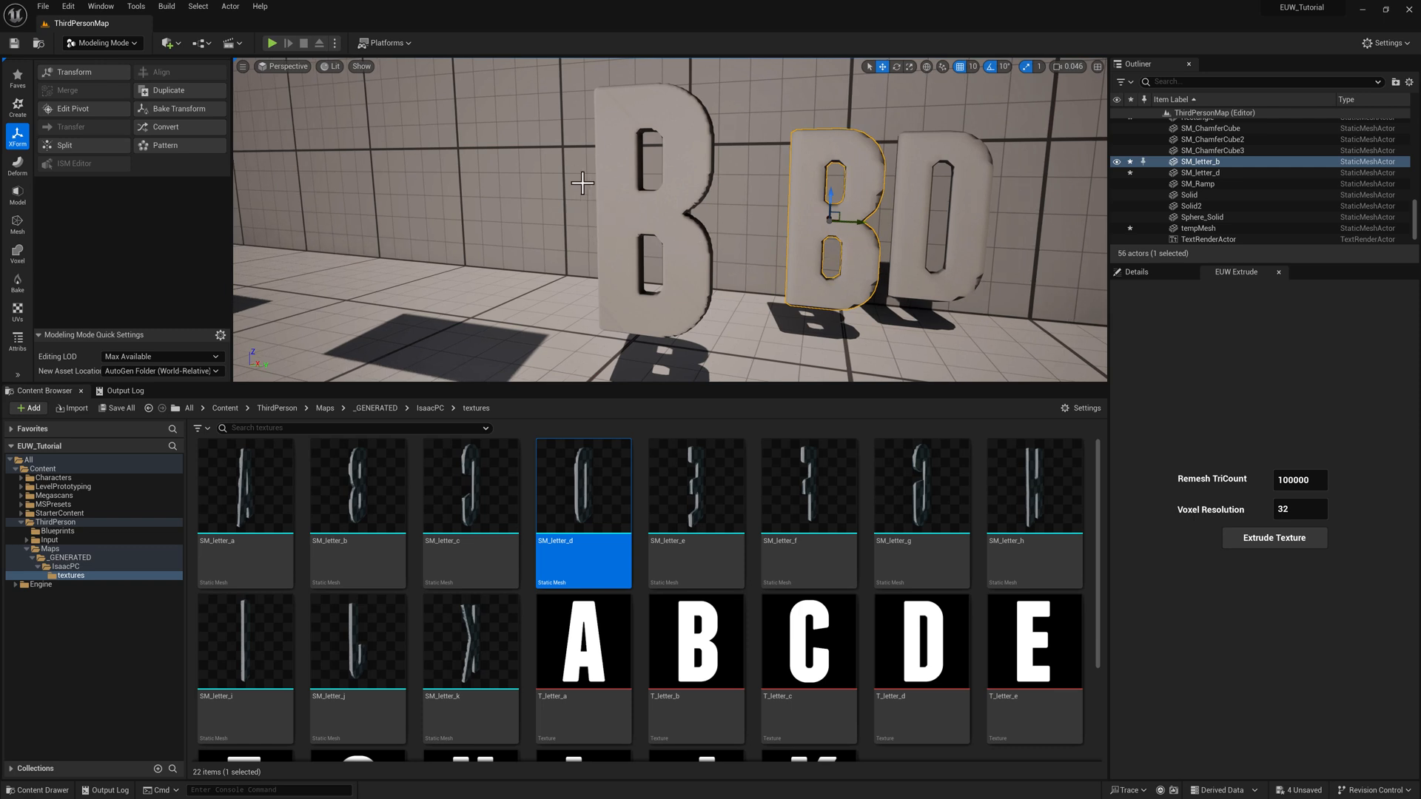
pyautogui.moveTo(723, 239)
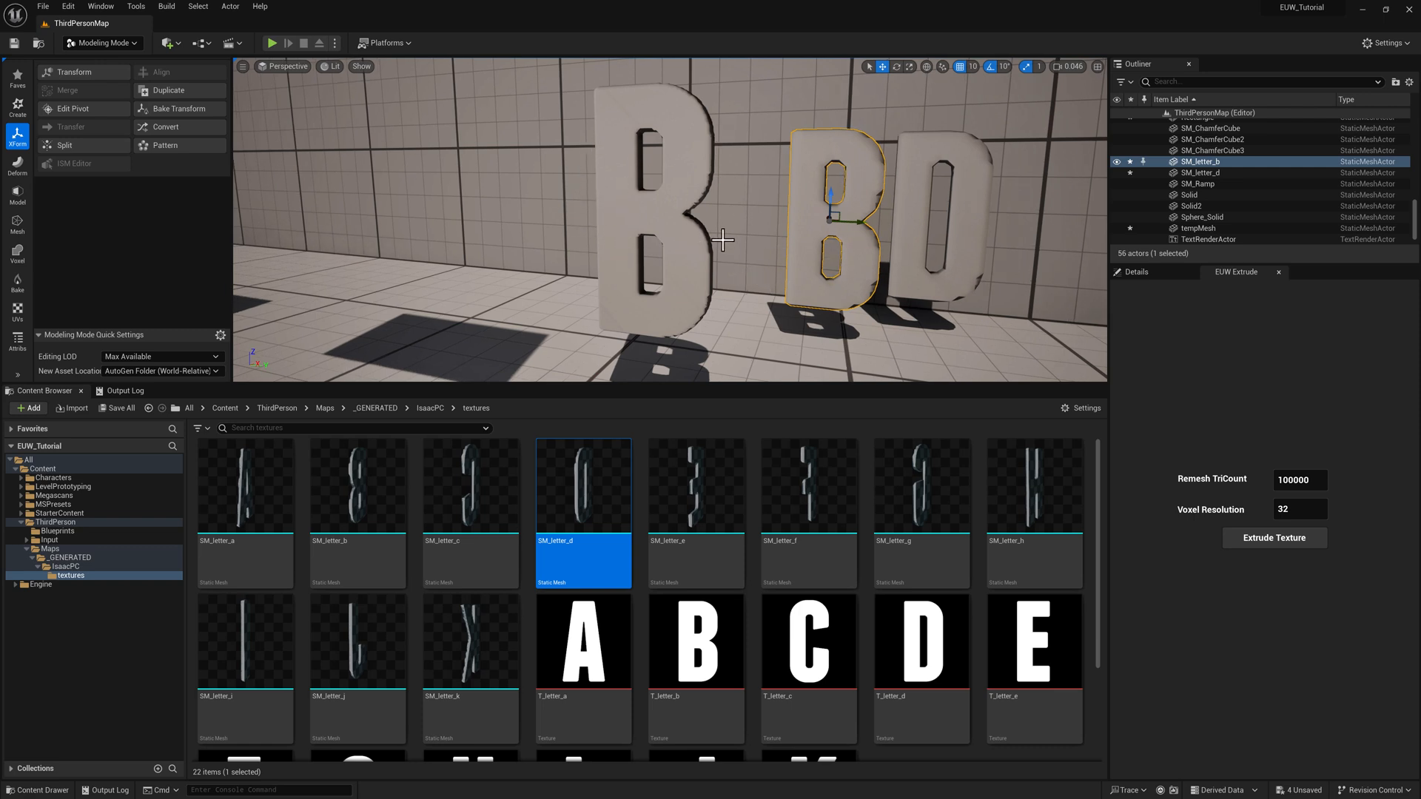